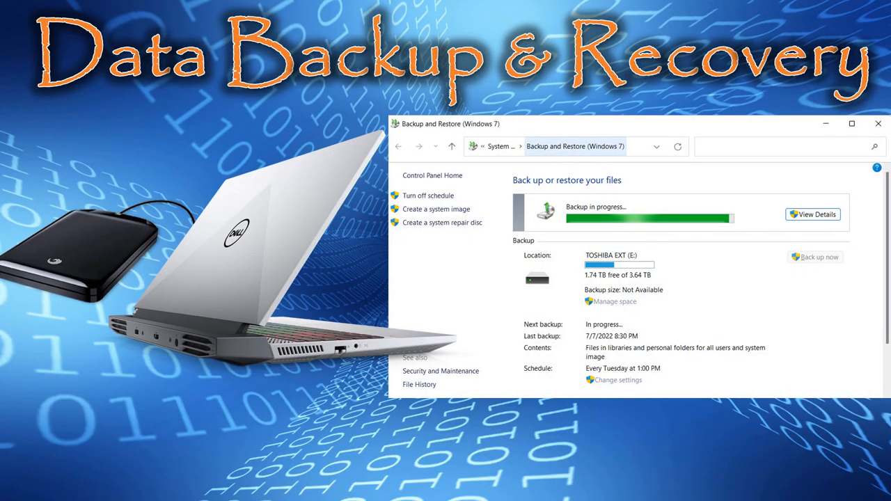
Step: Search the Start menu for 'cont' to find Control Panel
click(19, 487)
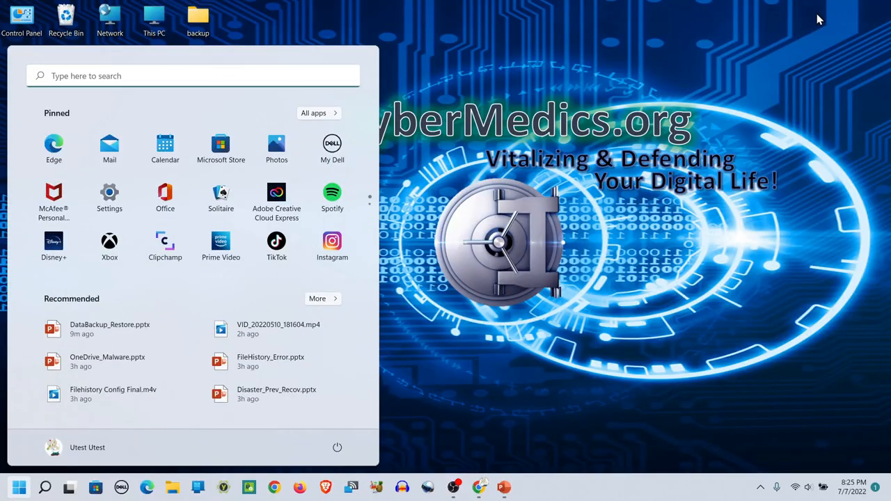
text(cont)
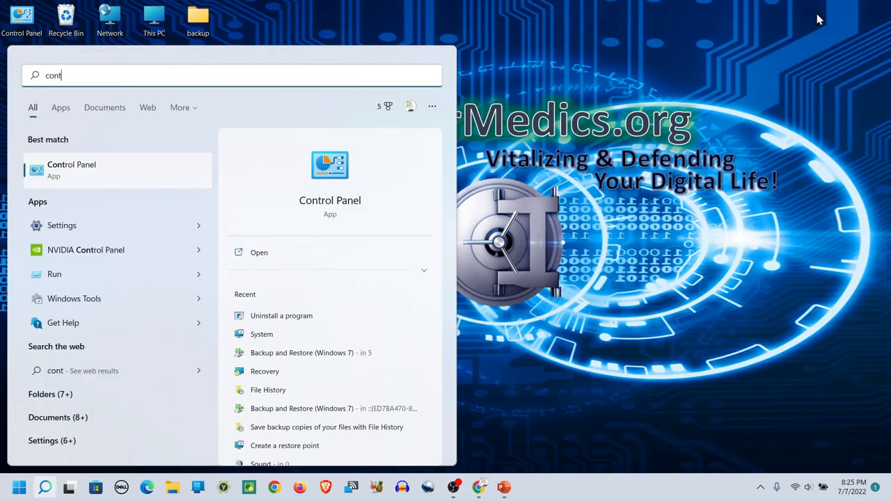
mouse_move(96, 169)
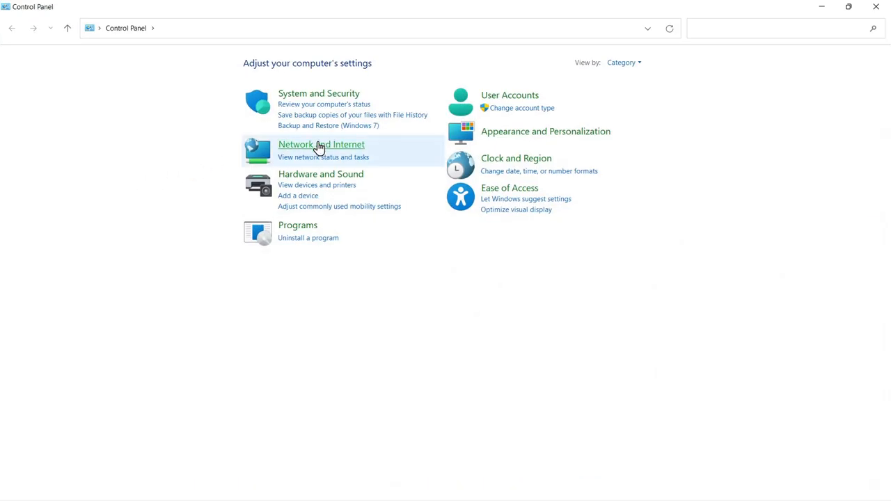
mouse_move(327, 134)
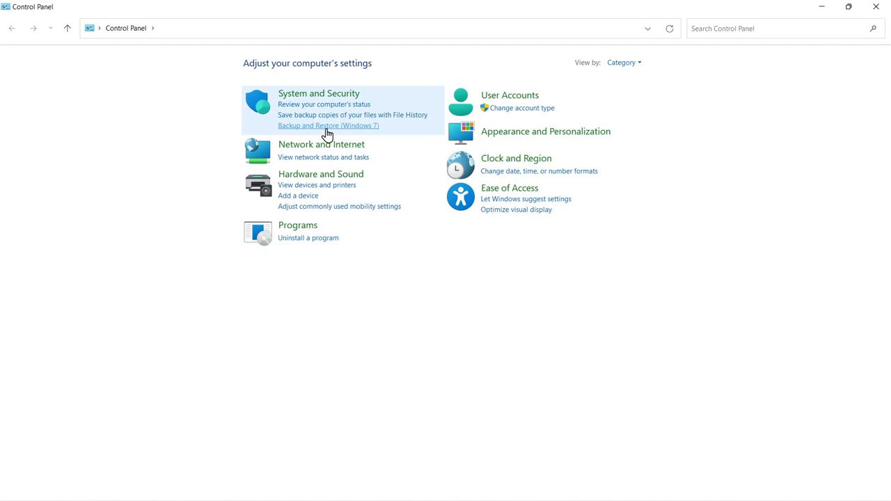
Step: Go to Backup and Restore (Windows 7), then its File History page
click(329, 125)
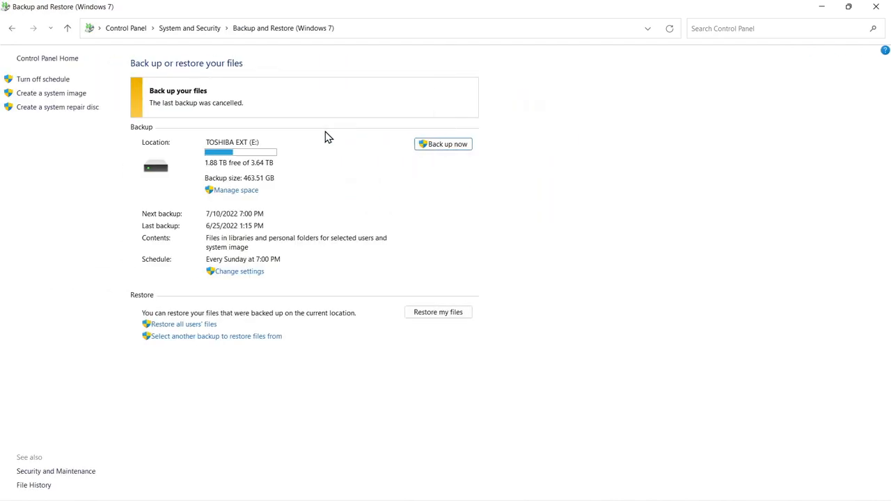
mouse_move(33, 485)
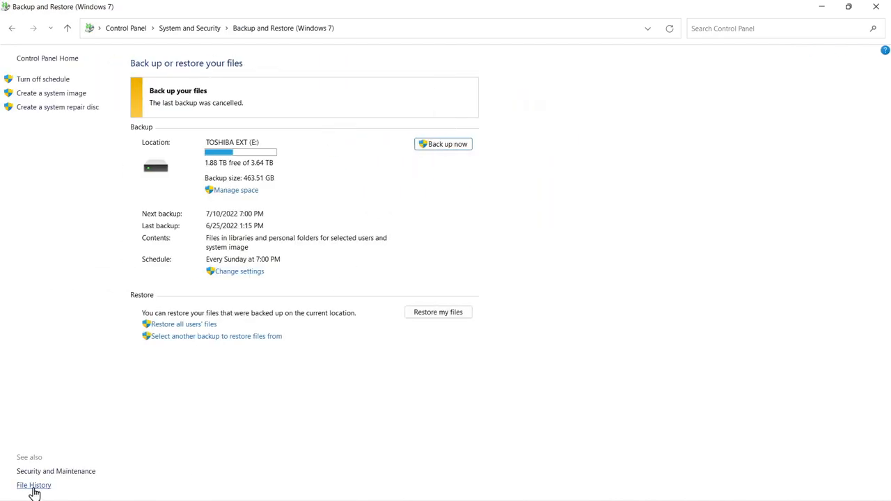
click(33, 485)
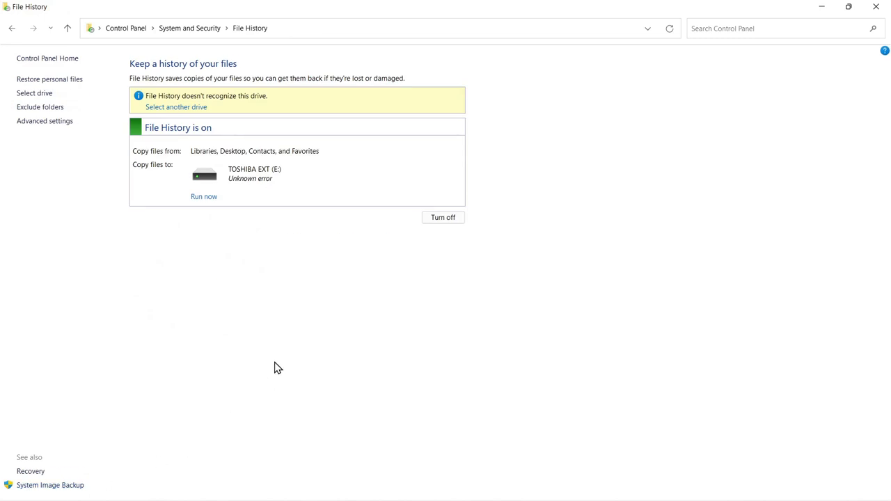
mouse_move(487, 319)
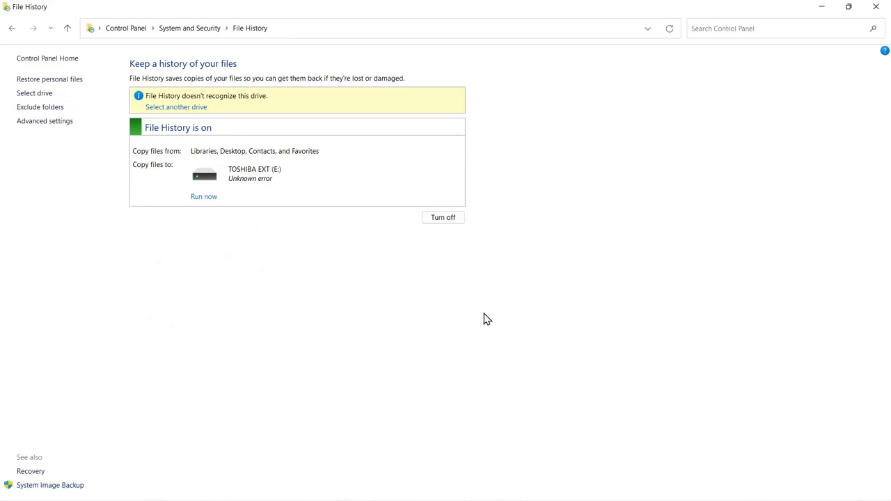
mouse_move(536, 233)
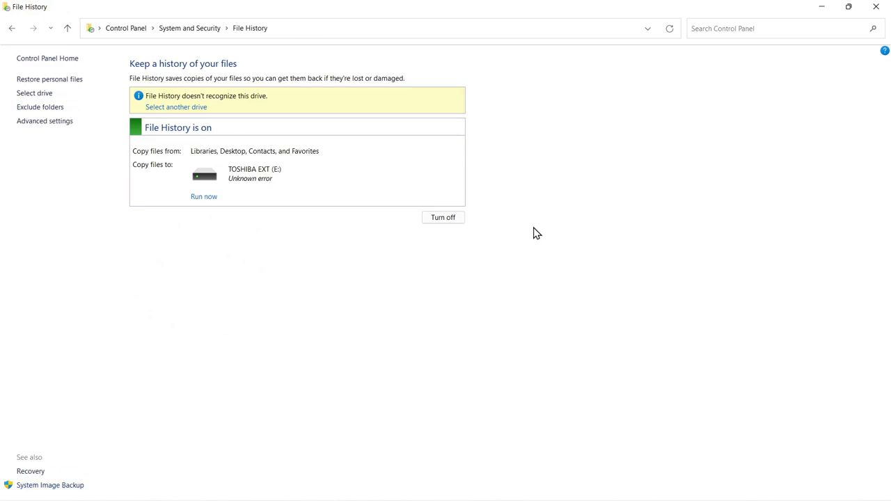
mouse_move(639, 190)
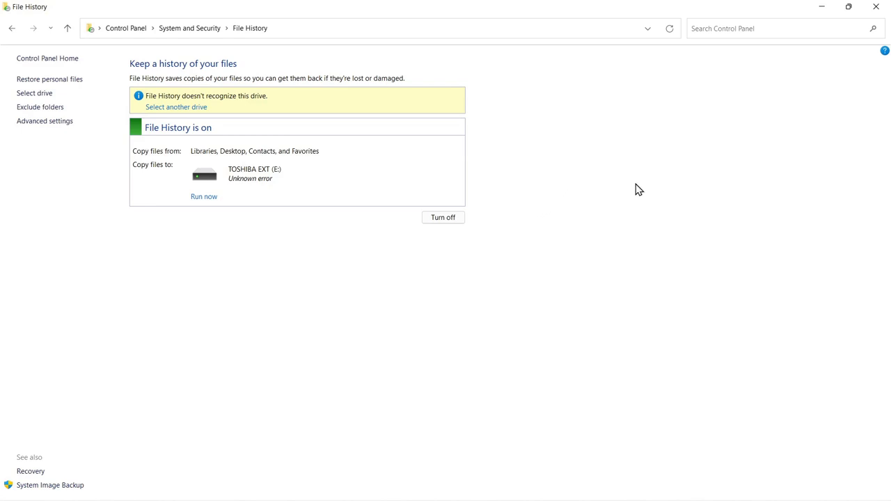
mouse_move(620, 163)
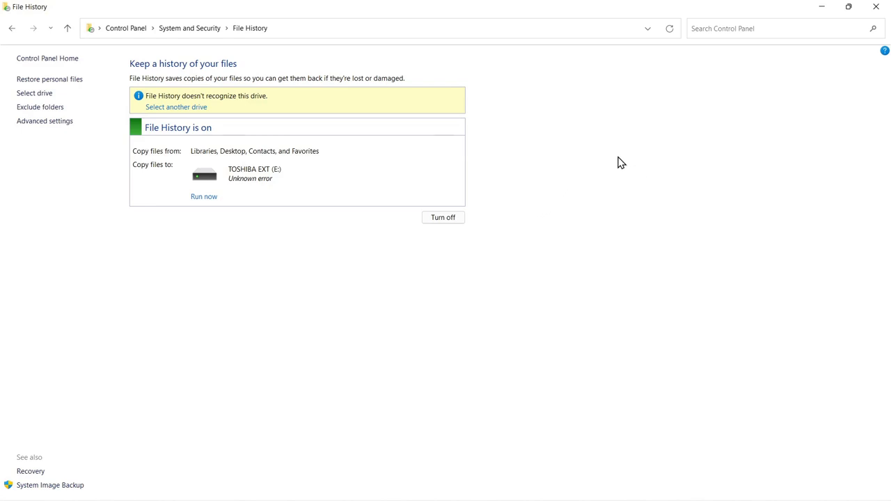
mouse_move(625, 189)
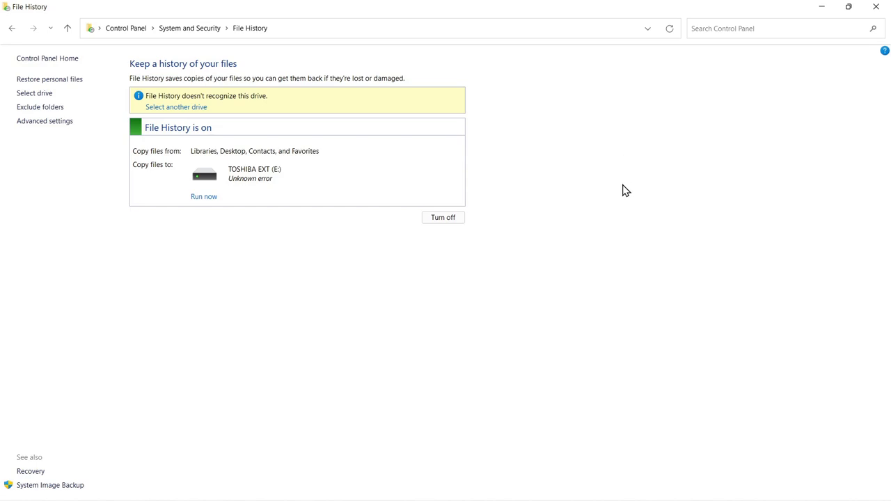
mouse_move(330, 308)
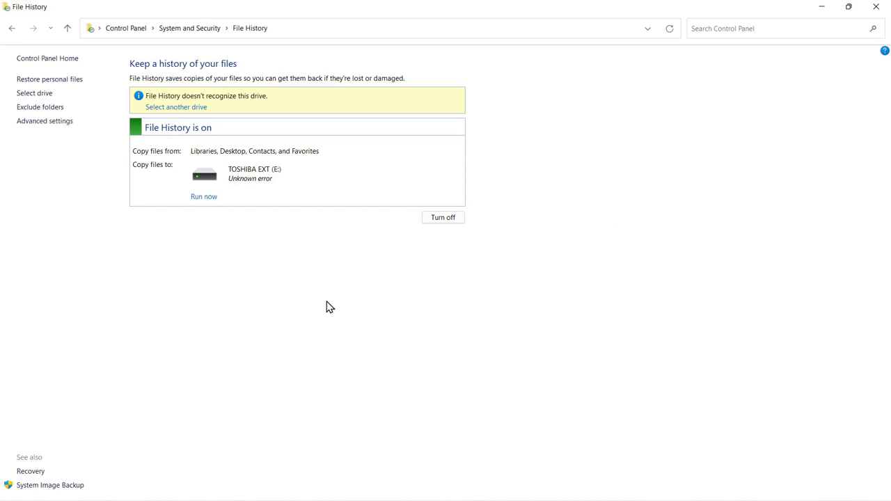
mouse_move(312, 300)
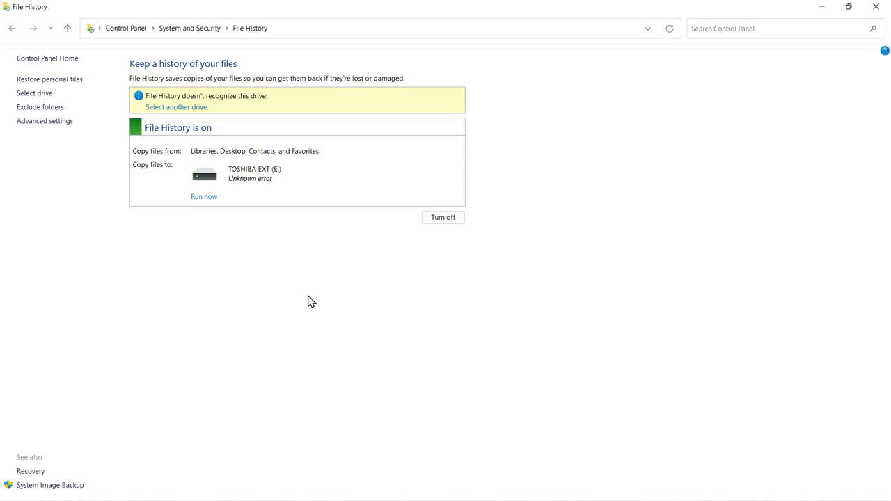
mouse_move(256, 326)
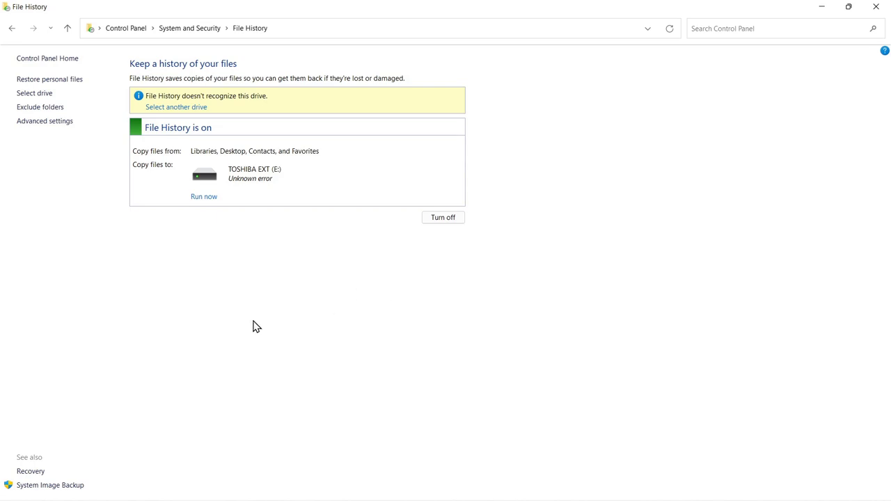
mouse_move(50, 485)
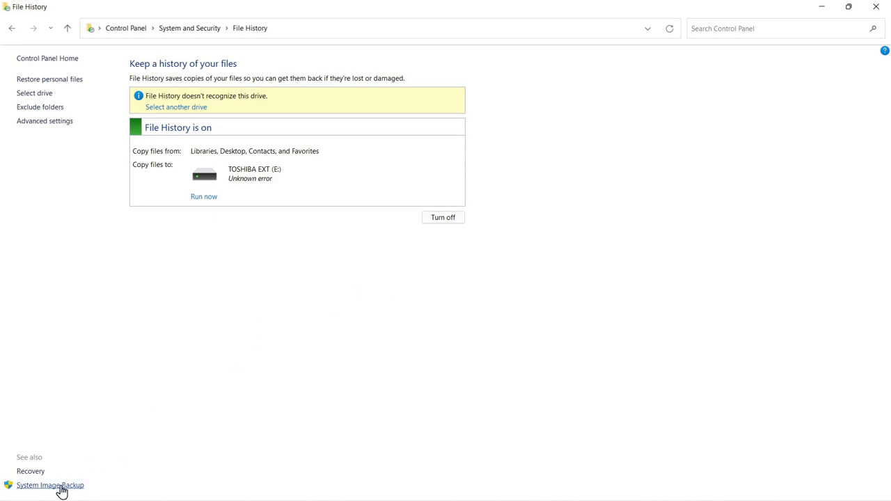
Step: From System Image Backup, turn the backup schedule off and back on (Sundays 7:00 PM)
click(50, 485)
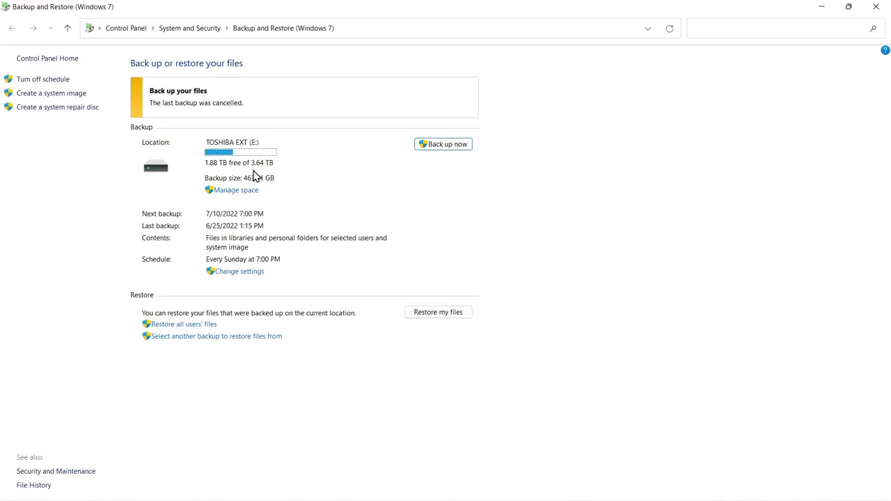
mouse_move(212, 159)
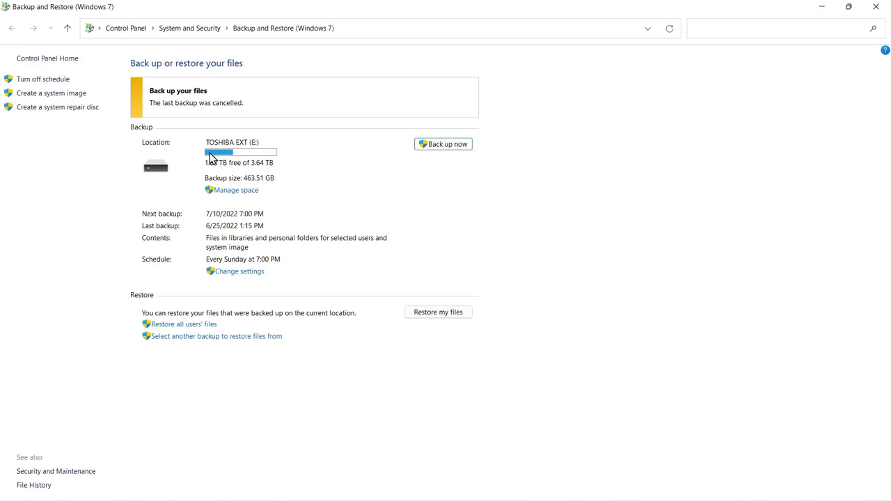
mouse_move(61, 89)
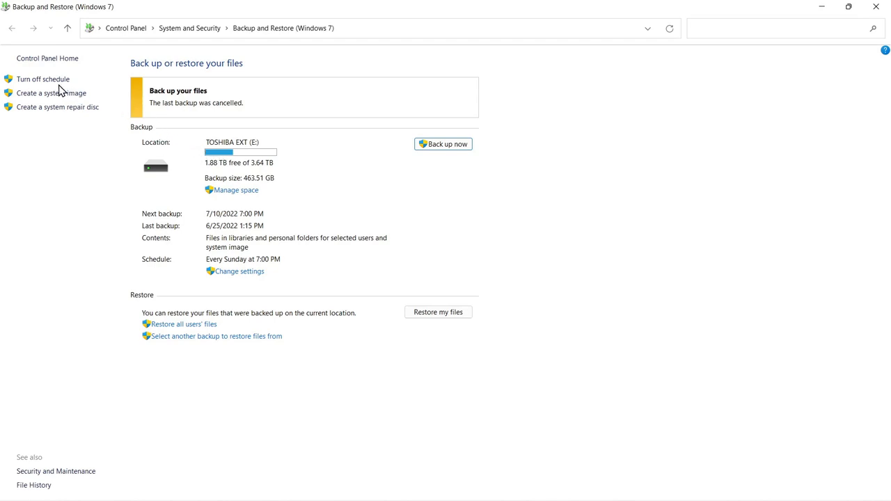
mouse_move(42, 78)
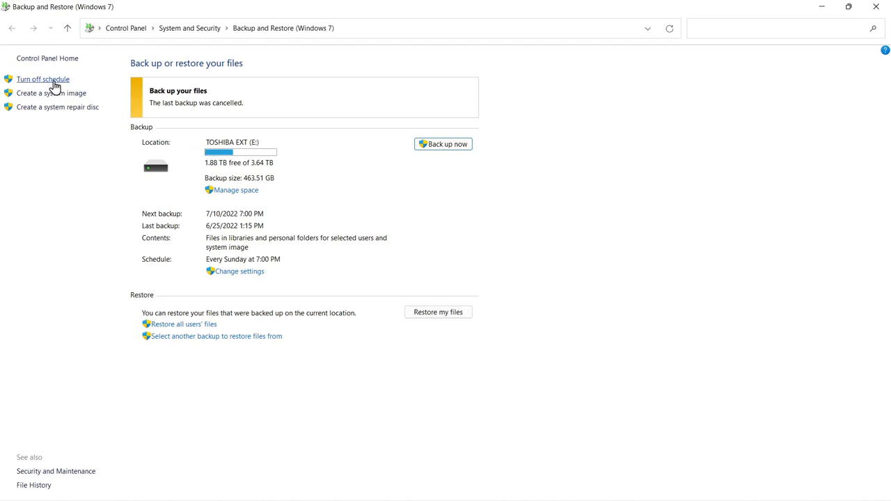
click(41, 78)
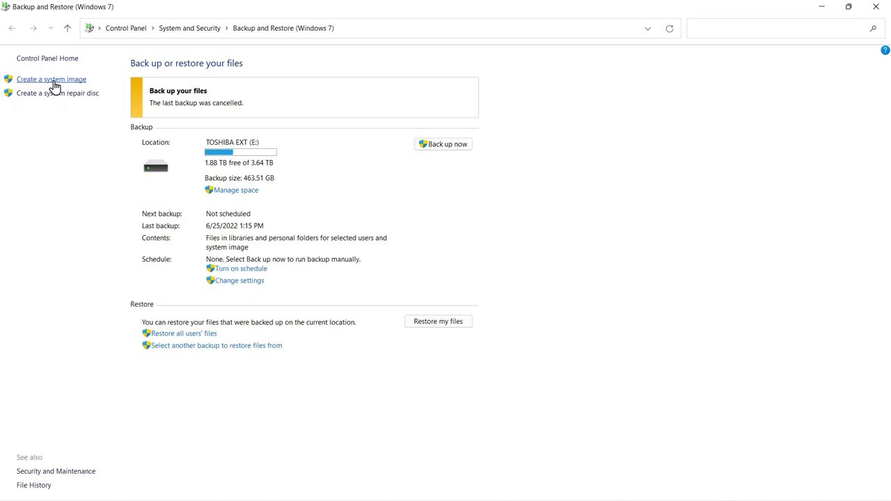
mouse_move(240, 269)
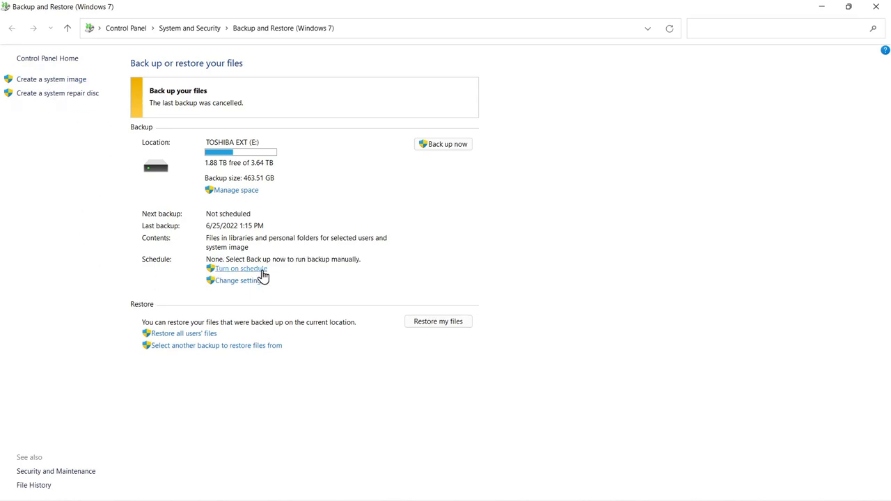
mouse_move(250, 275)
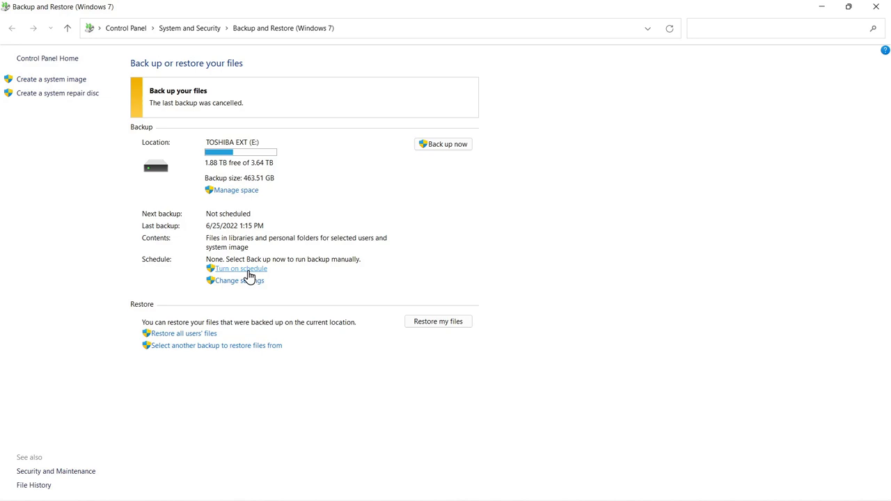
mouse_move(152, 281)
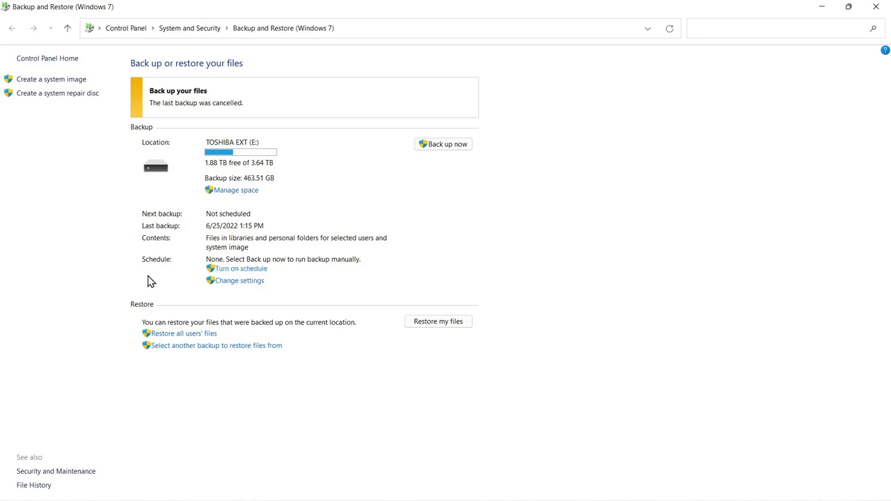
click(239, 267)
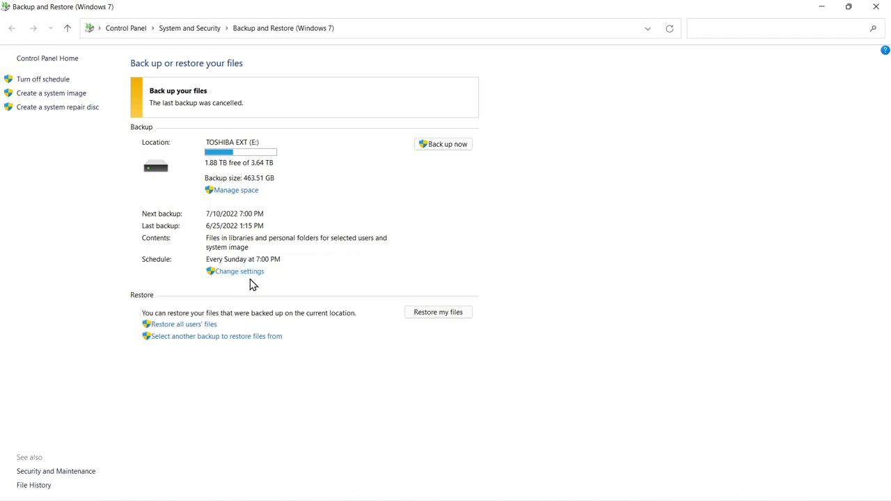
mouse_move(239, 270)
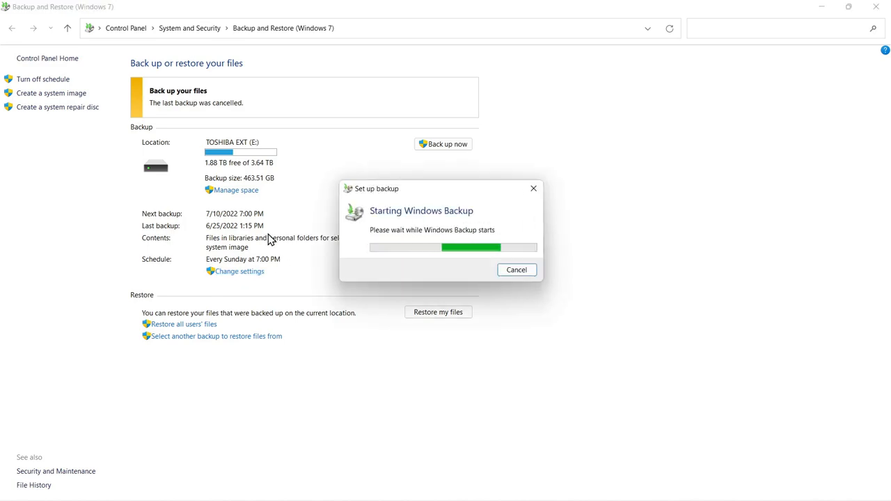
mouse_move(385, 200)
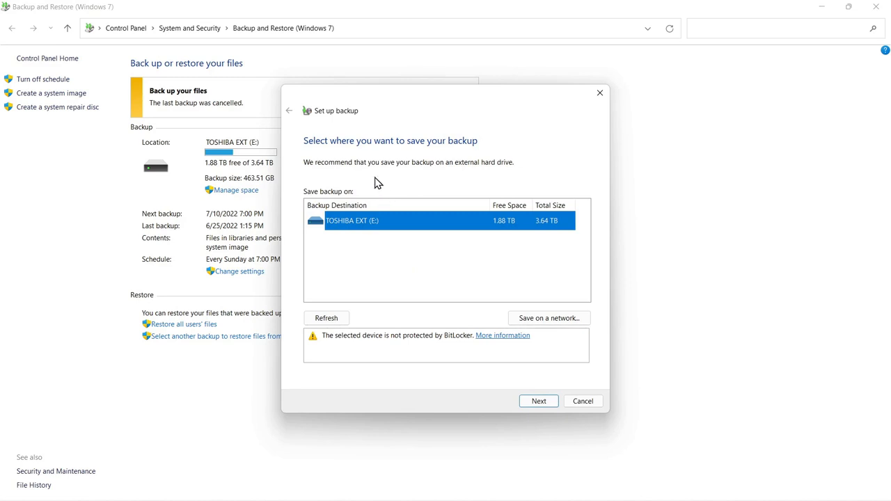
mouse_move(540, 401)
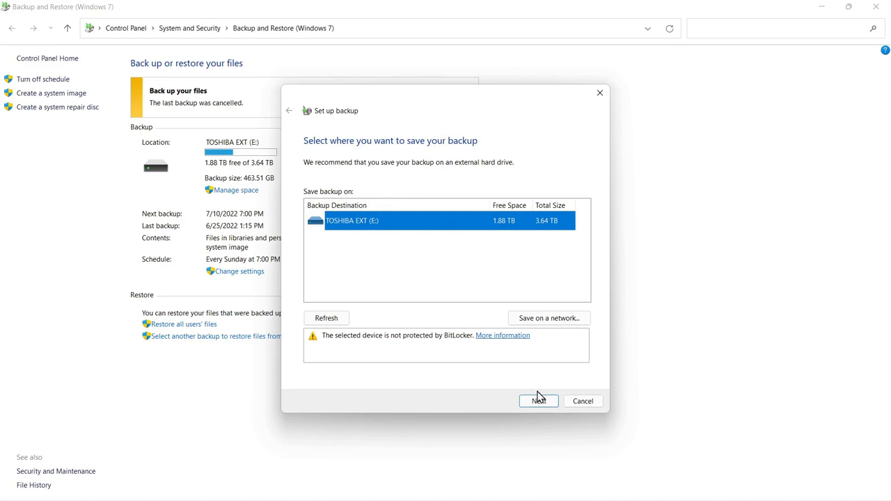
Step: Keep TOSHIBA EXT (E:) as destination, let Windows choose what to back up, and save settings
click(539, 401)
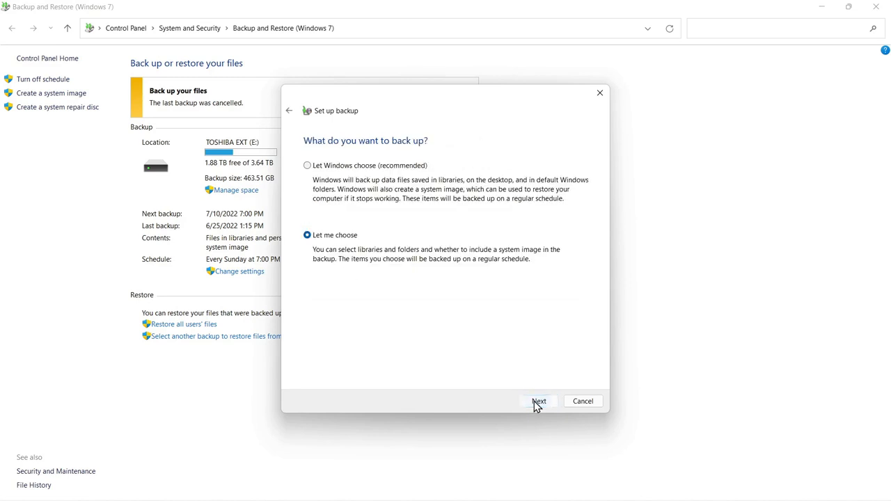
mouse_move(445, 222)
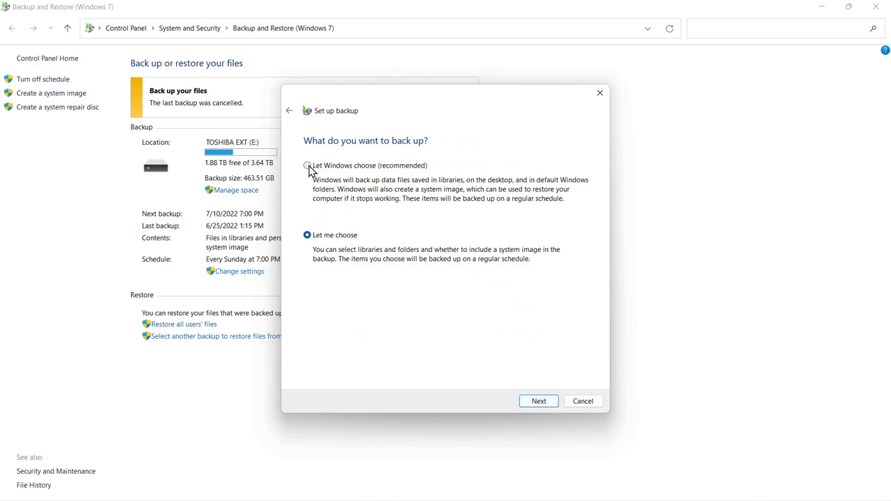
click(307, 164)
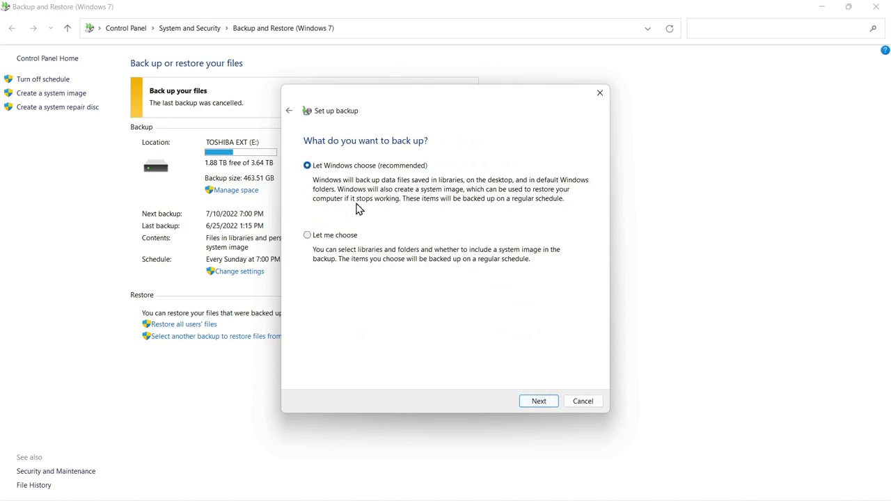
mouse_move(539, 401)
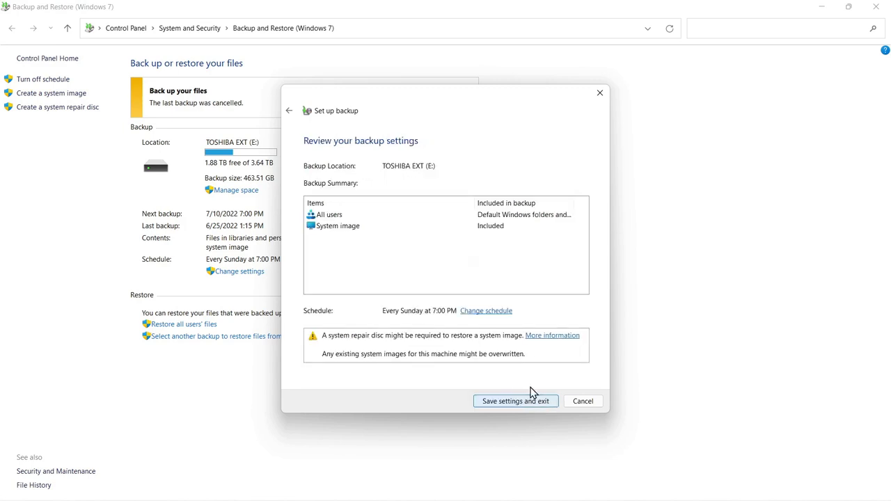
mouse_move(342, 219)
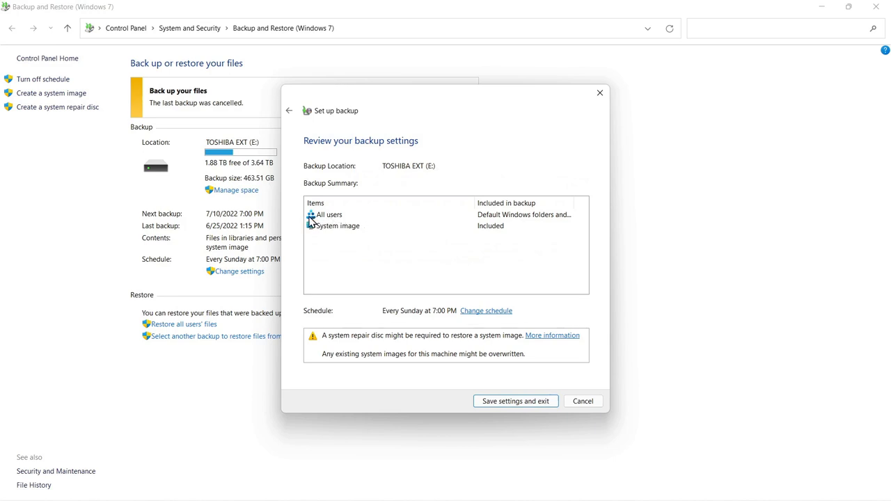
mouse_move(337, 230)
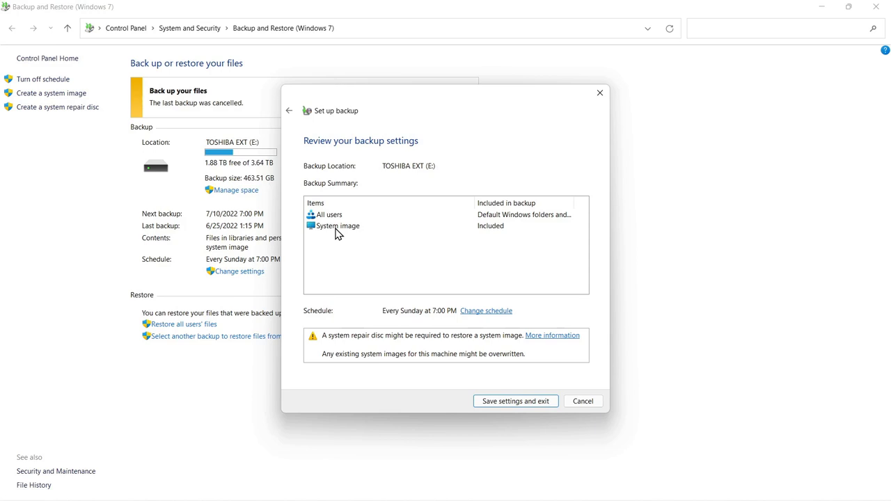
mouse_move(438, 417)
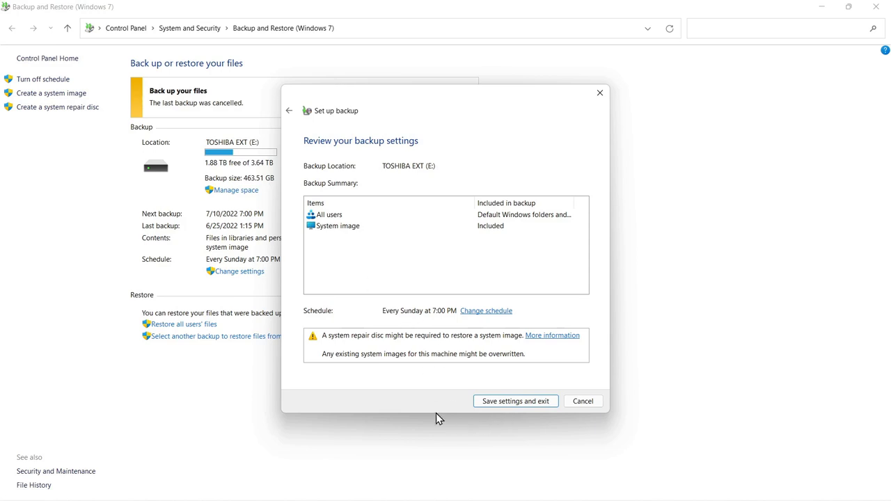
mouse_move(504, 407)
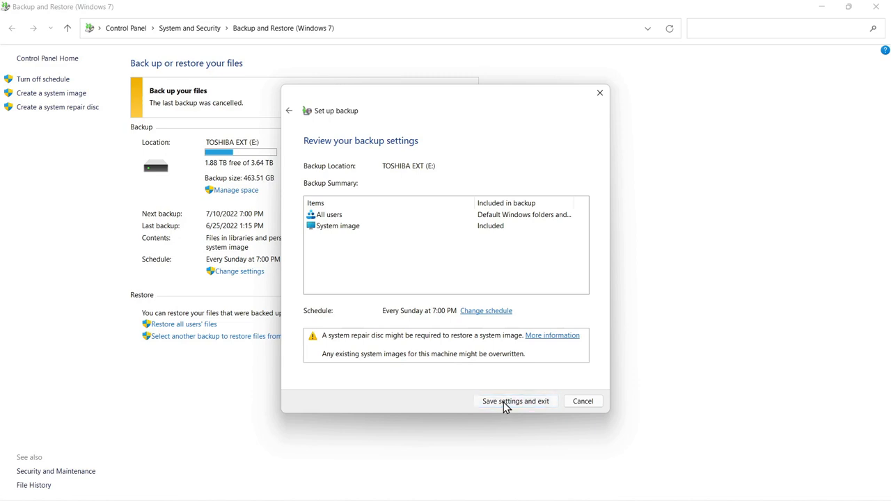
click(515, 401)
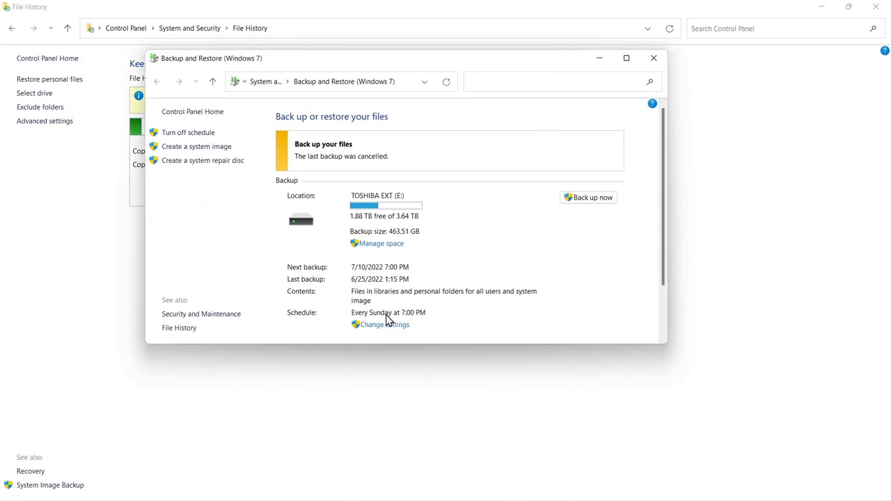
Step: Reopen backup settings on the external drive and switch to choosing items manually
click(384, 325)
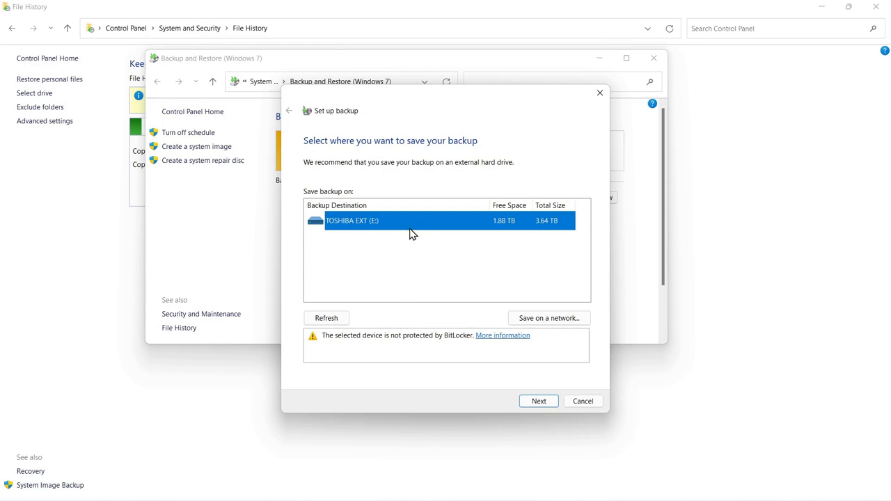
click(538, 401)
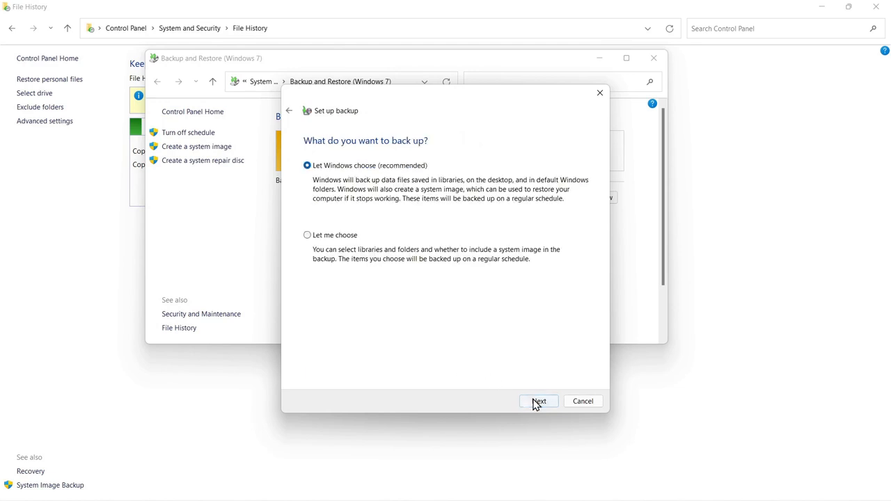
click(306, 234)
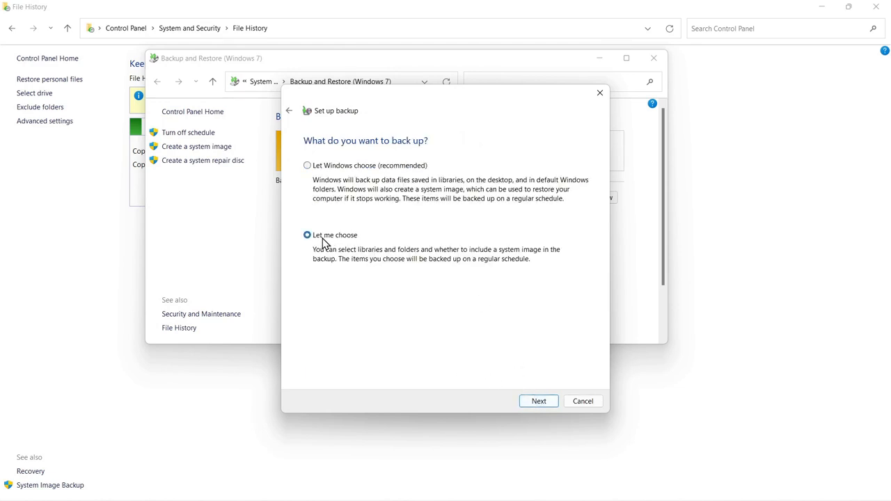
click(537, 400)
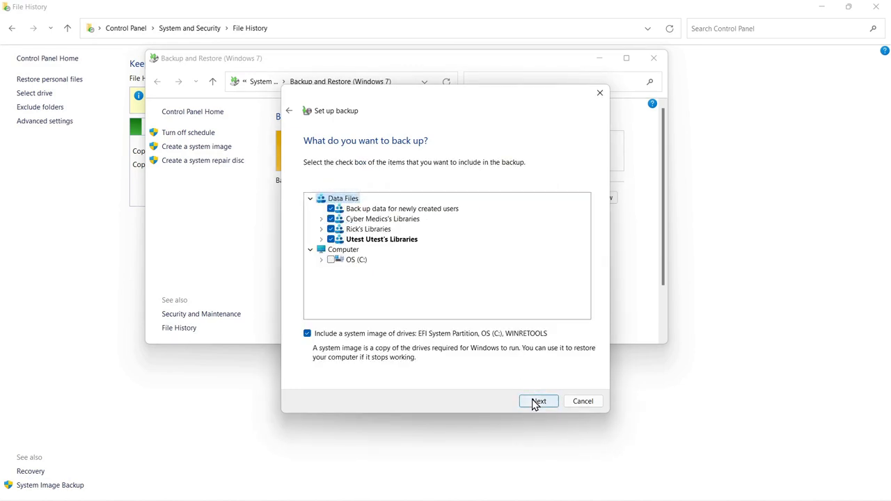
mouse_move(378, 245)
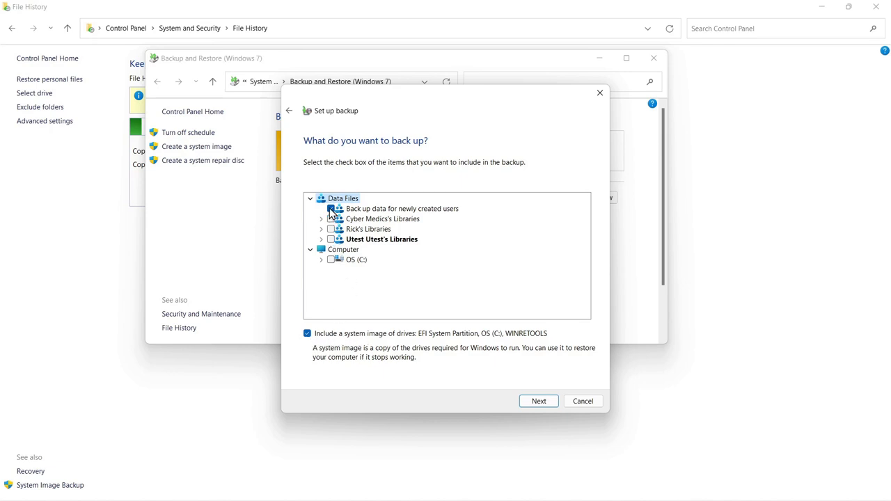
Step: Untick new users' data and tick only one user's Documents Library
click(331, 208)
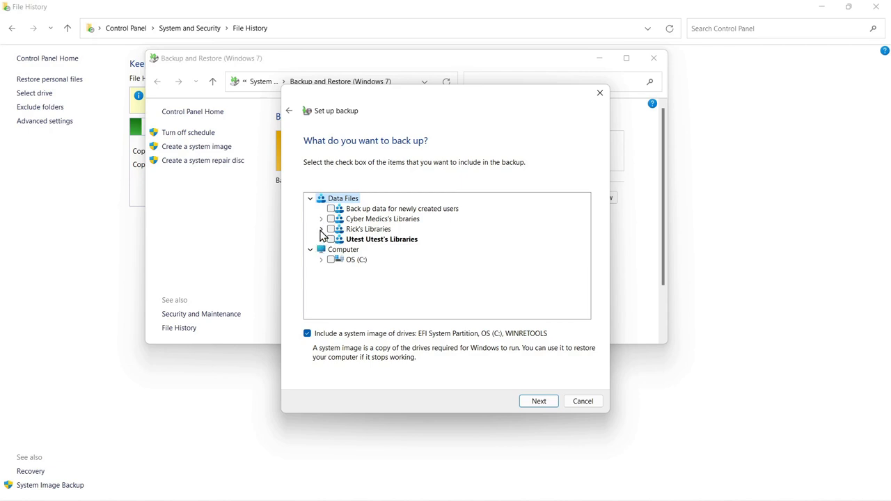
click(320, 239)
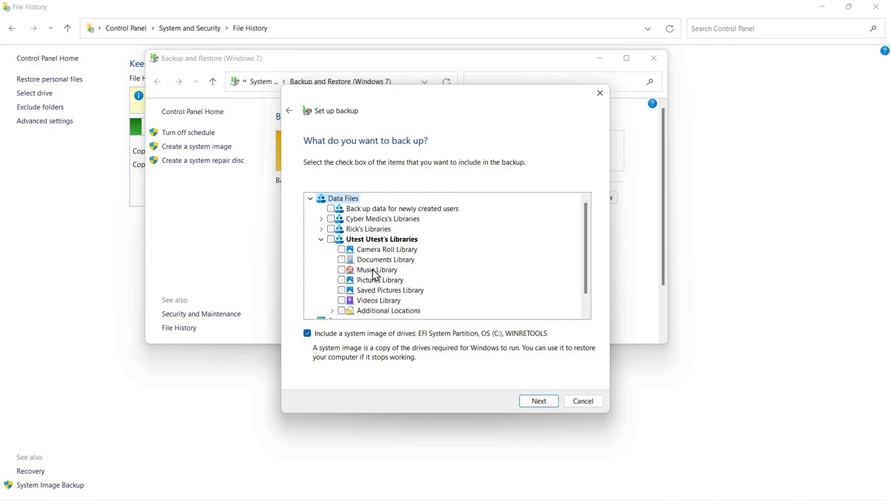
click(341, 258)
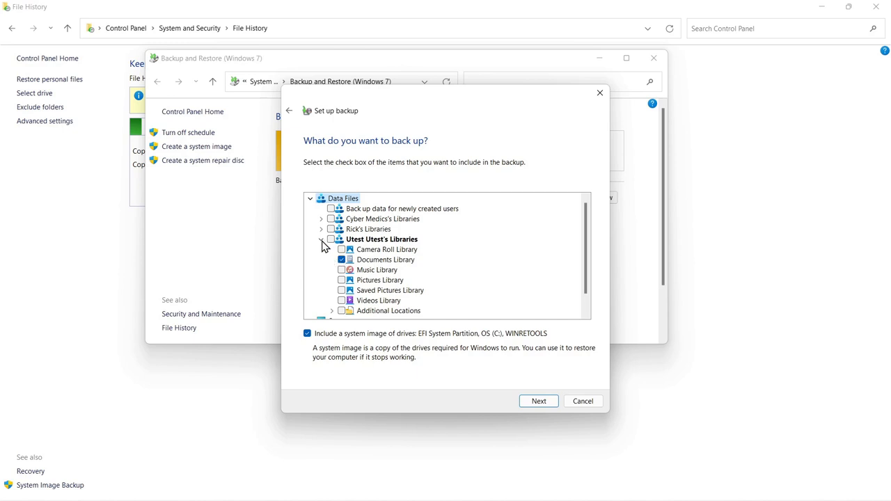
click(322, 239)
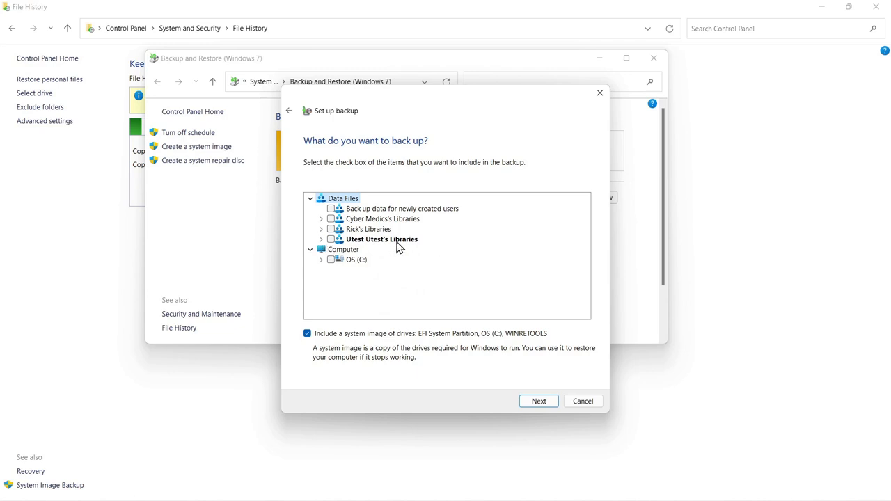
mouse_move(323, 247)
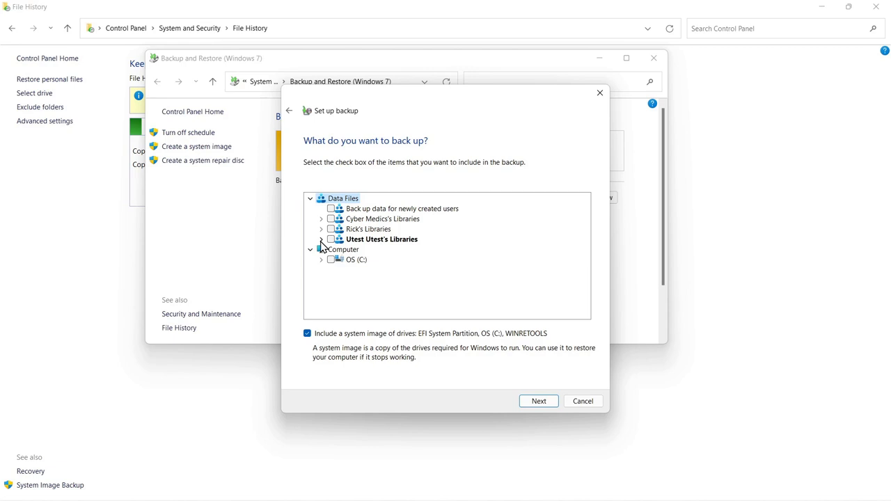
Step: Under OS (C:), include the Program Files and ProgramData folders in the backup
click(312, 250)
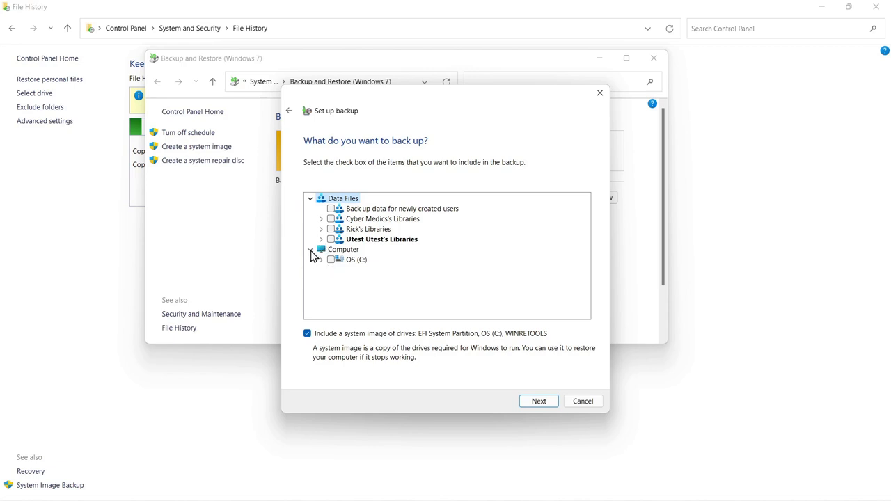
click(312, 249)
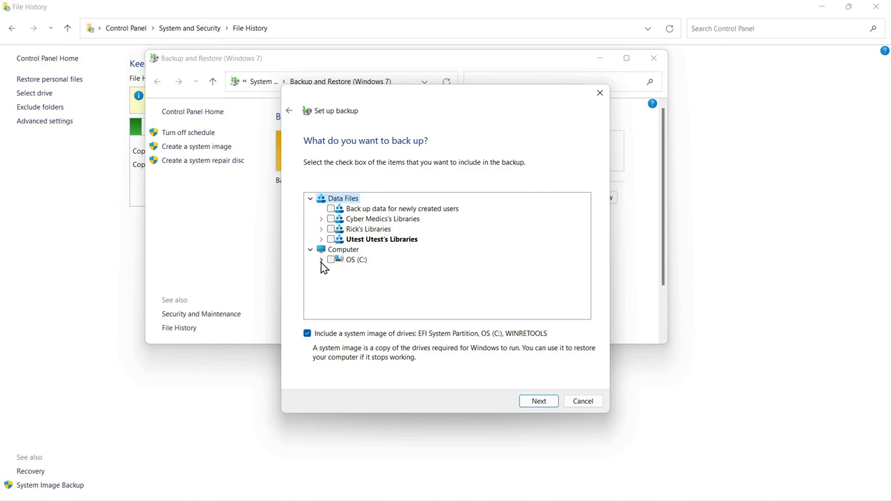
click(321, 260)
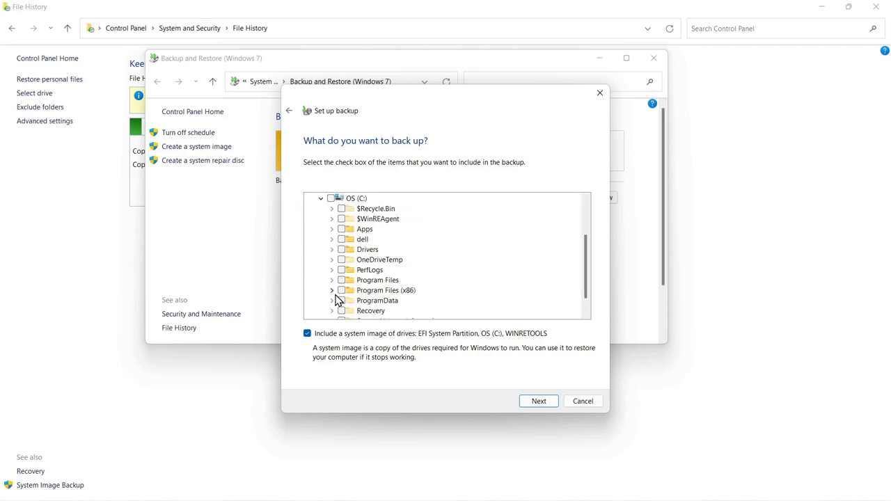
mouse_move(341, 285)
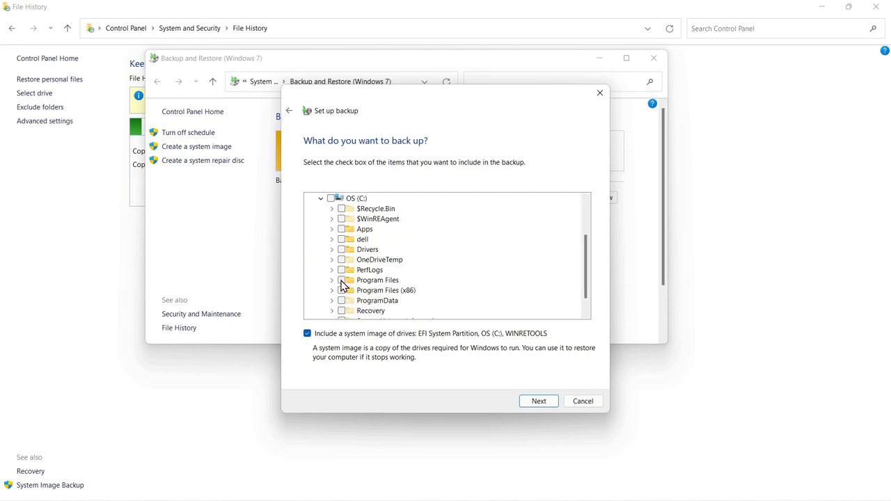
click(341, 280)
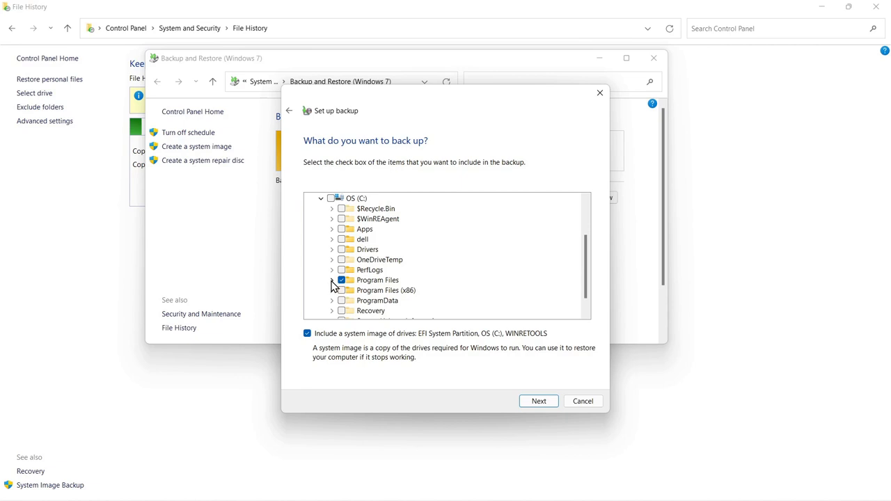
click(332, 279)
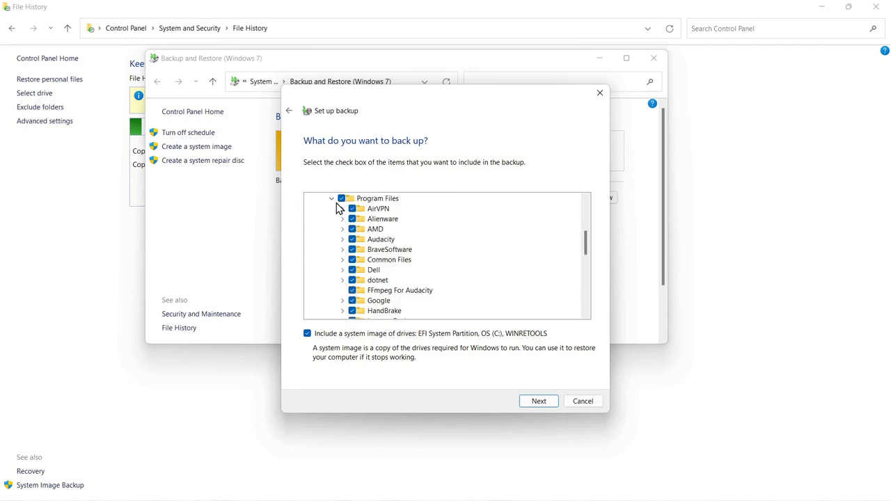
click(332, 198)
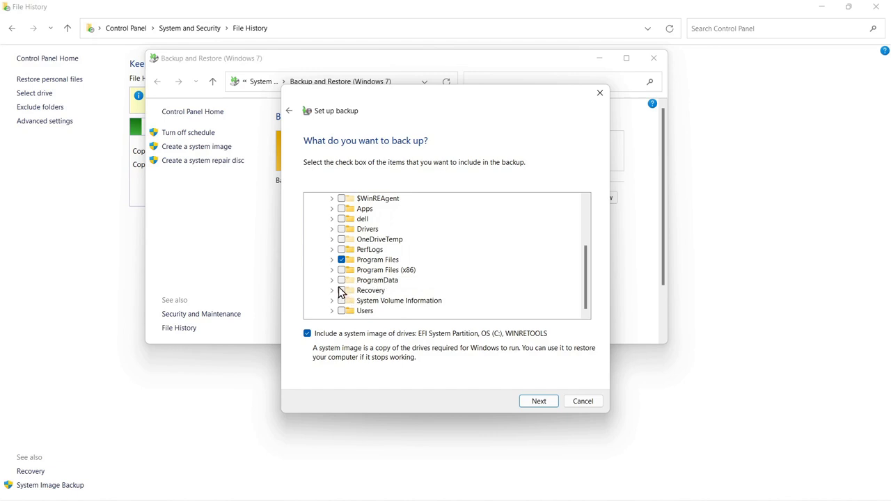
click(341, 280)
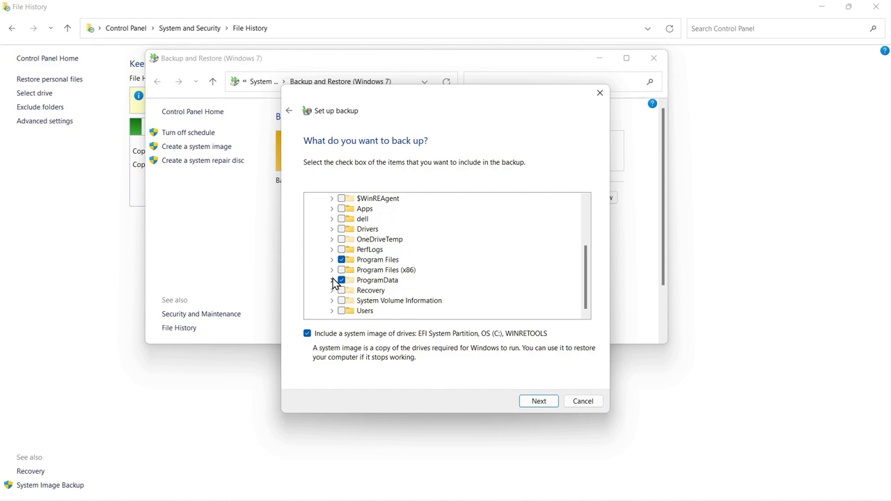
mouse_move(401, 278)
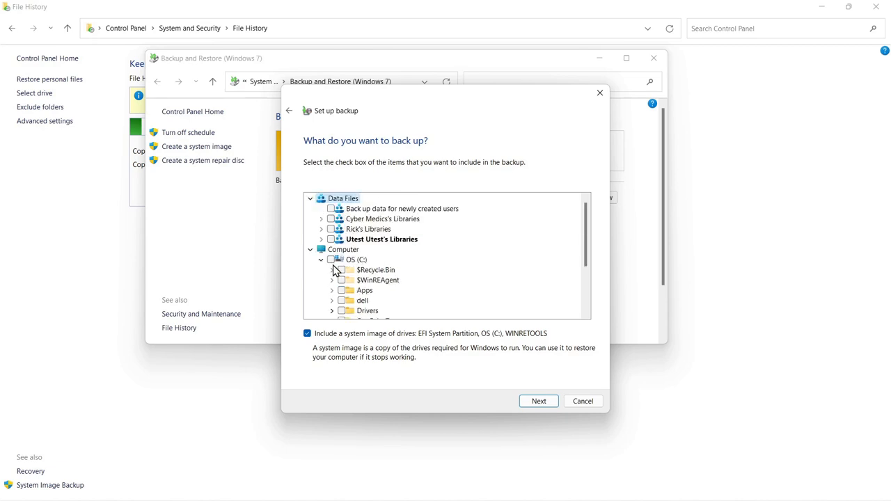
Step: Collapse the item tree and continue to the Review your backup settings page
click(310, 250)
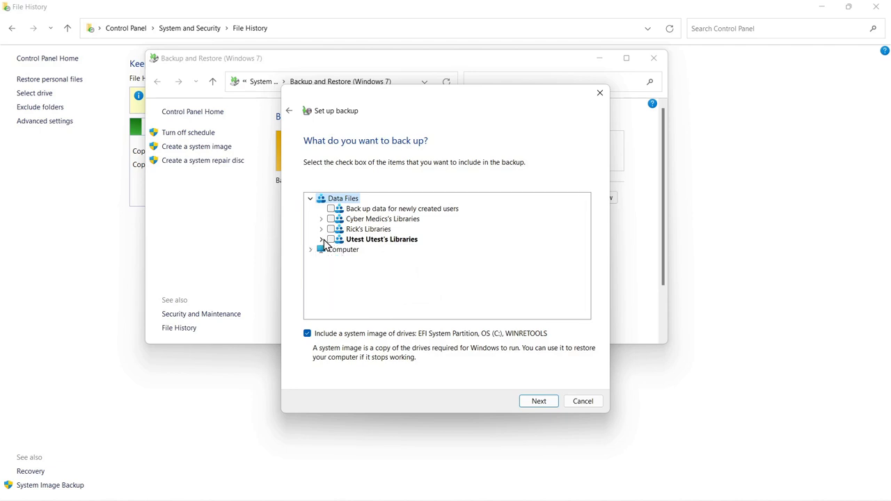
click(321, 240)
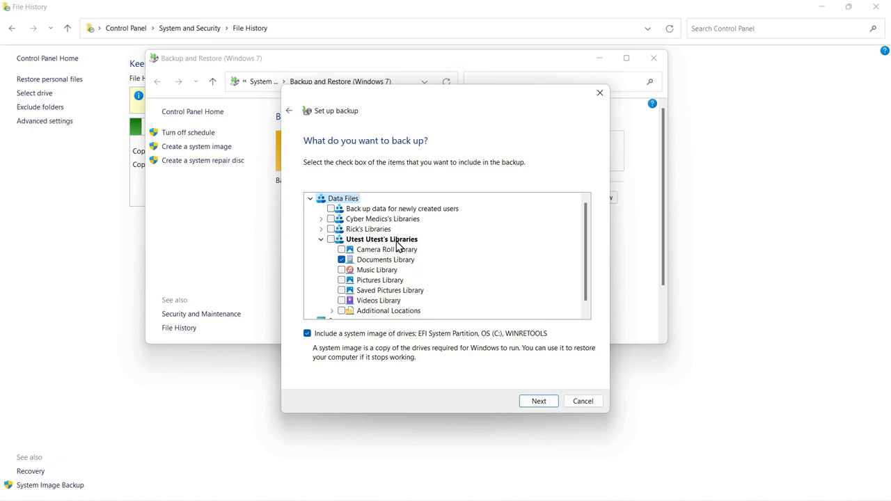
click(320, 239)
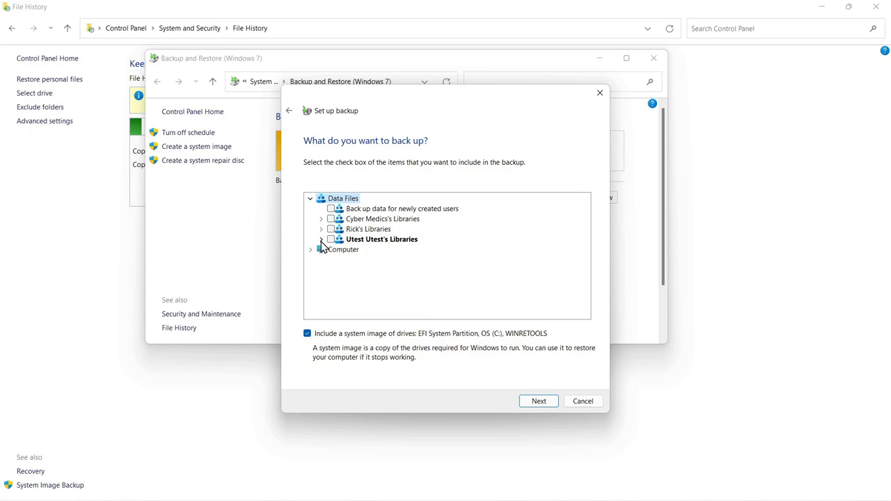
mouse_move(539, 401)
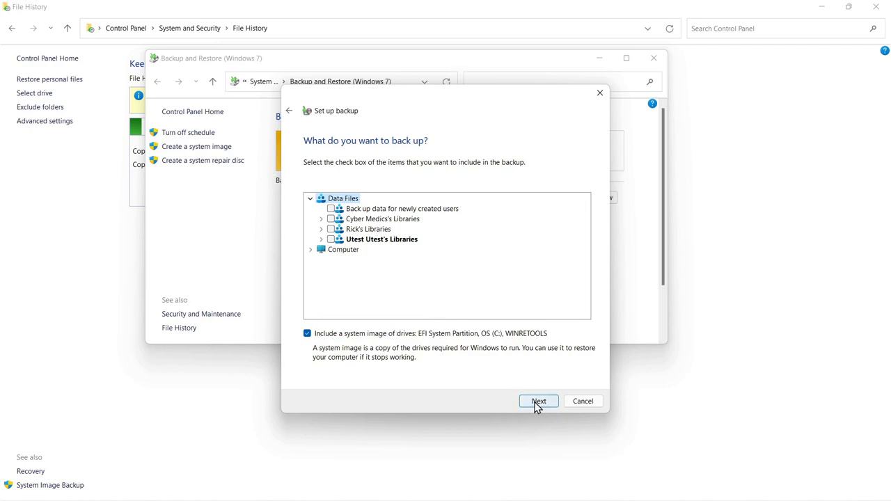
click(539, 400)
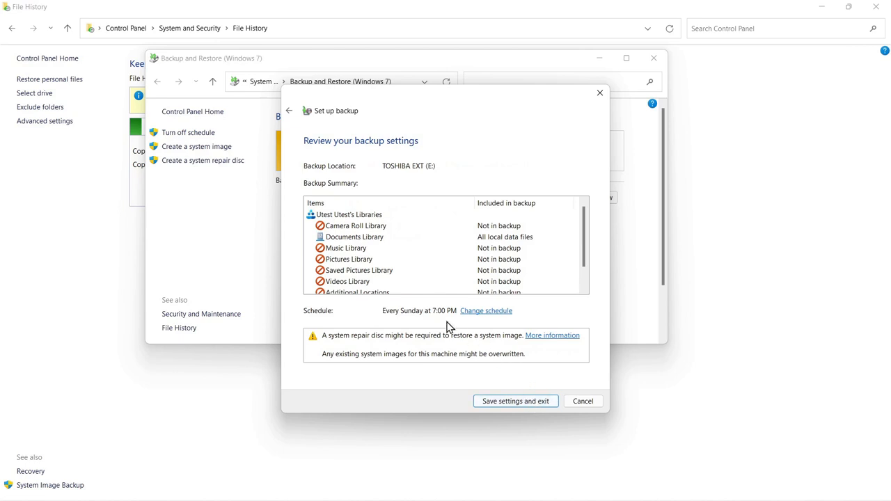
mouse_move(360, 242)
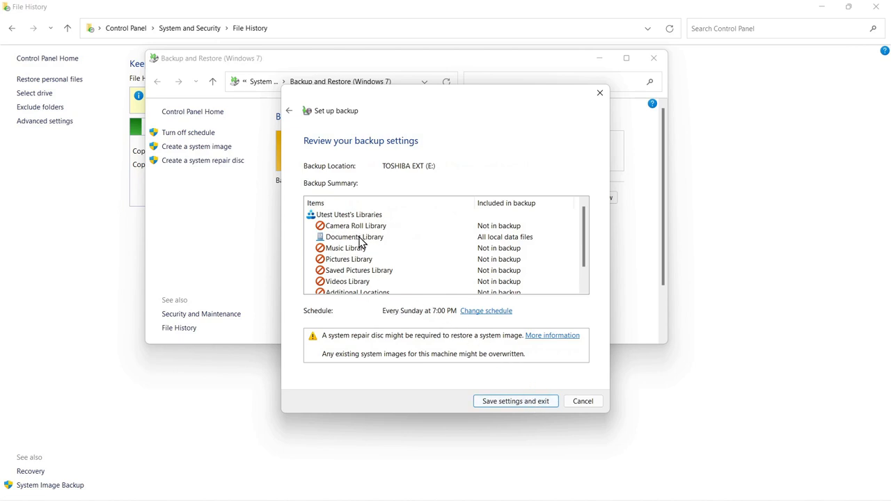
mouse_move(484, 310)
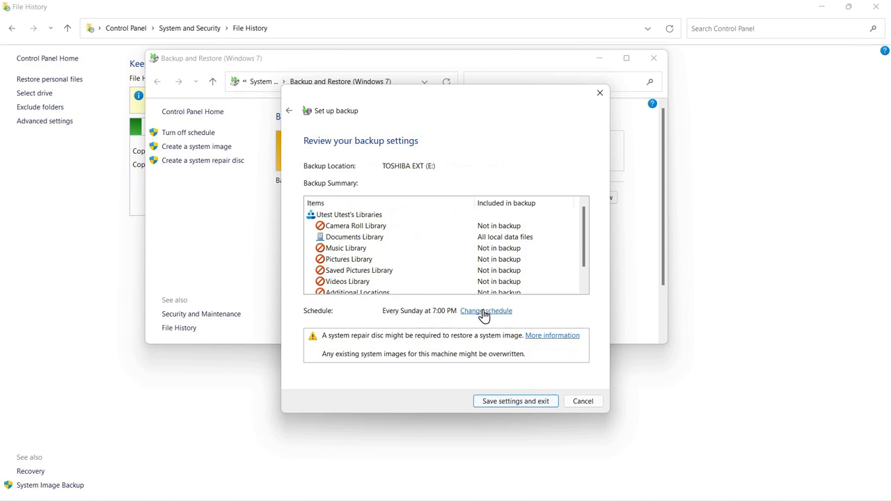
Step: Change the schedule to Weekly, Tuesday, 1:00 PM and confirm it
click(486, 310)
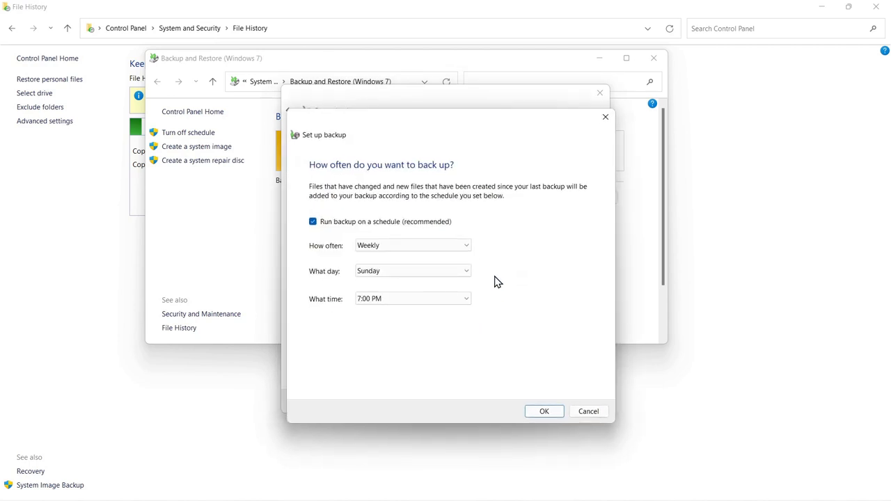
mouse_move(412, 245)
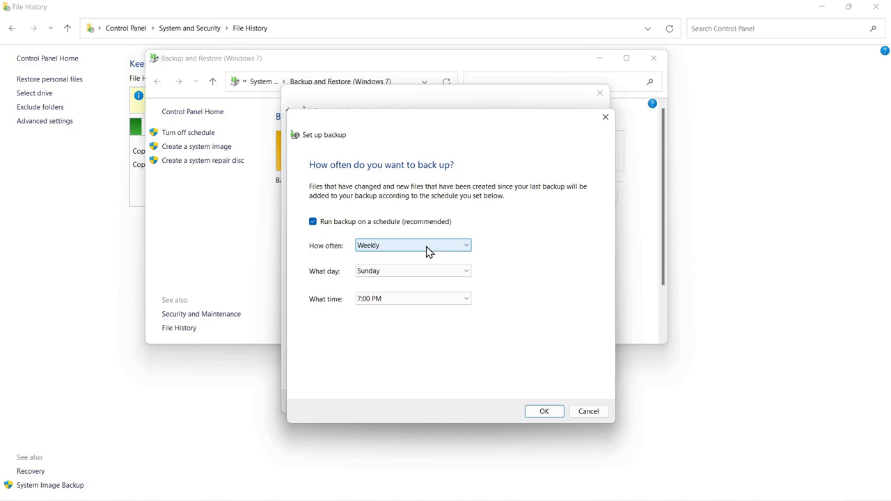
click(412, 245)
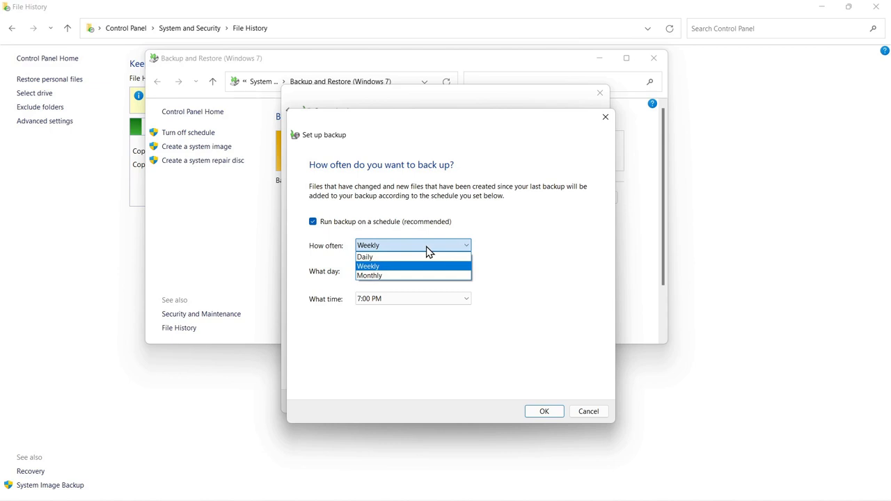
click(368, 265)
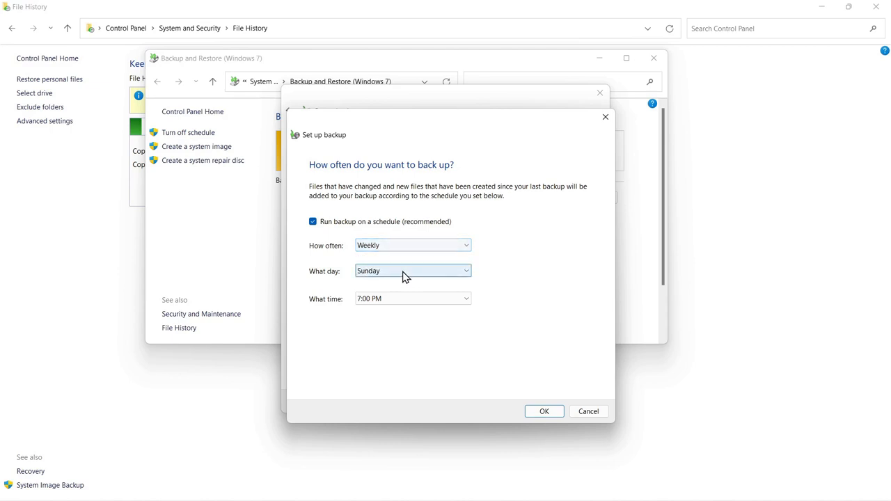
click(412, 270)
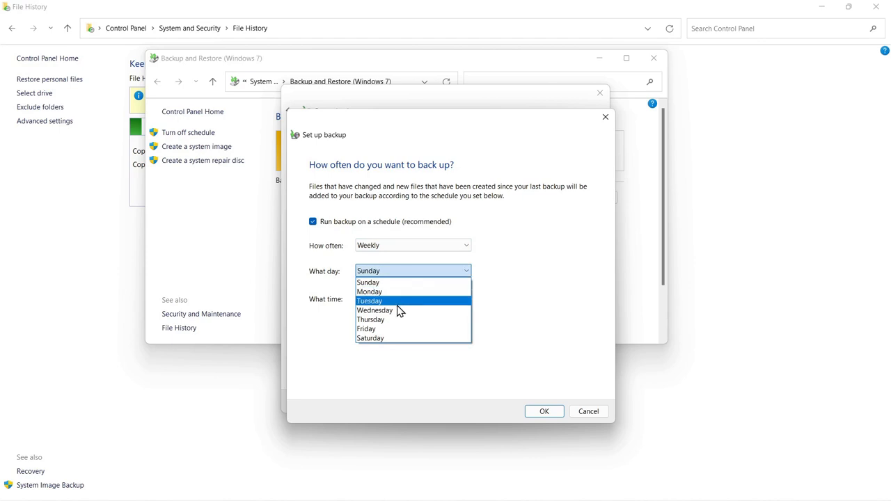
mouse_move(406, 281)
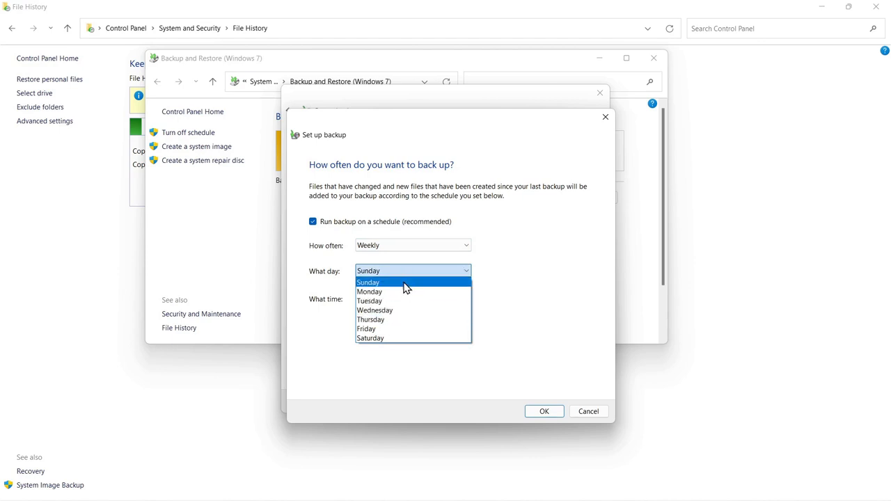
click(370, 301)
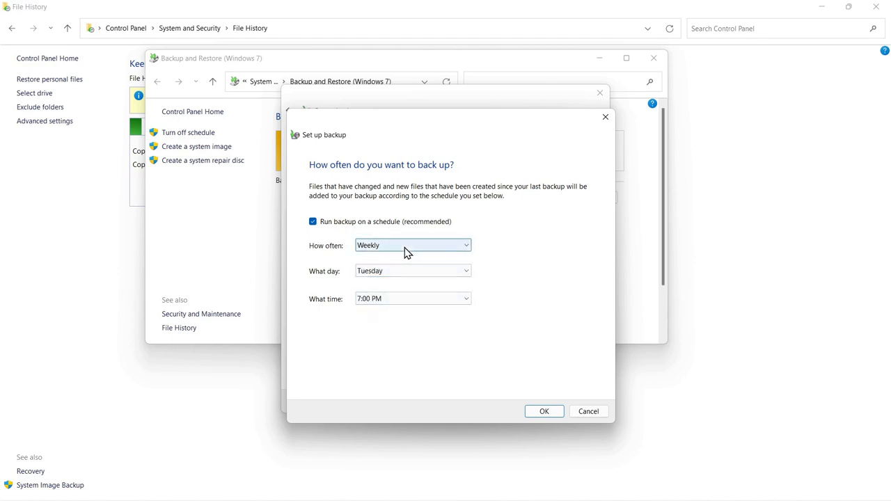
click(412, 245)
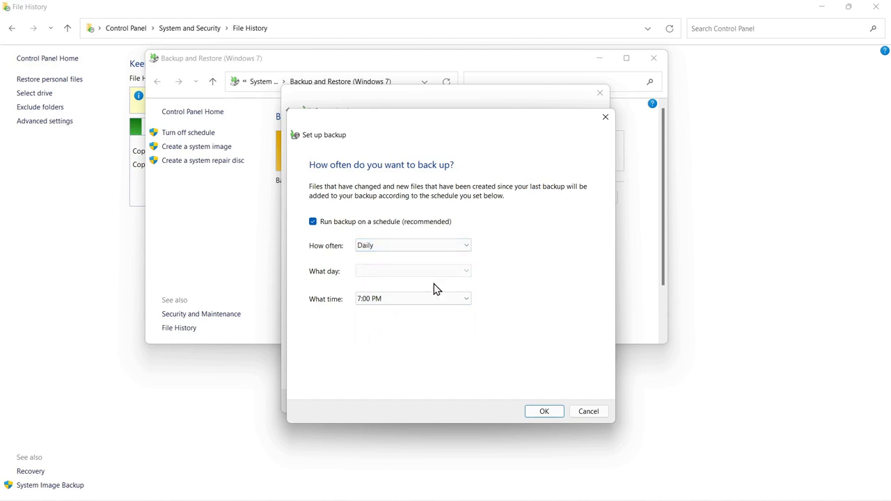
mouse_move(412, 245)
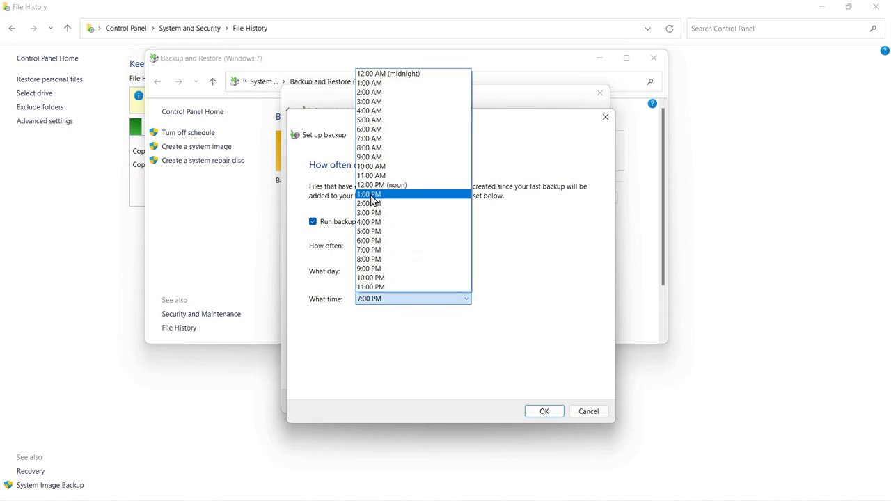
click(369, 194)
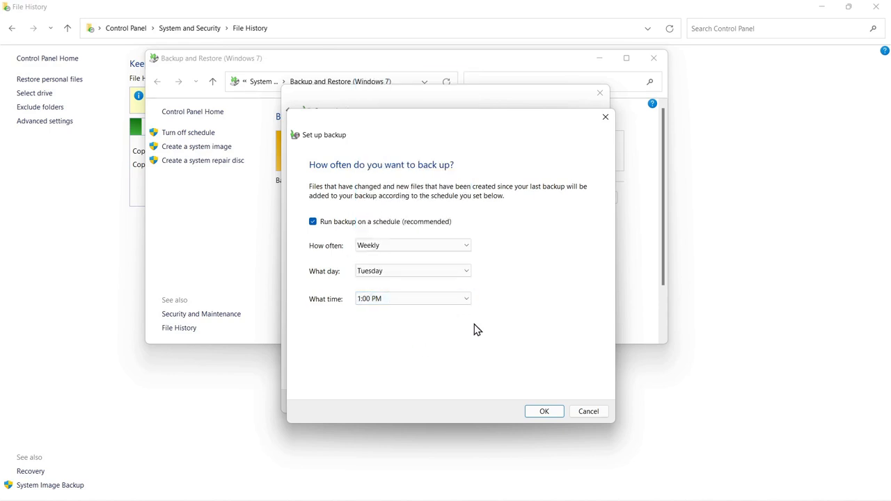
mouse_move(350, 229)
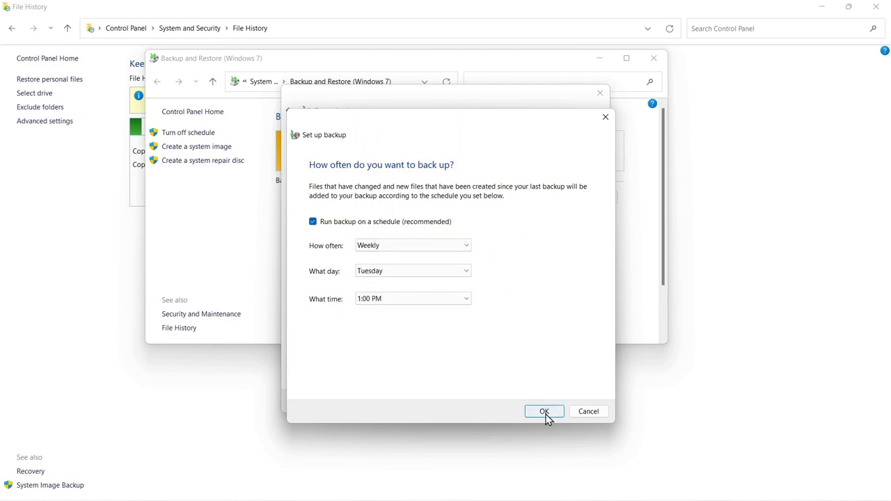
click(543, 412)
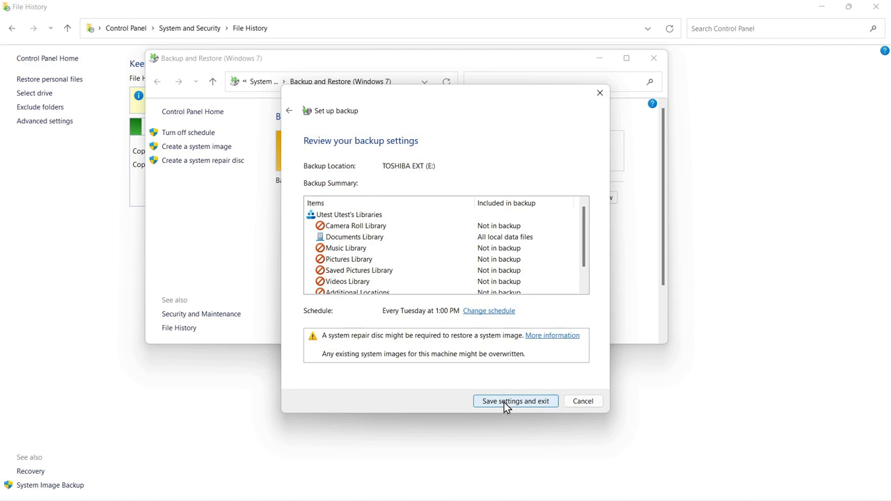
Step: Save the backup settings and exit setup
click(515, 400)
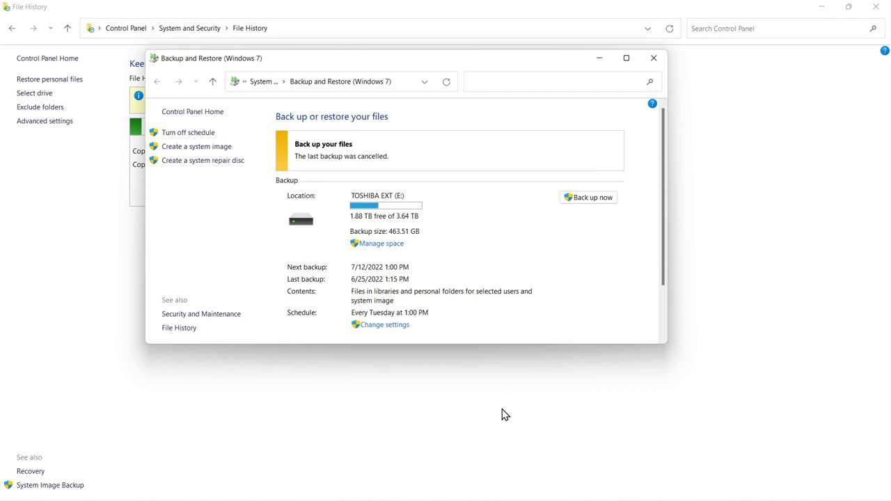
mouse_move(480, 273)
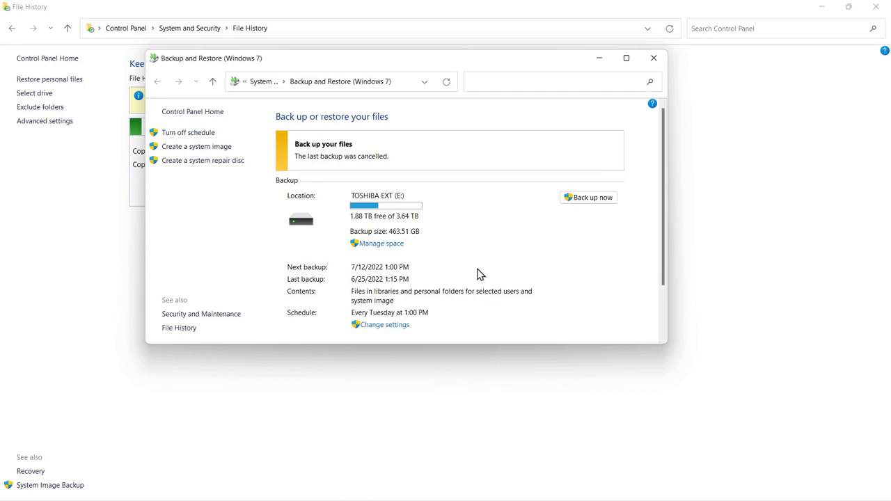
mouse_move(365, 256)
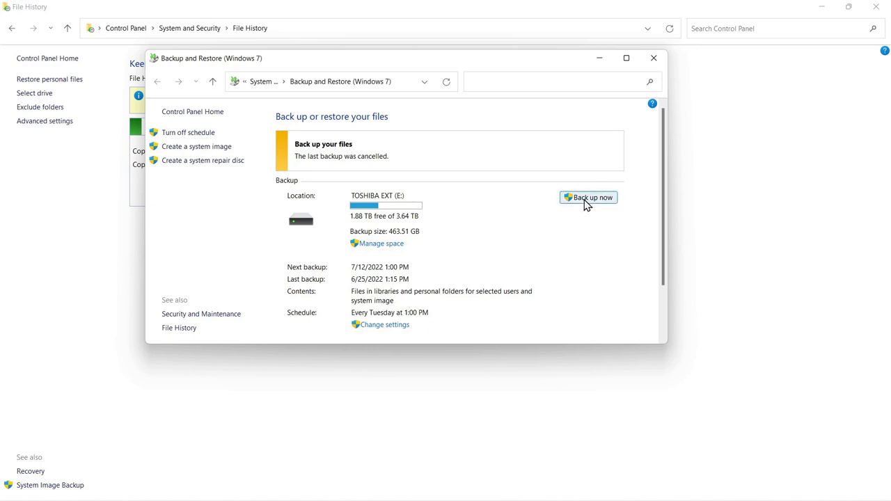
Step: Run a backup now and let it finish (last backup 7/7/2022 8:30 PM)
click(587, 198)
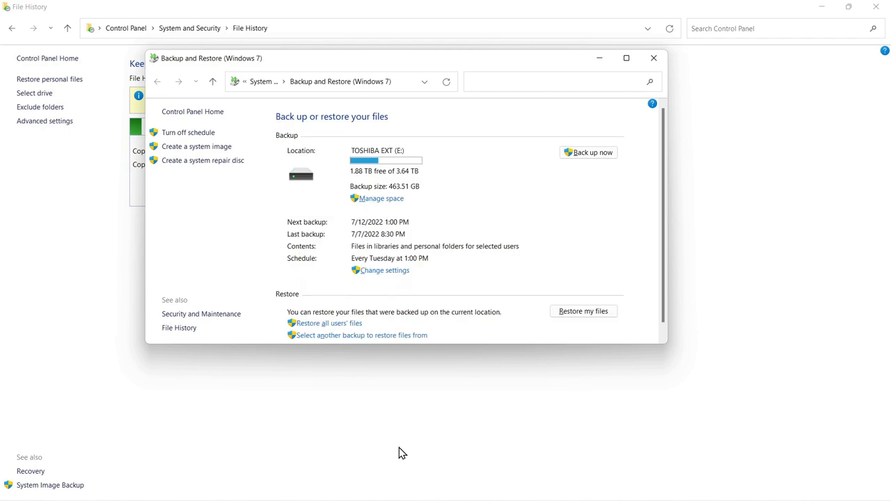
mouse_move(362, 387)
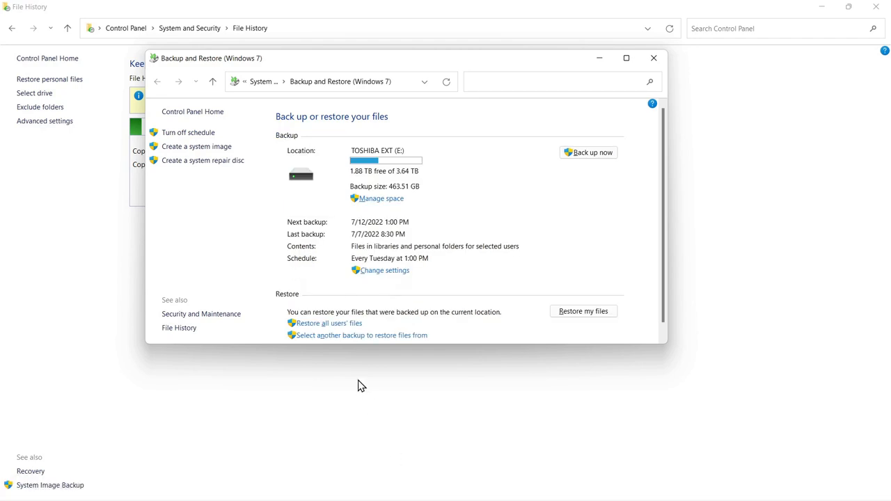
mouse_move(355, 387)
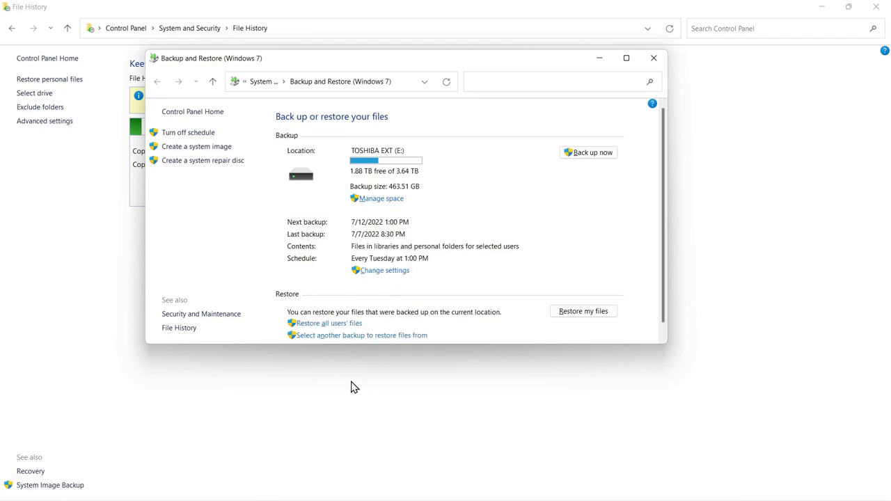
mouse_move(486, 263)
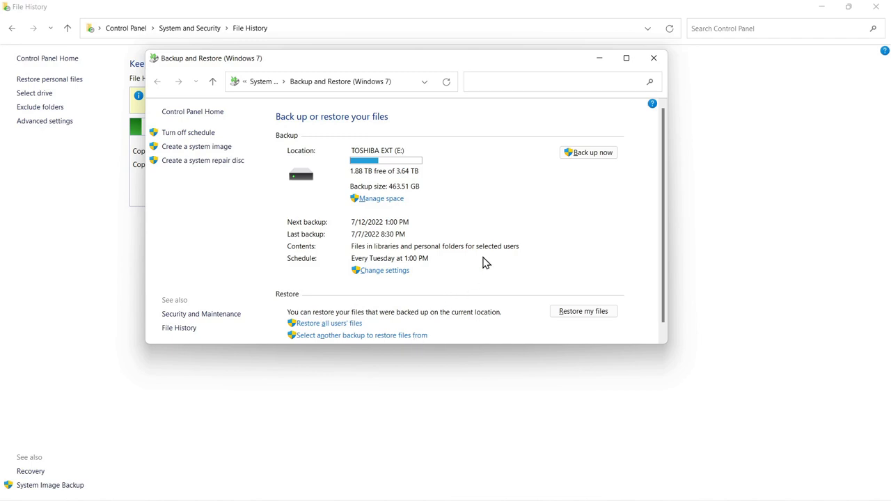
mouse_move(423, 187)
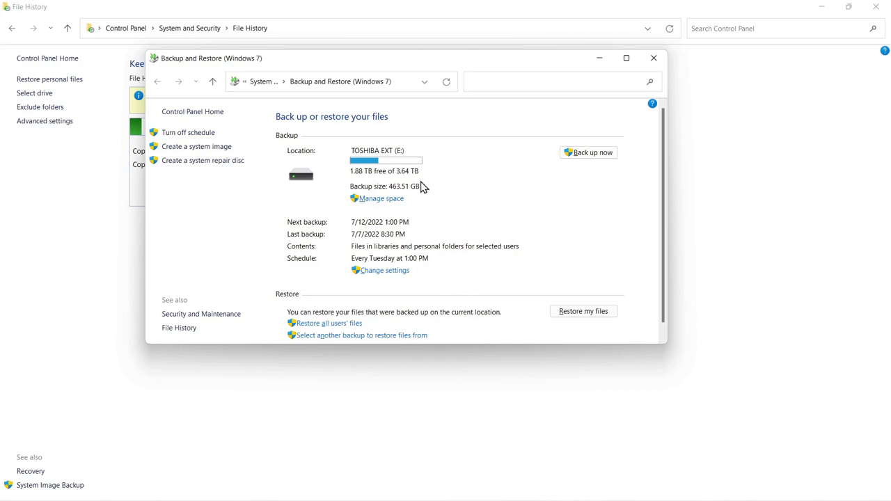
mouse_move(423, 192)
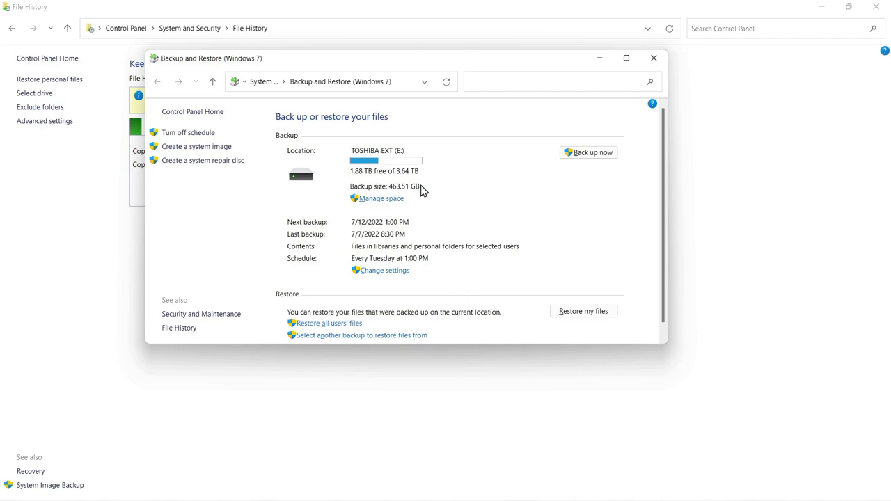
mouse_move(437, 212)
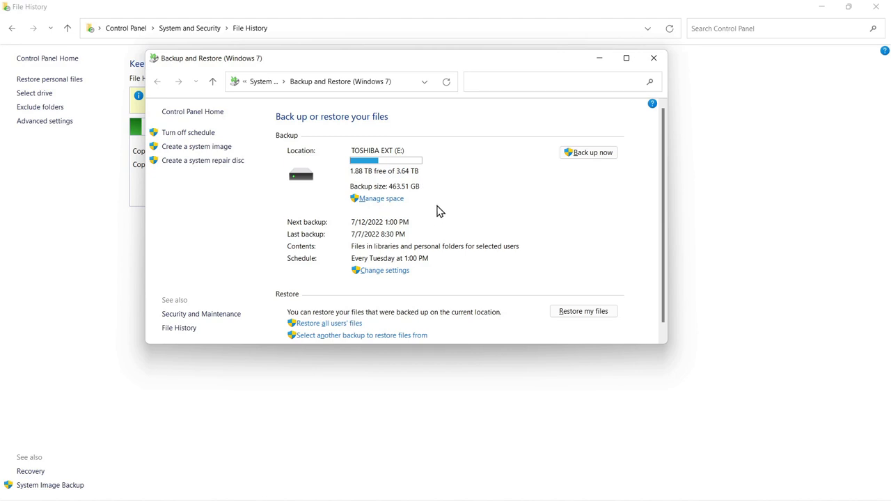
mouse_move(196, 146)
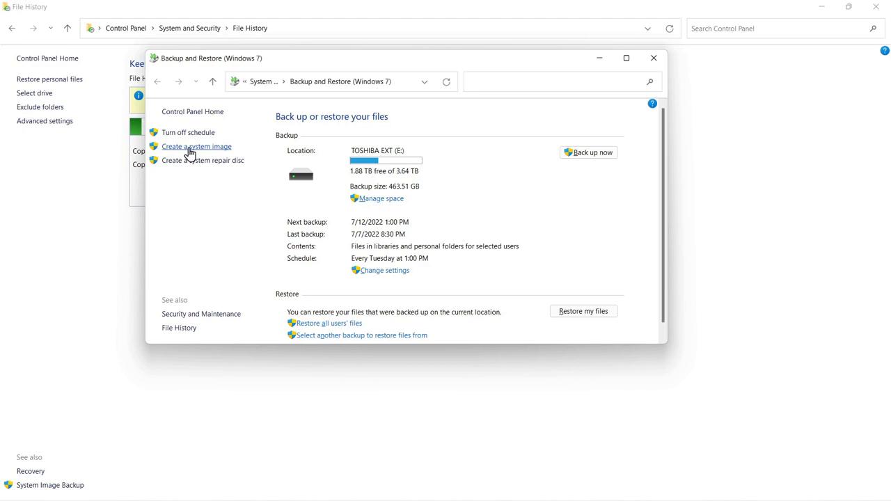
Step: Start the Create a system image wizard, then close it without continuing
click(196, 147)
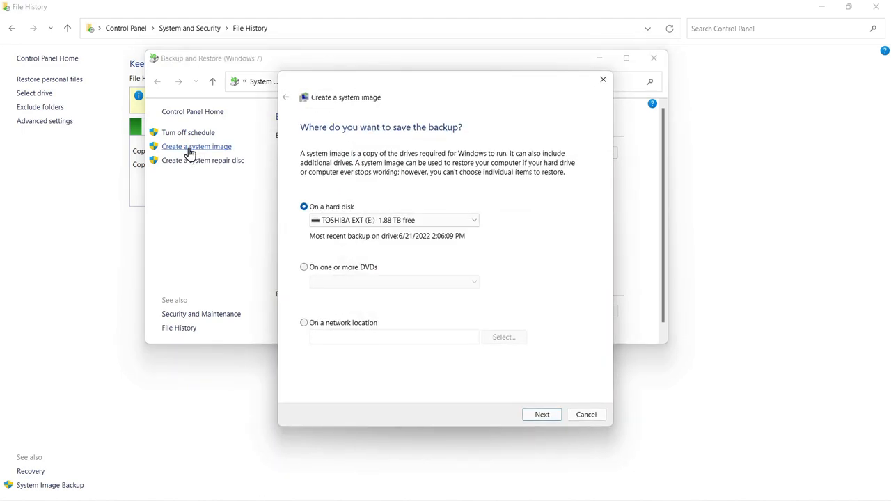
mouse_move(429, 284)
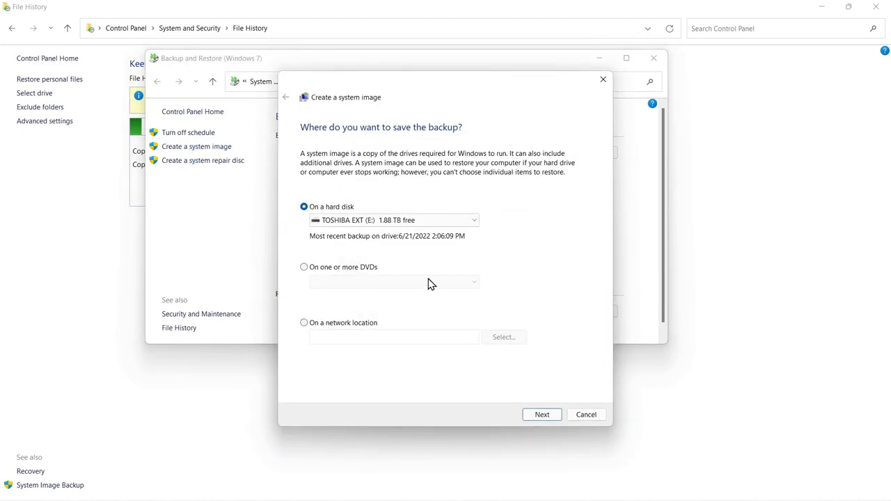
mouse_move(314, 159)
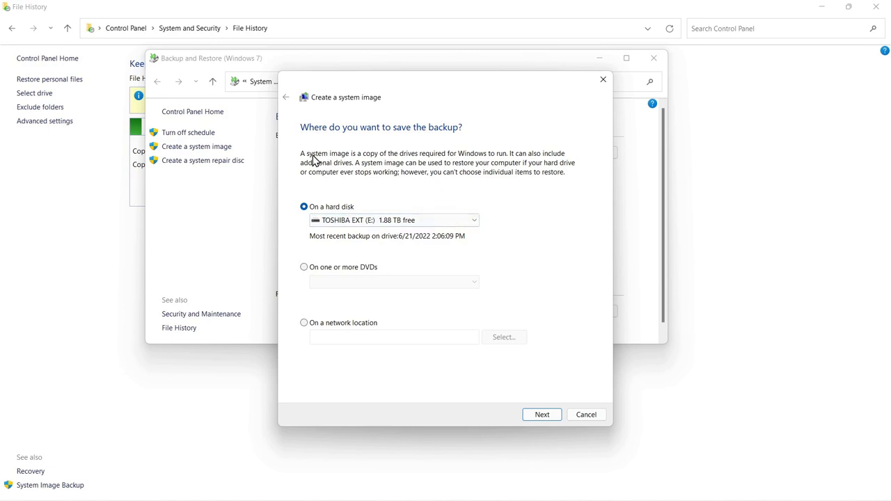
mouse_move(413, 161)
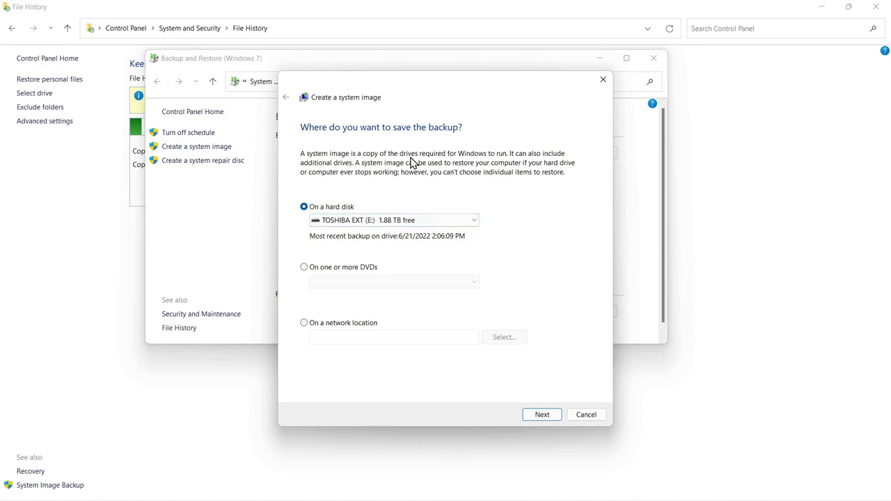
mouse_move(454, 165)
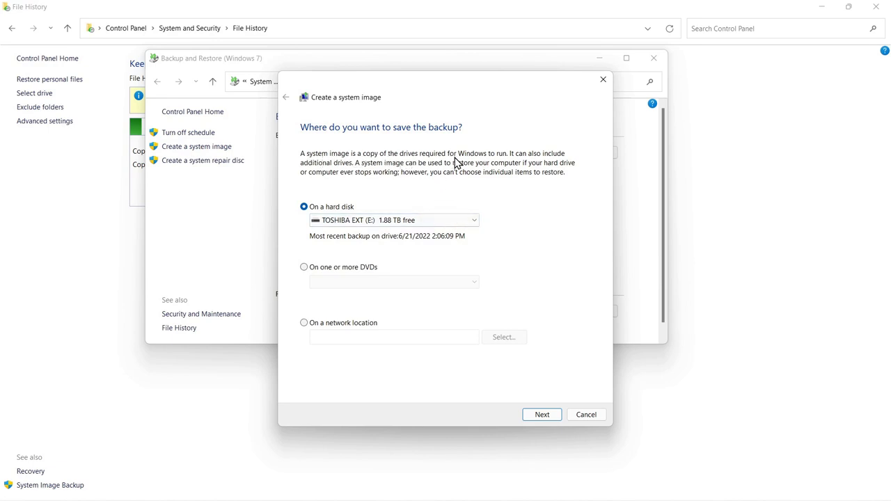
mouse_move(472, 162)
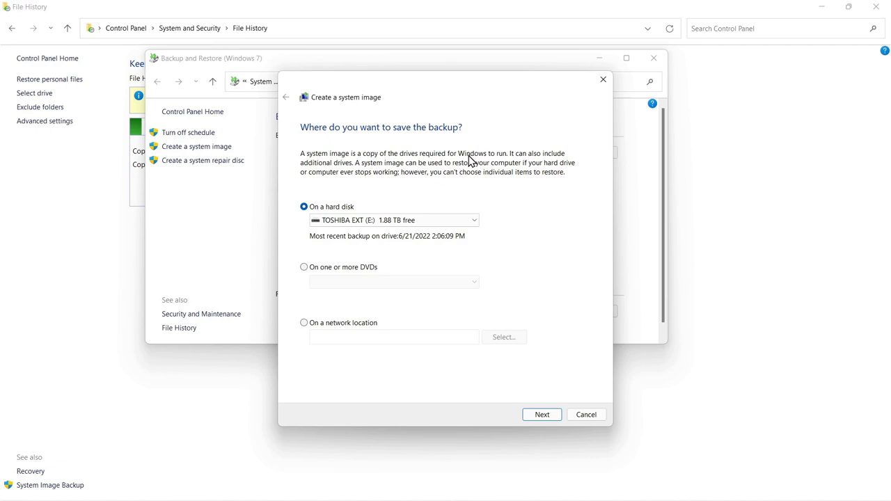
mouse_move(382, 234)
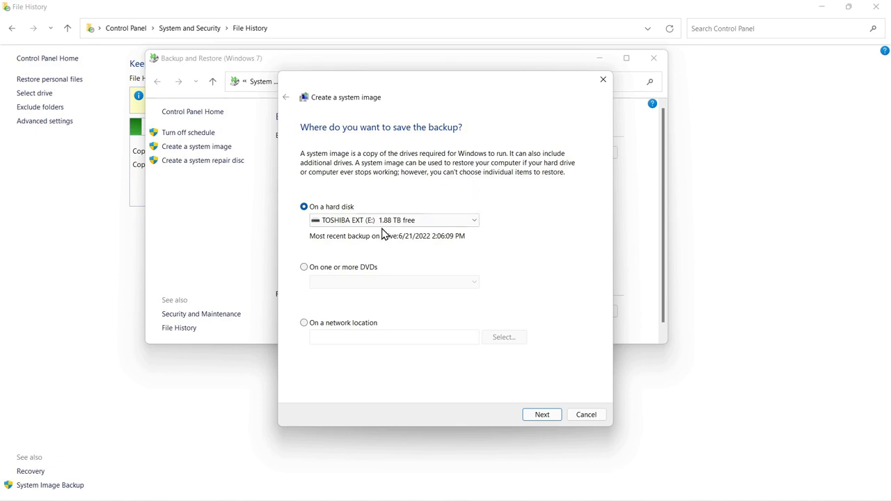
mouse_move(603, 79)
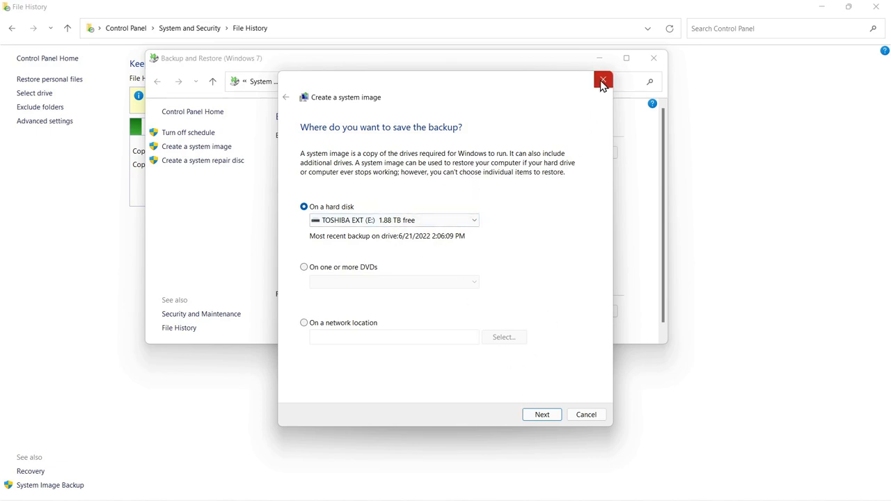
click(601, 80)
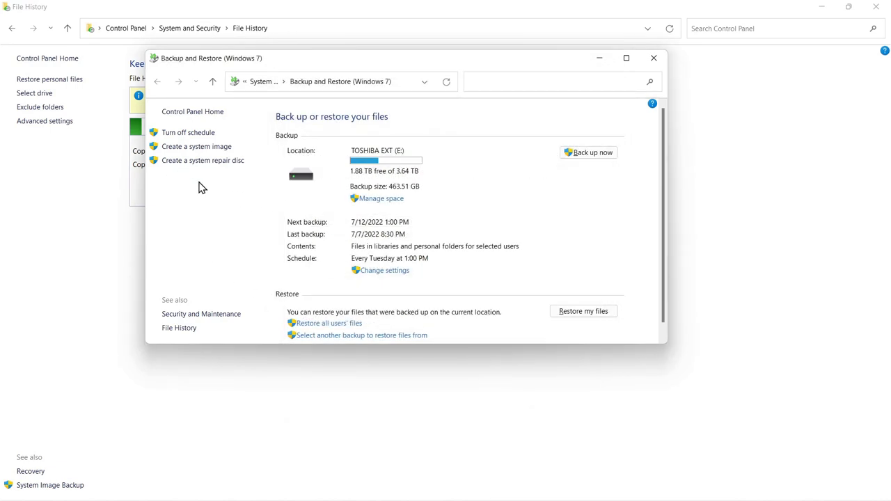
mouse_move(204, 160)
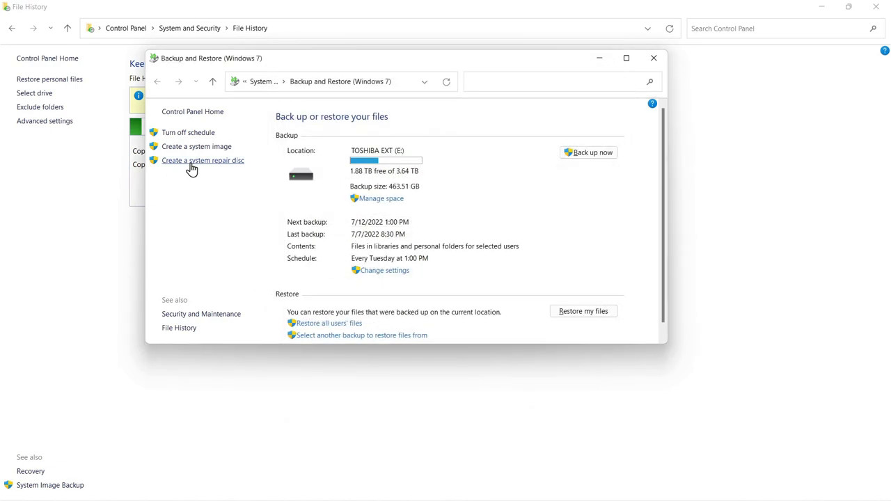
click(203, 160)
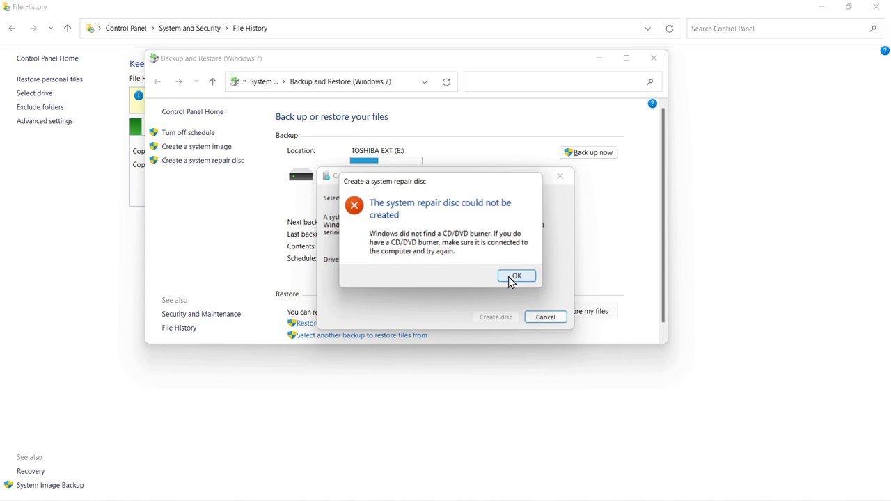
click(515, 276)
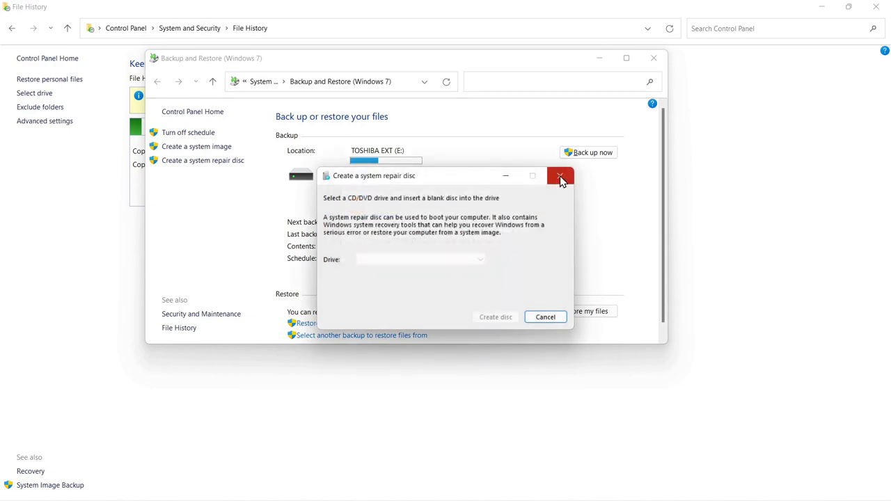
mouse_move(560, 175)
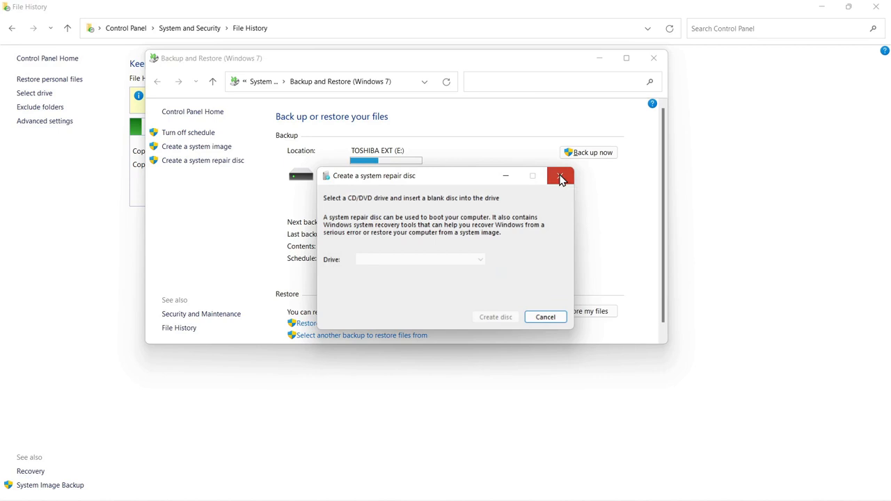
click(559, 175)
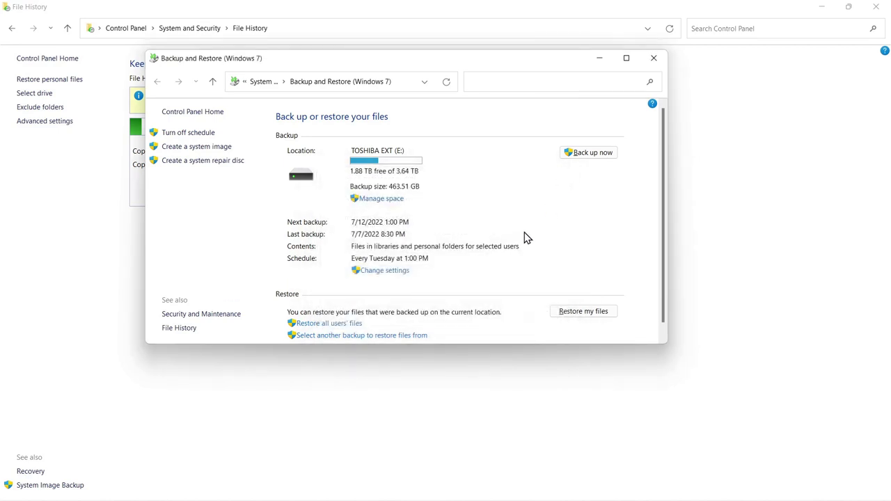
mouse_move(326, 213)
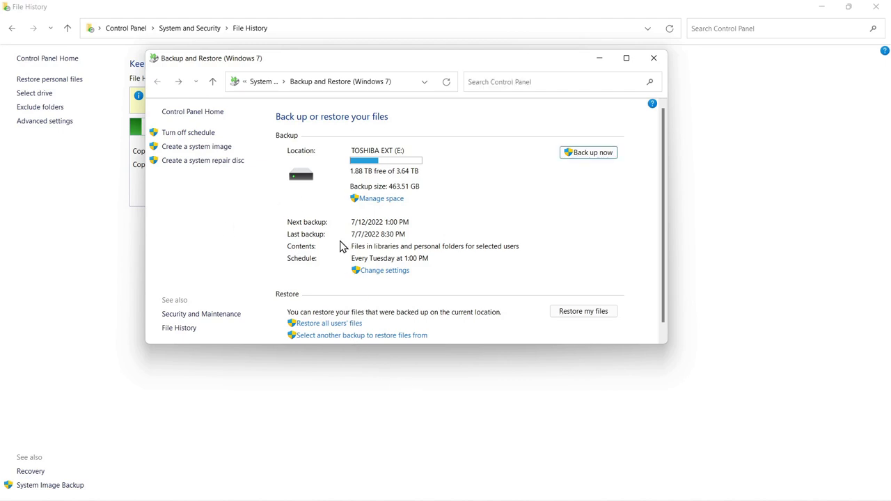
mouse_move(351, 301)
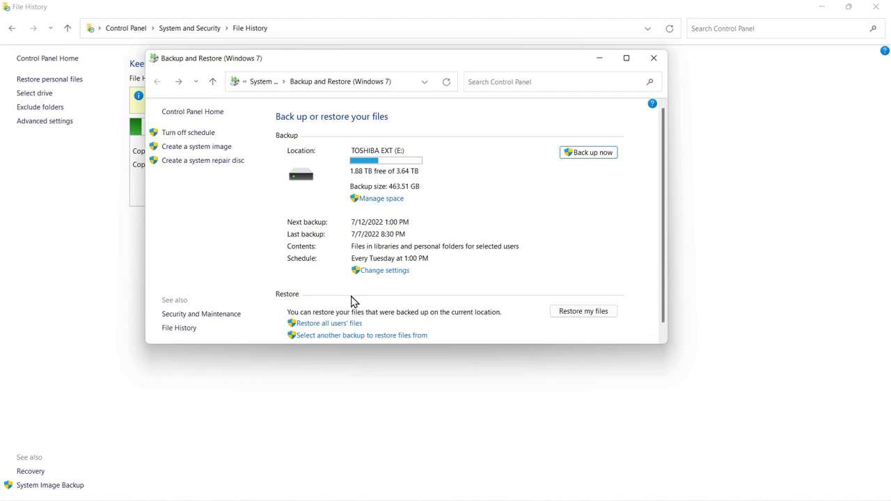
mouse_move(465, 317)
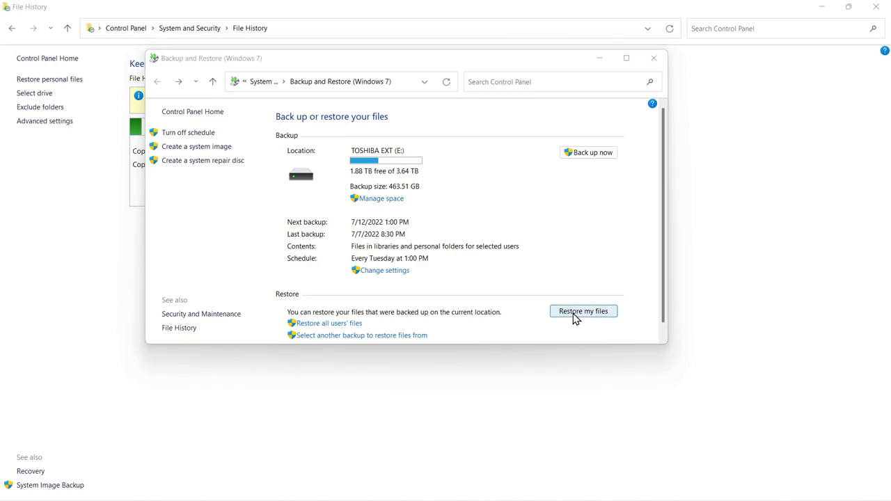
Step: Start Restore my files, peek at Browse for folders and close it again
click(582, 312)
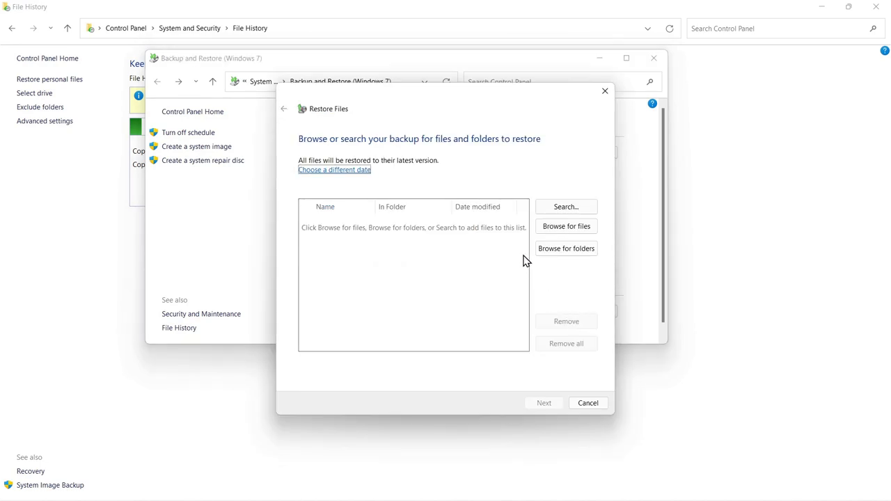
mouse_move(567, 225)
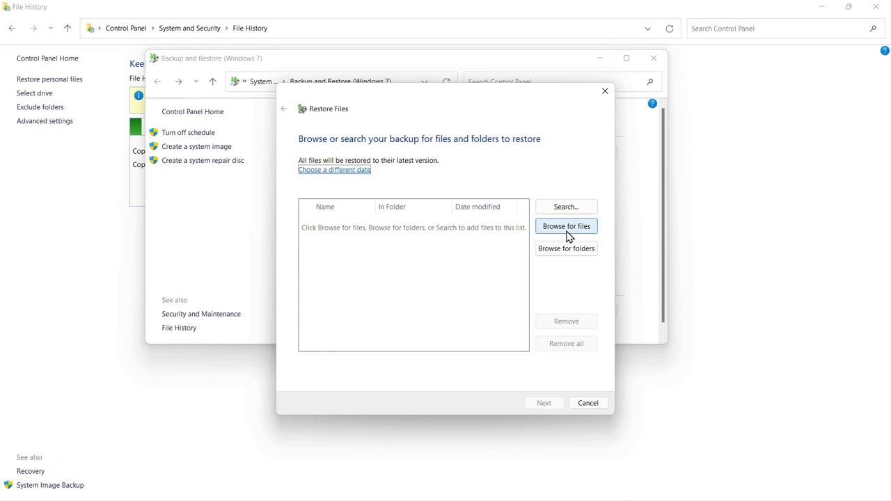
mouse_move(566, 248)
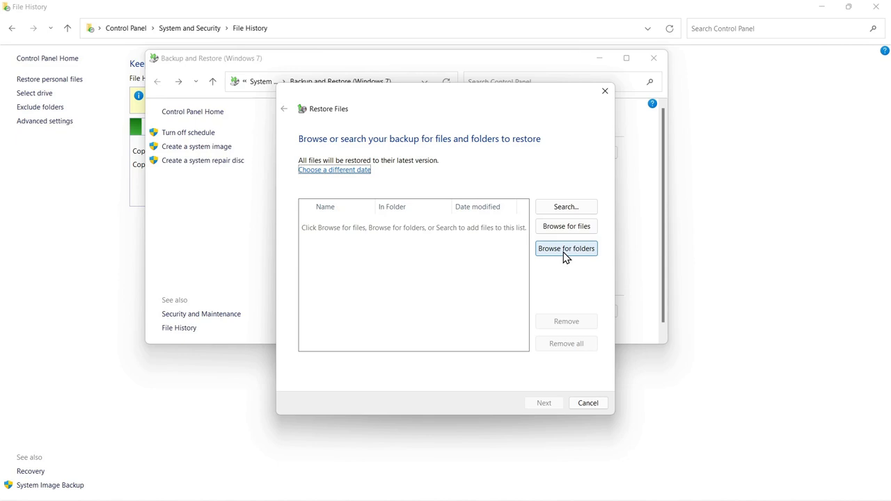
mouse_move(567, 252)
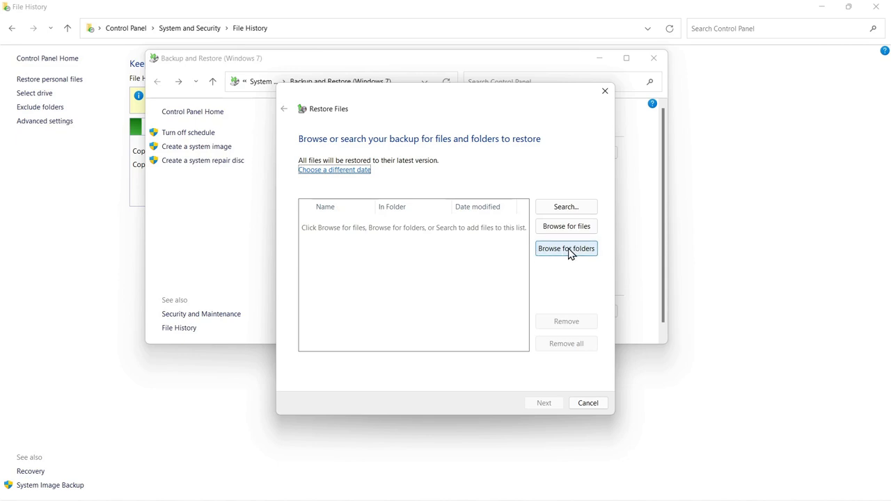
mouse_move(563, 257)
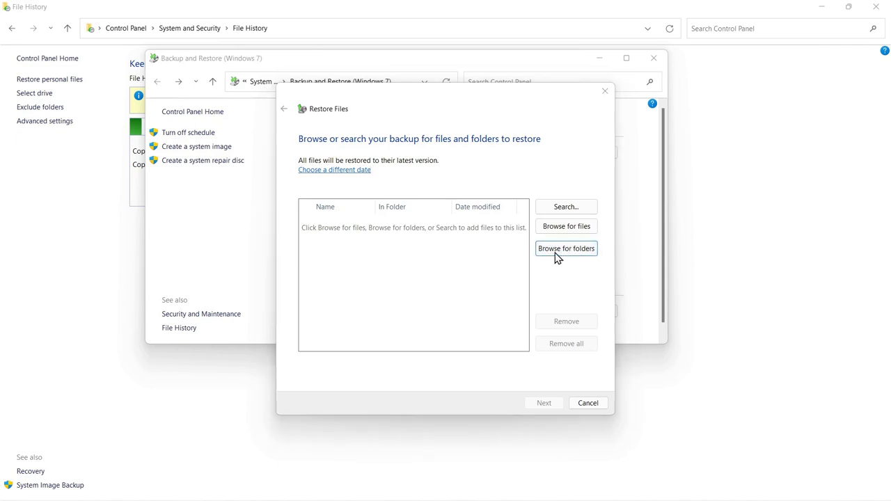
click(565, 248)
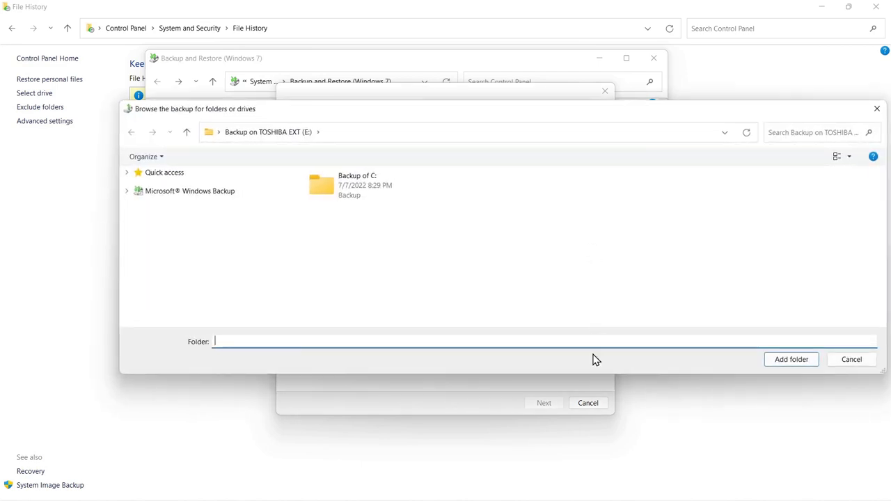
mouse_move(843, 178)
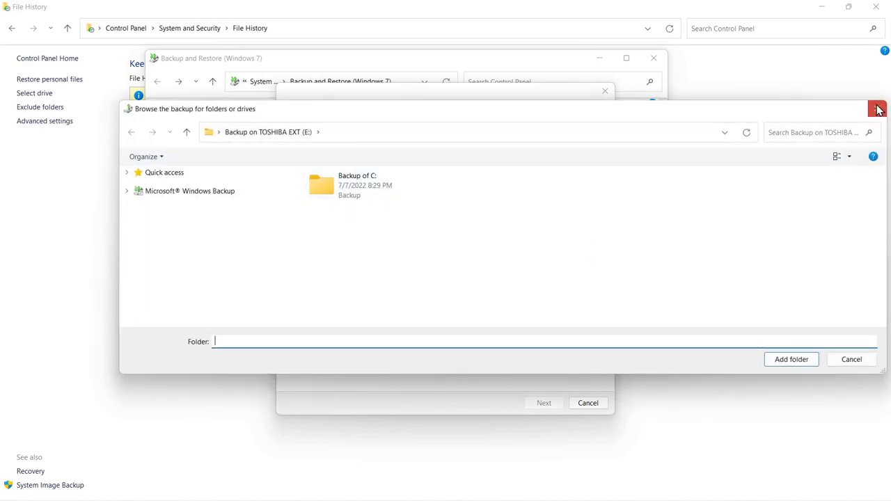
click(852, 359)
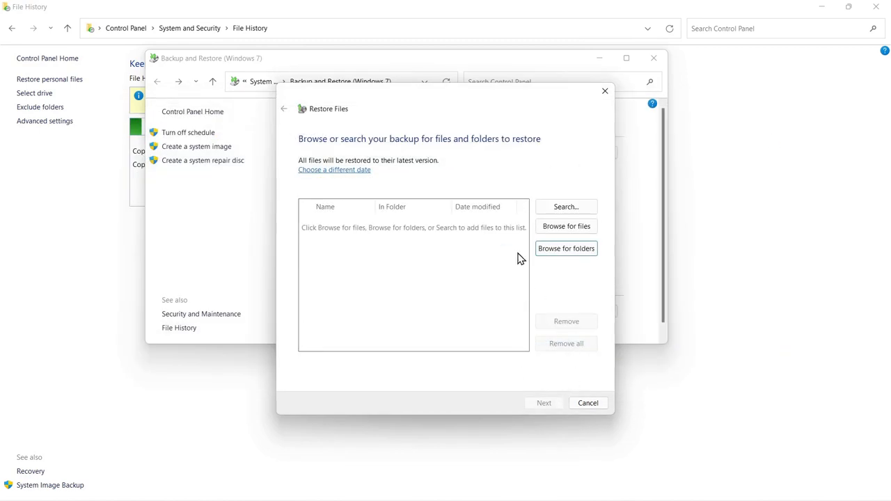
mouse_move(362, 174)
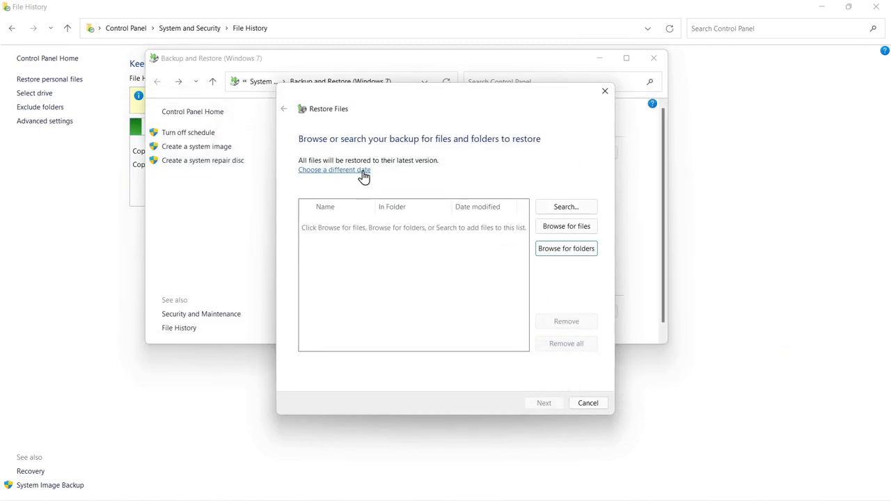
mouse_move(317, 175)
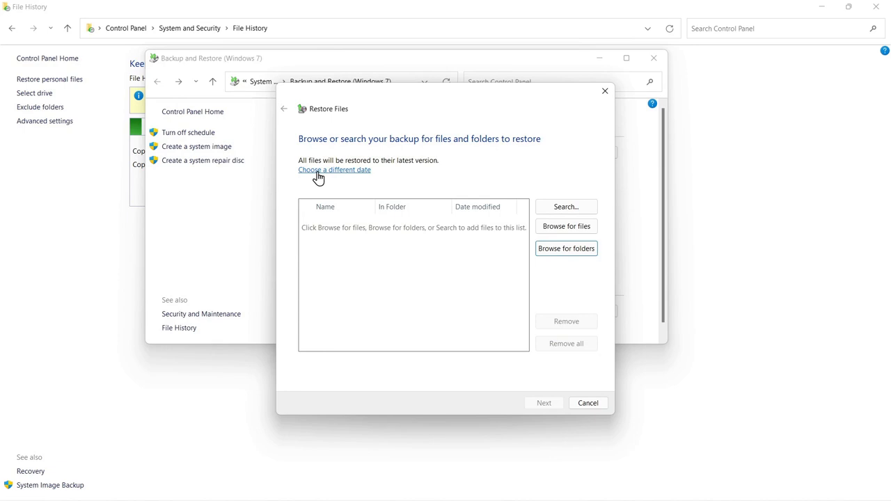
click(334, 170)
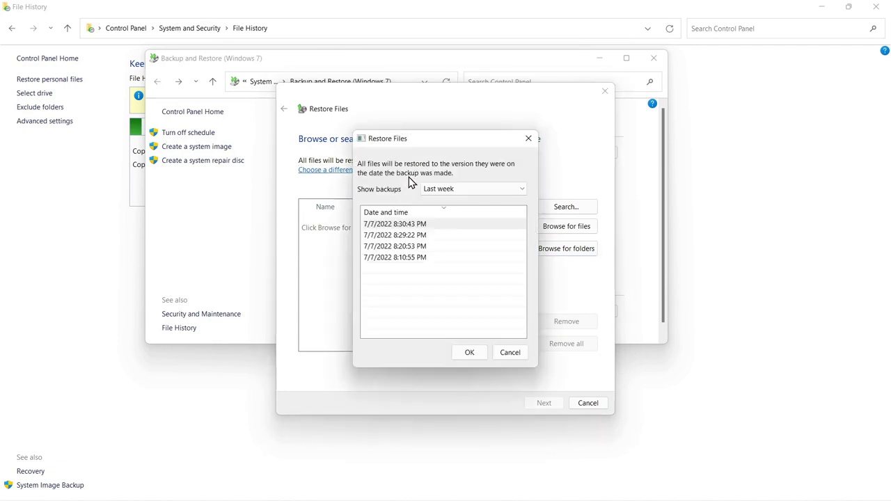
mouse_move(396, 248)
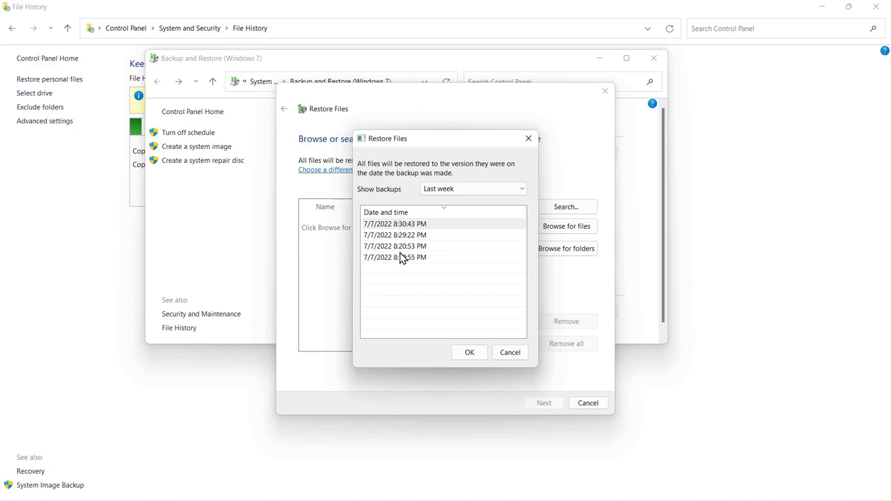
mouse_move(402, 239)
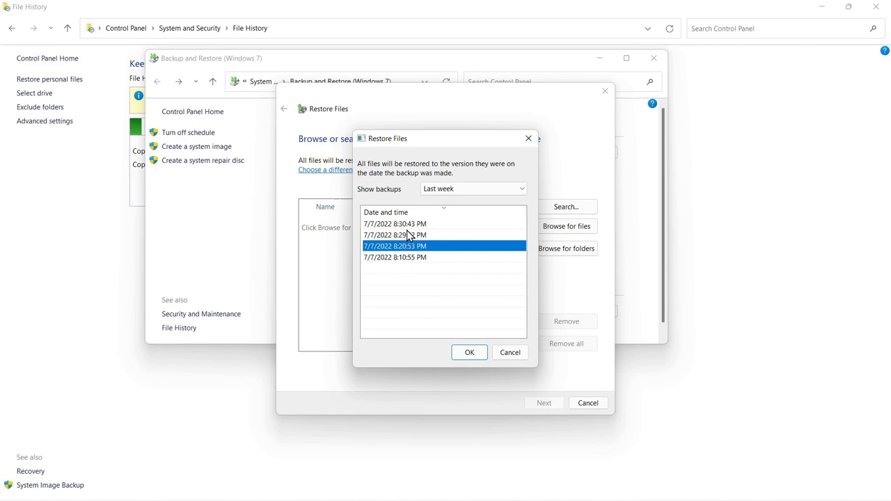
click(474, 189)
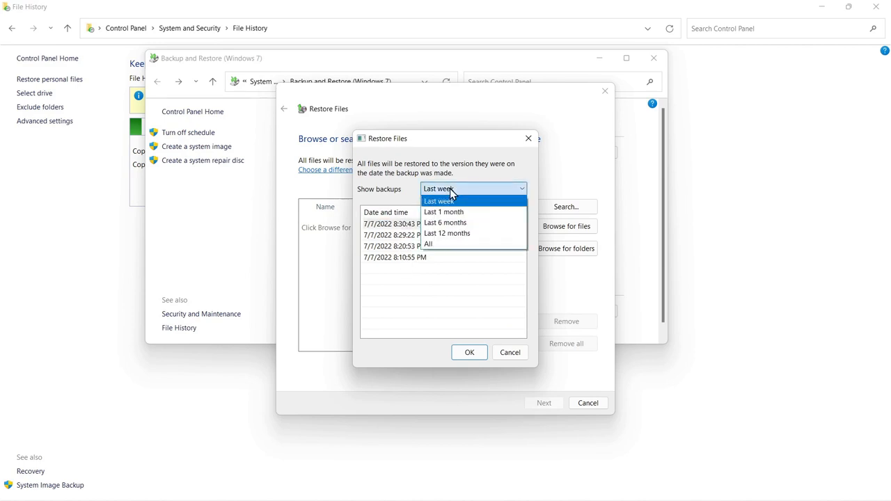
click(443, 212)
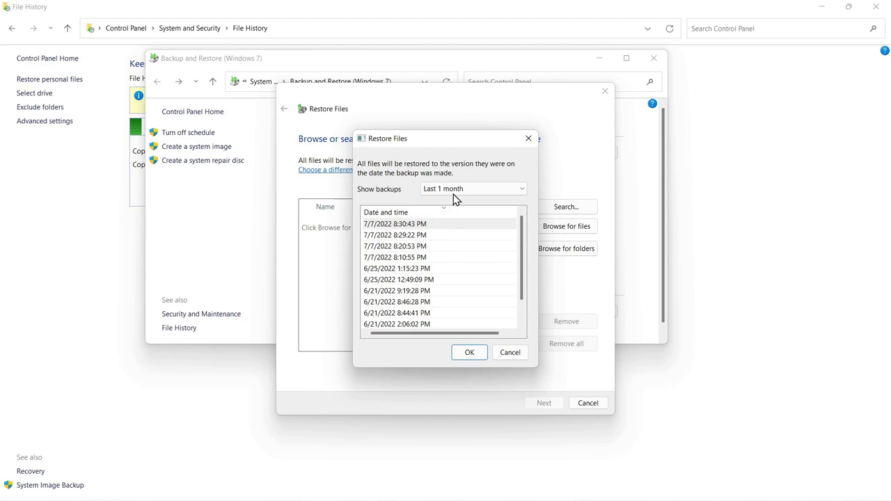
click(474, 189)
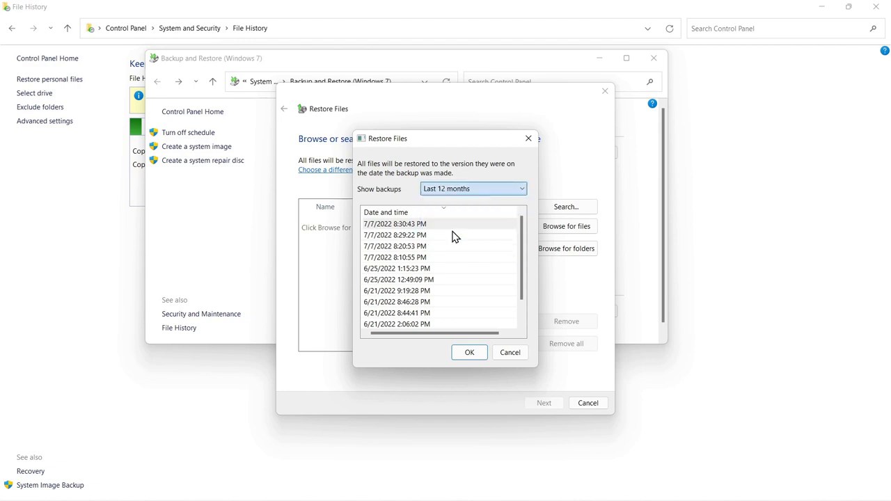
scroll(down, 3)
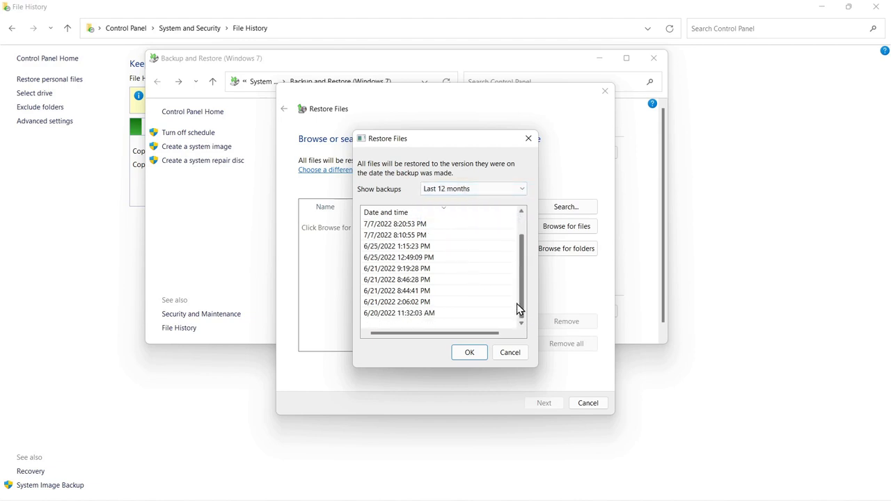
scroll(up, 3)
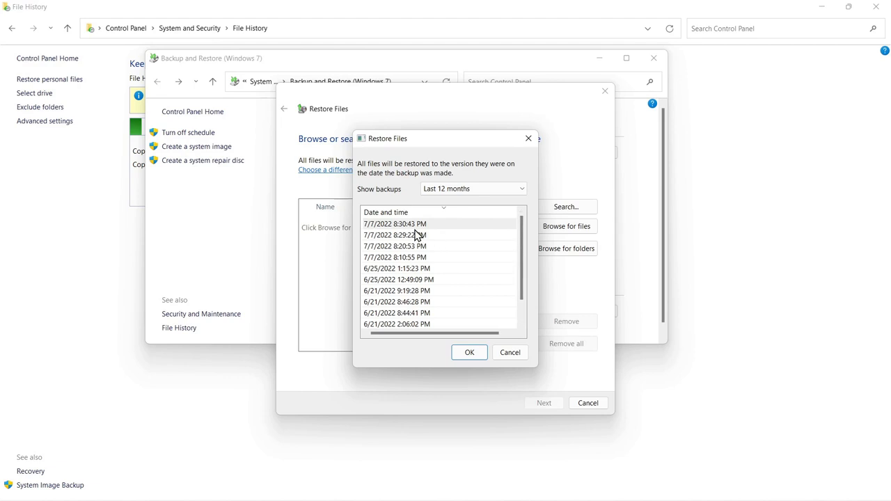
mouse_move(415, 232)
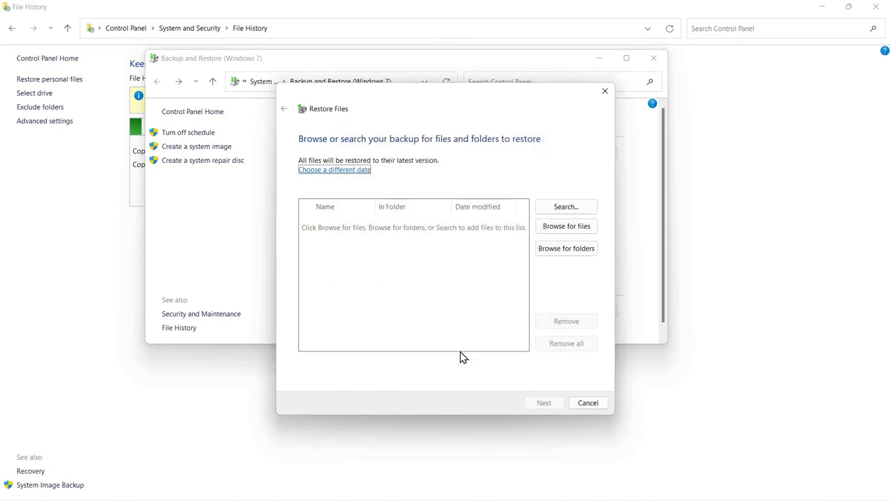
mouse_move(465, 345)
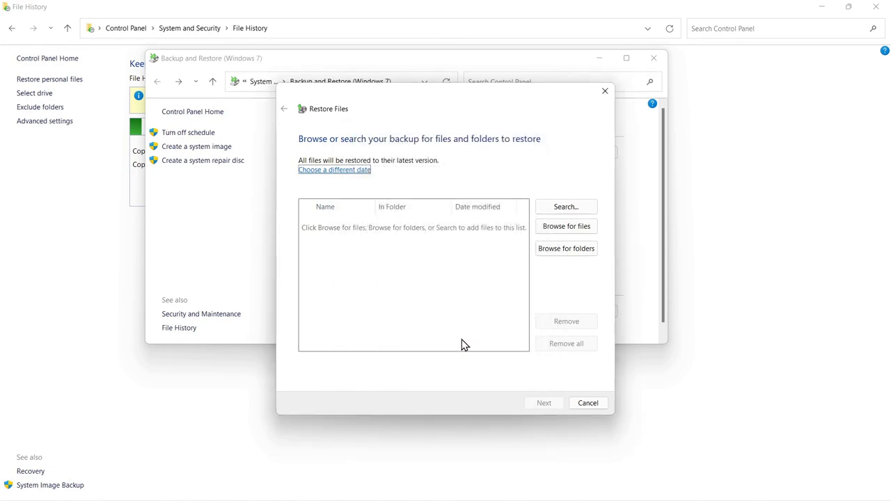
mouse_move(478, 206)
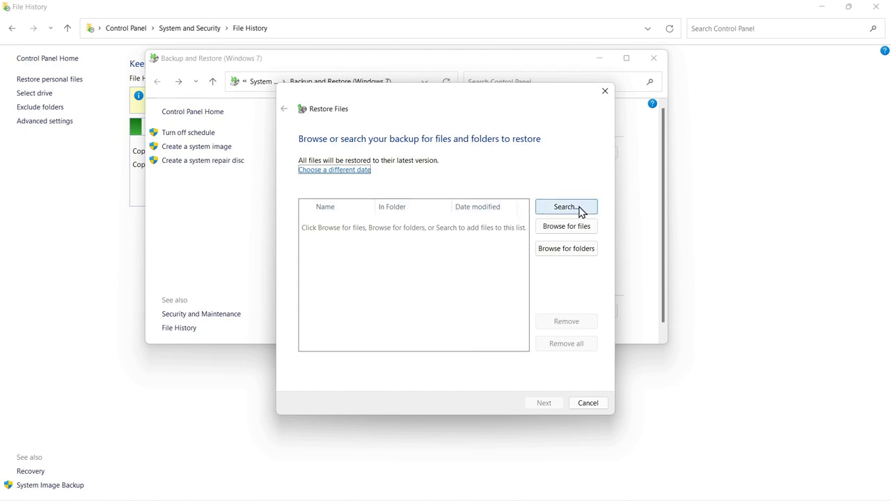
Step: Open and dismiss the backup search, then reopen the folder browser on the TOSHIBA EXT backup
click(565, 206)
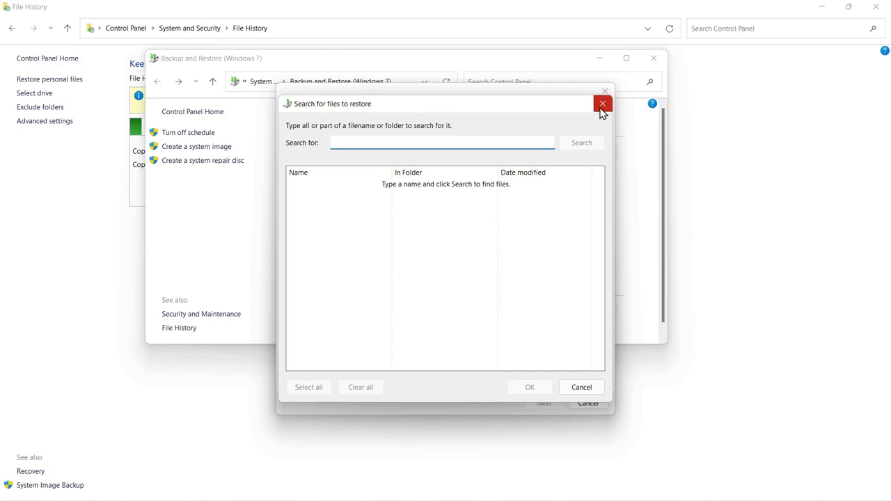
click(602, 103)
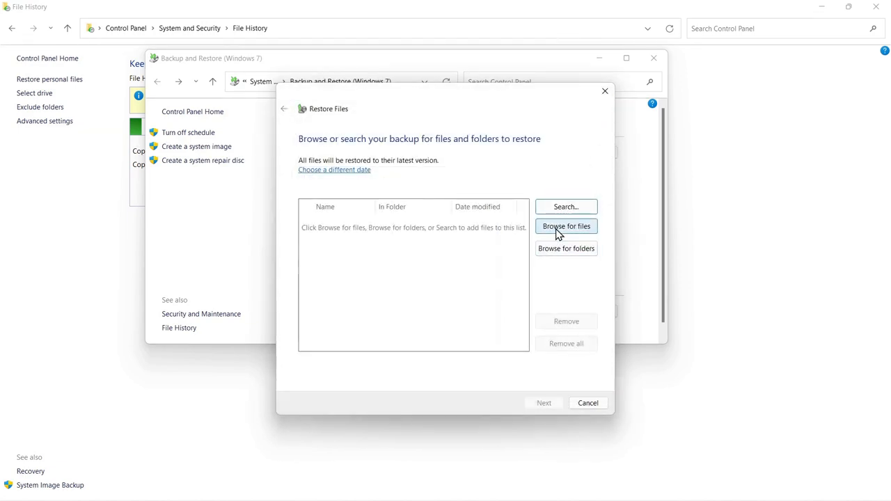
mouse_move(565, 248)
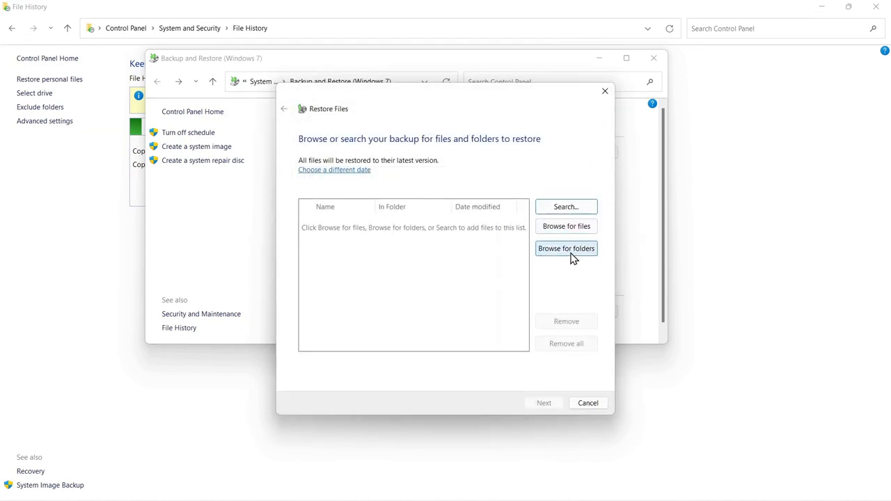
click(565, 247)
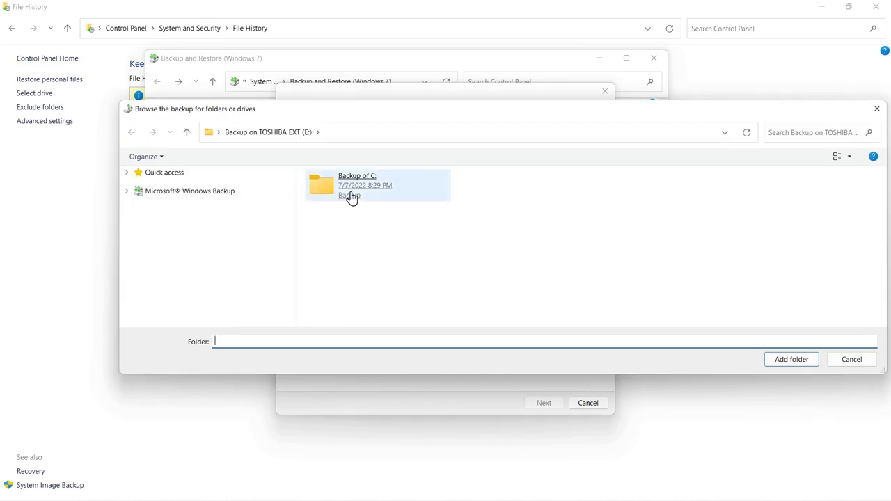
Step: Drill into Backup of C: > Users > Documents in the folder browser, then close it without adding anything
double_click(365, 184)
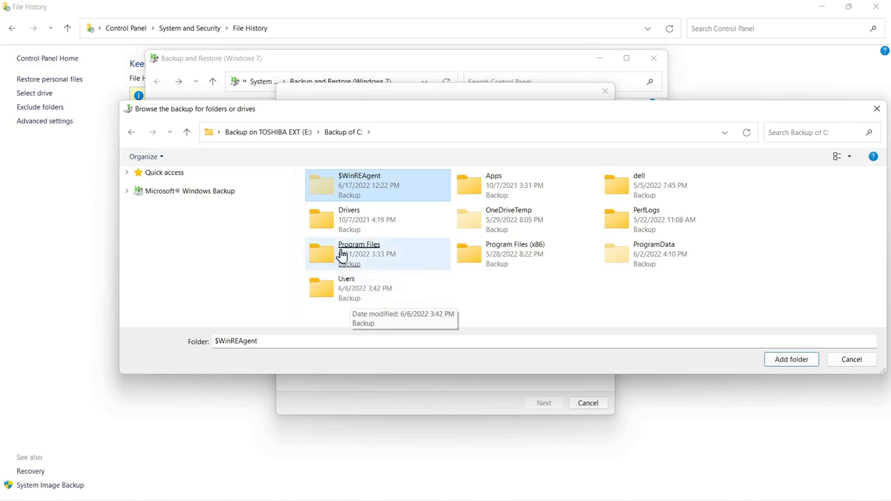
click(345, 287)
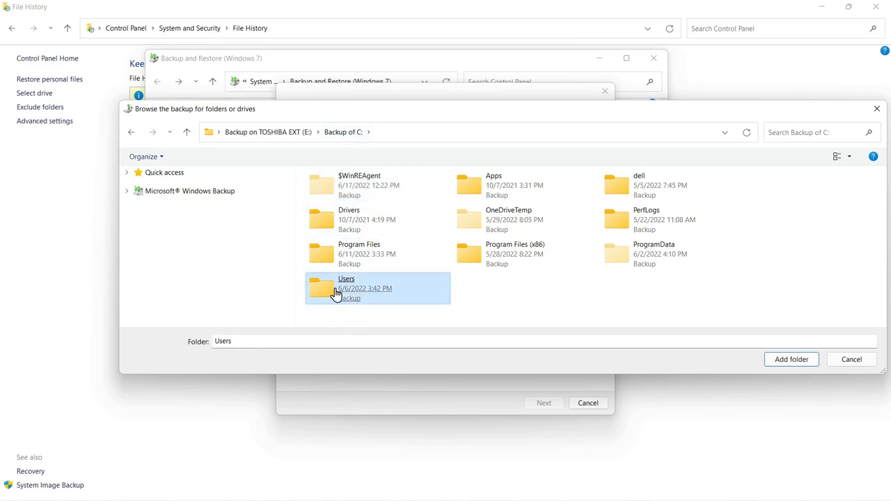
double_click(345, 288)
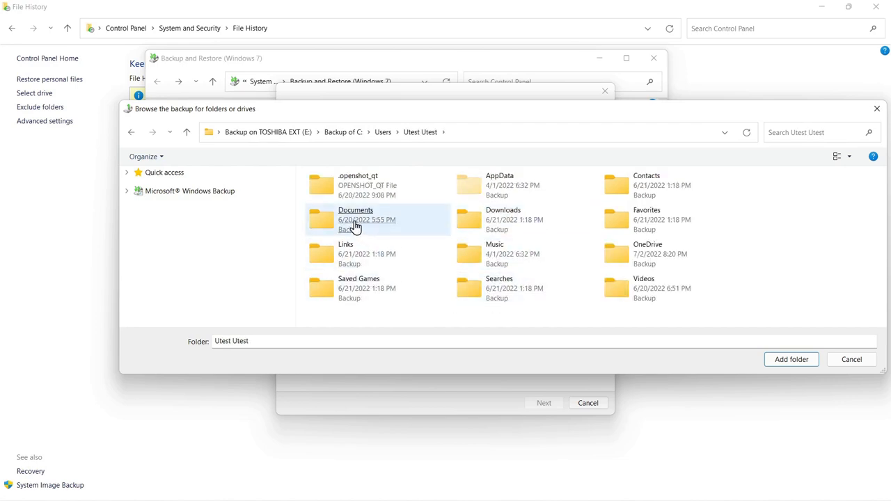
double_click(355, 220)
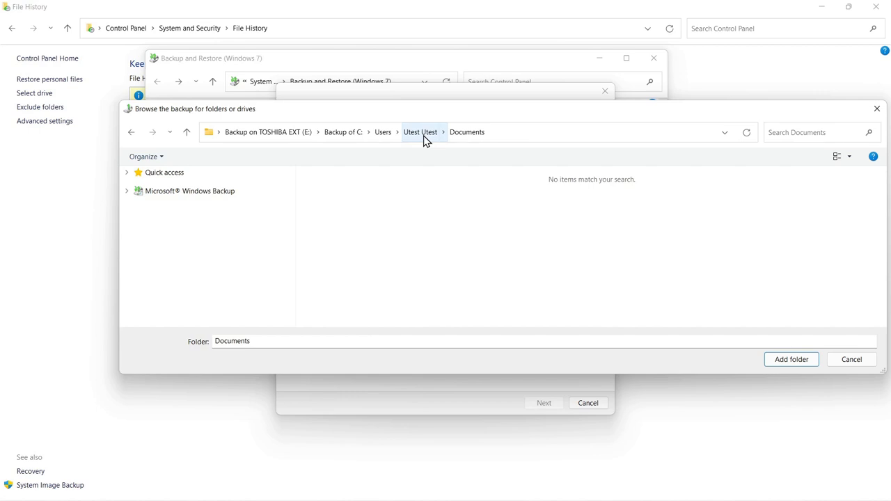
click(852, 359)
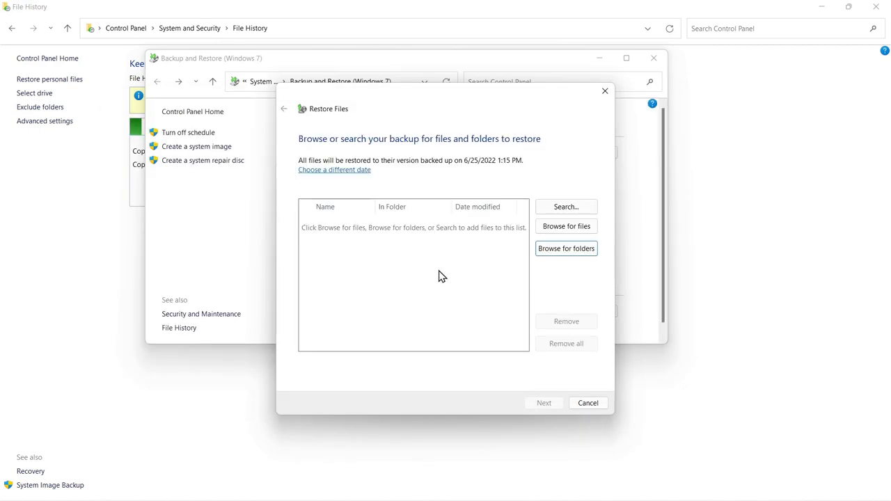
Step: Browse for files through Backup of C: > Users > Documents and the Where are my files shortcut
click(566, 225)
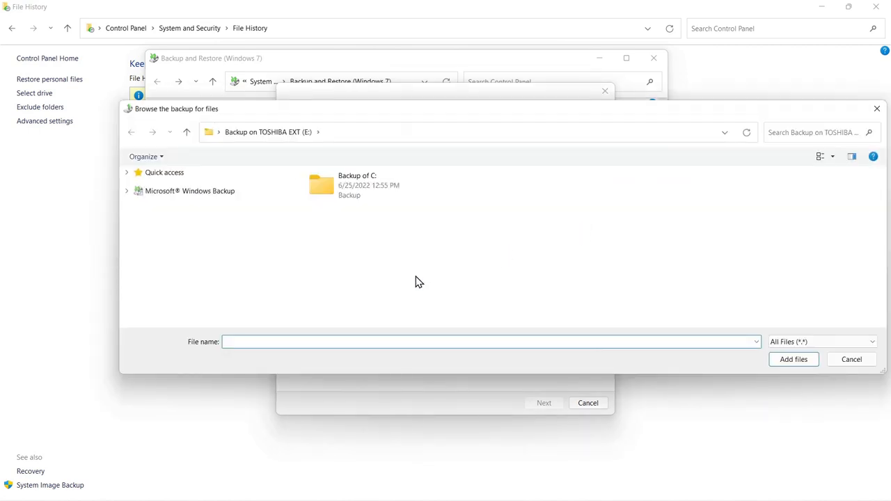
double_click(356, 184)
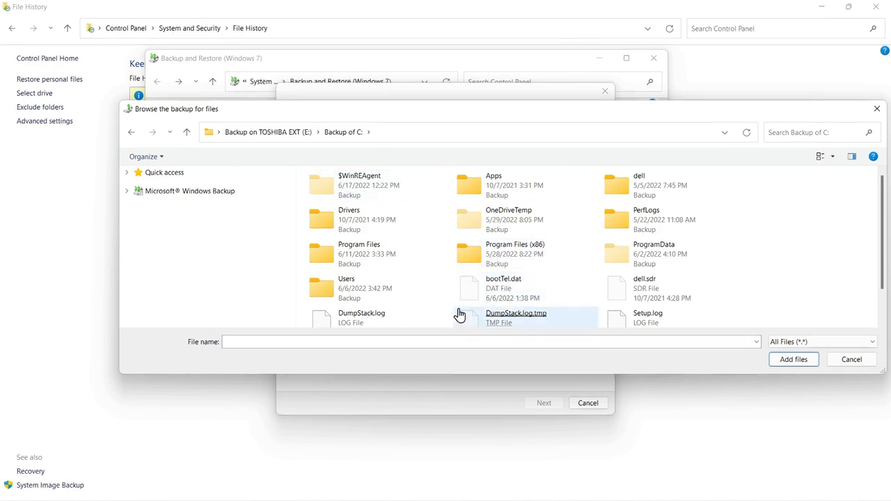
double_click(345, 287)
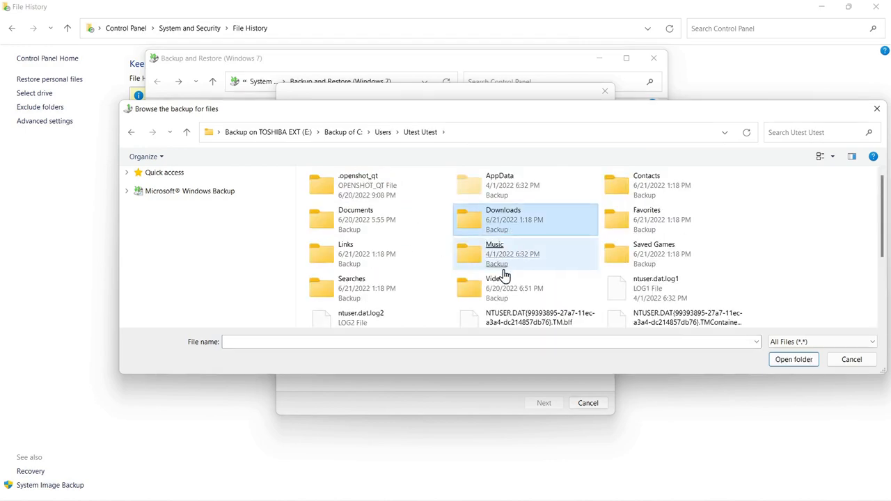
click(356, 220)
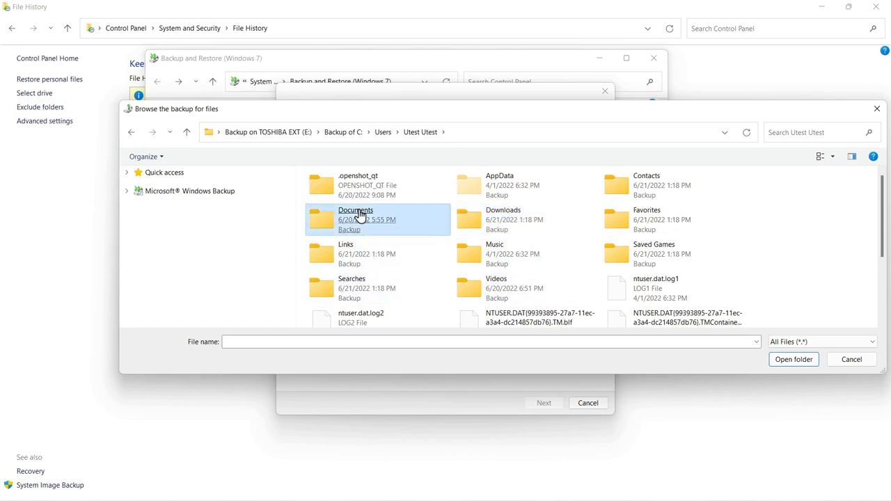
double_click(357, 220)
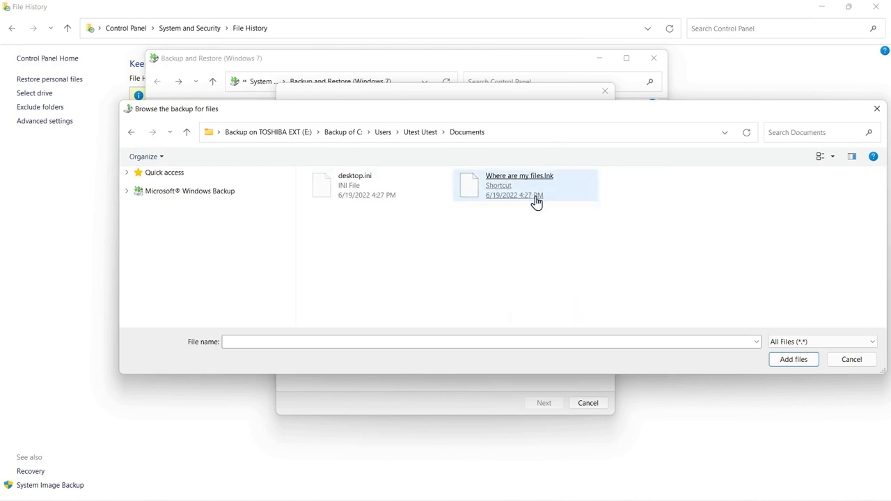
click(519, 184)
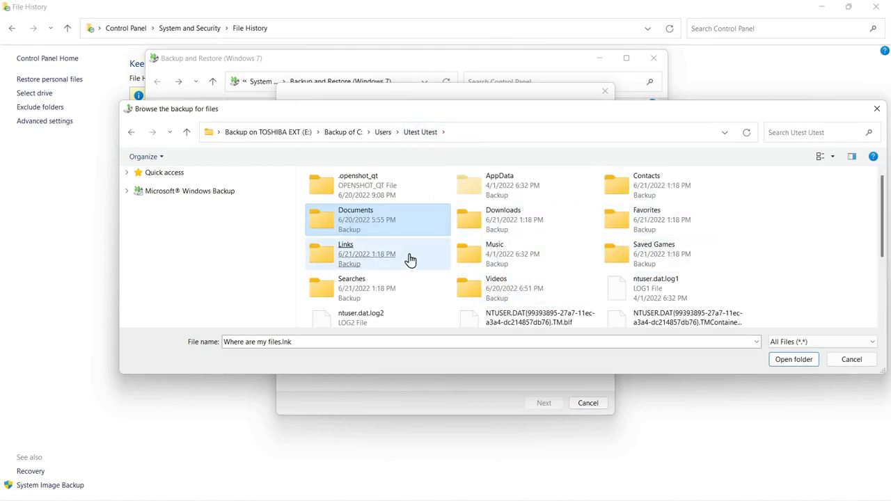
Step: Explore Videos > OSP > .Bond, close the file browser, then reopen it at the backup root
double_click(496, 288)
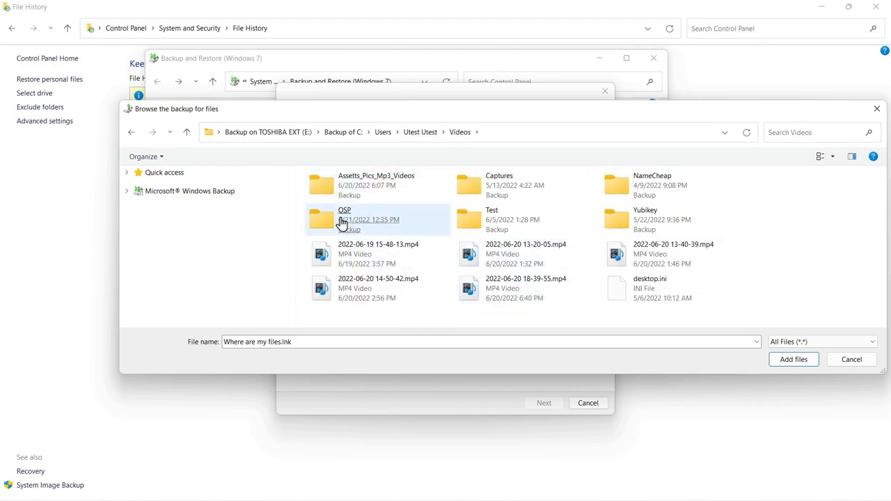
double_click(345, 220)
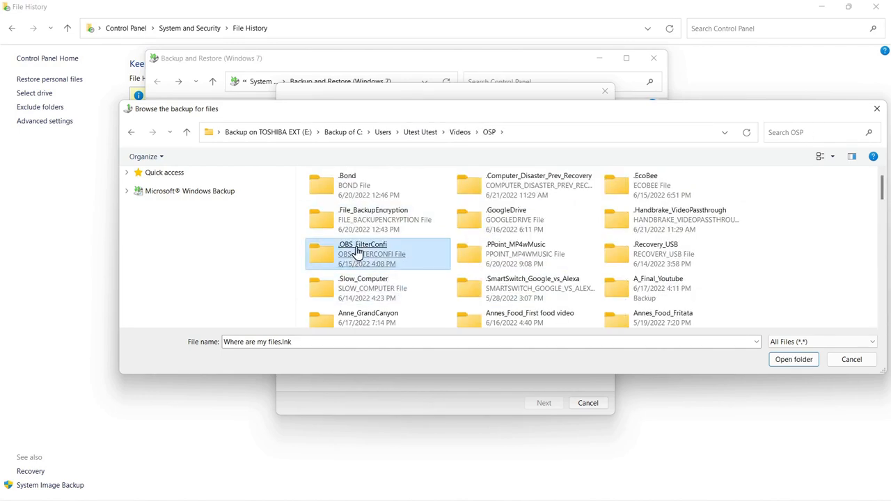
double_click(347, 181)
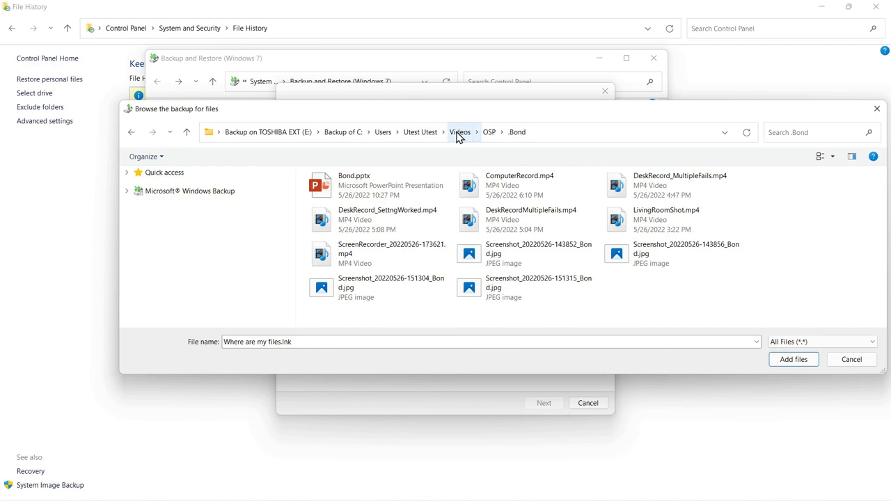
click(793, 359)
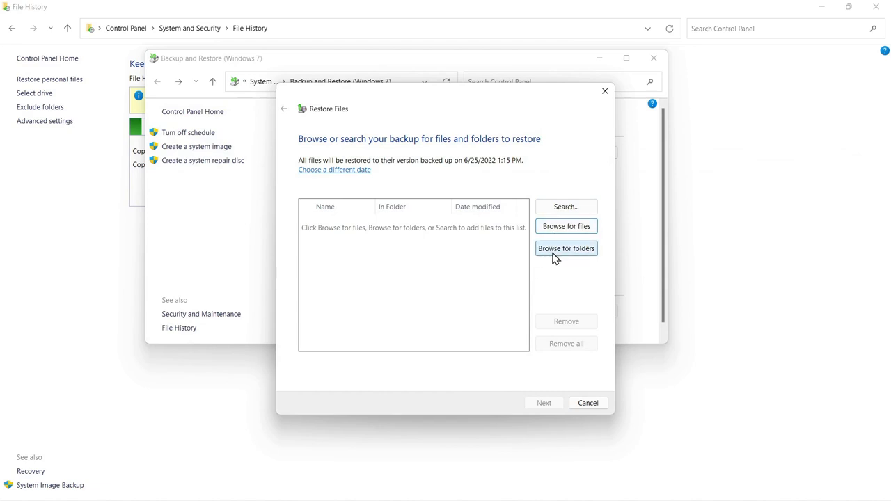
mouse_move(565, 225)
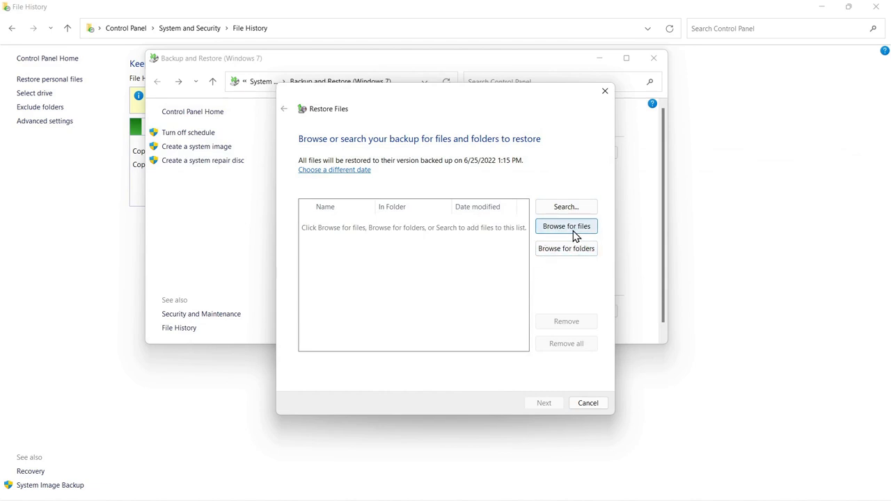
mouse_move(524, 286)
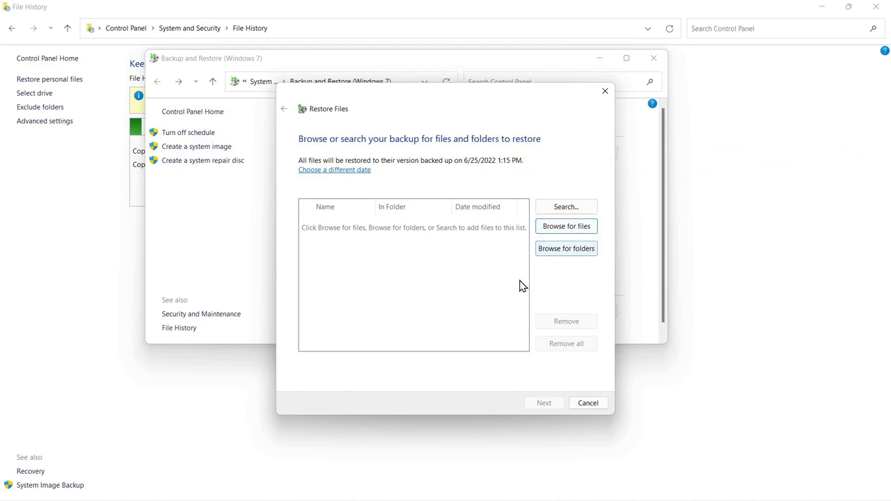
mouse_move(565, 248)
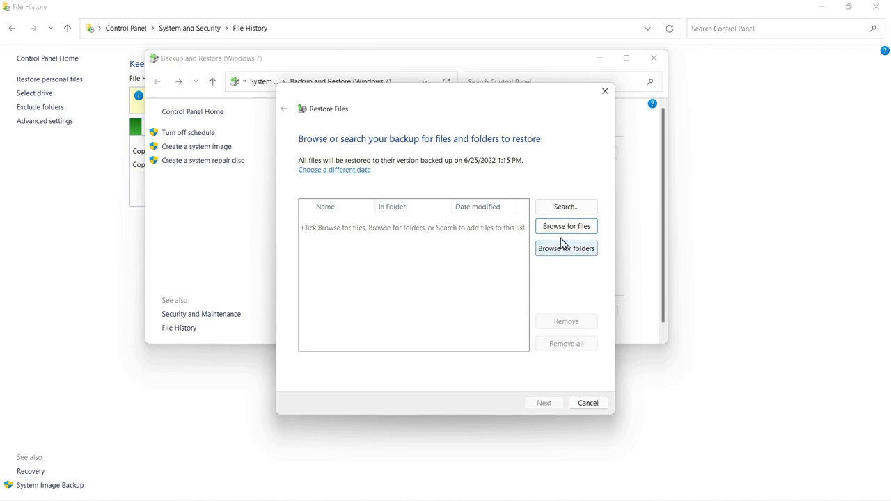
click(566, 226)
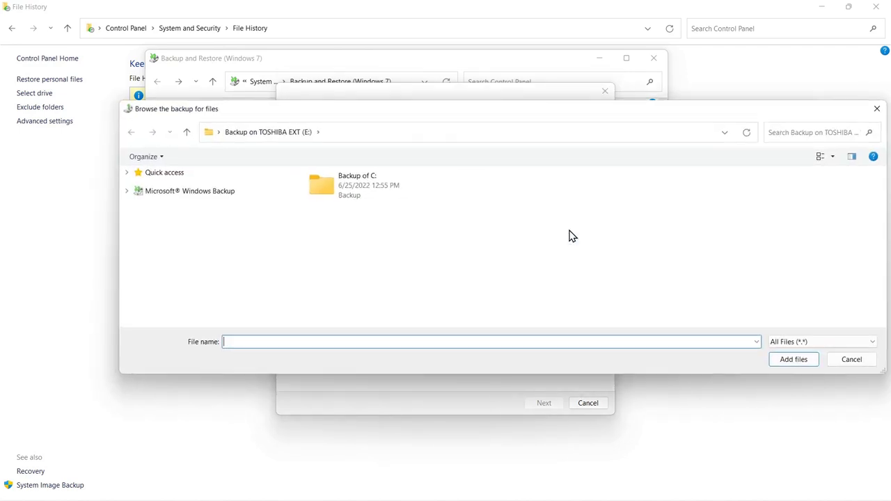
Step: Navigate Backup of C: > Users > user folder > Videos > OSP > .Bond to reach the screenshots
double_click(356, 183)
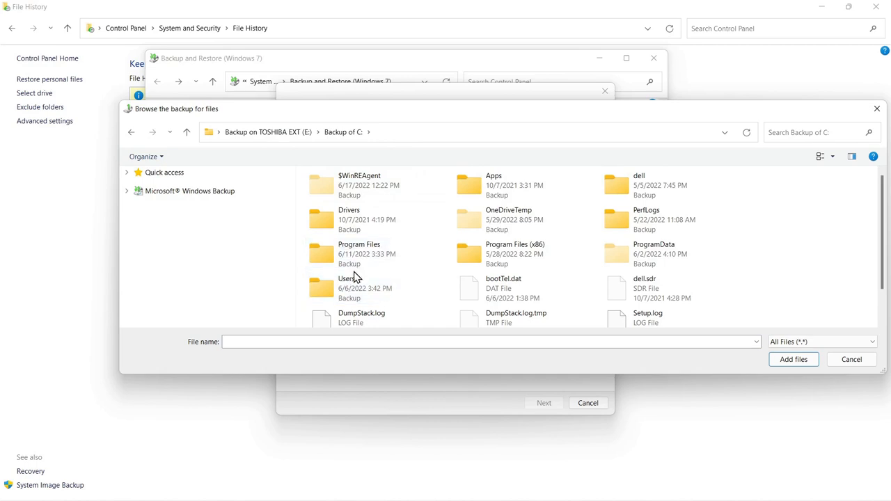
double_click(346, 278)
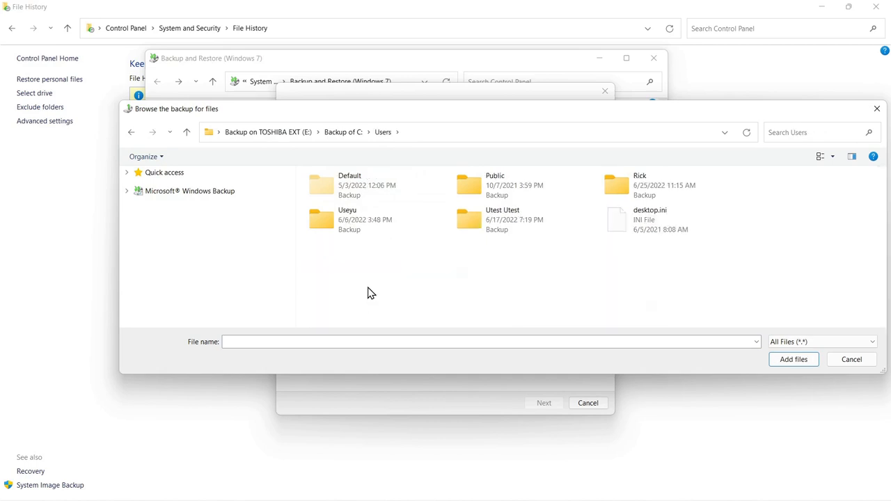
click(512, 220)
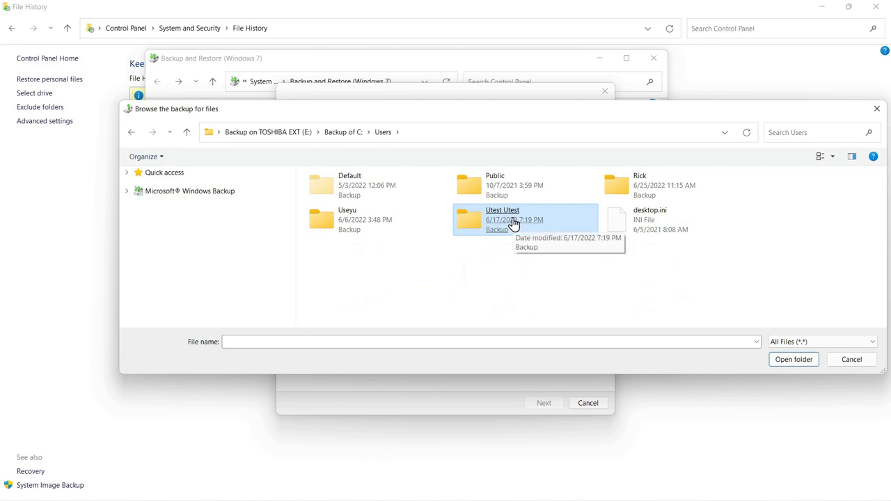
double_click(501, 220)
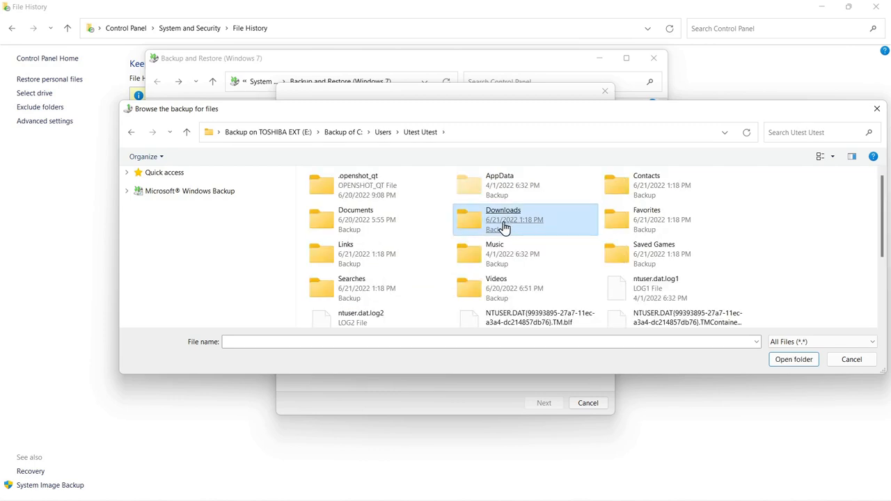
double_click(495, 287)
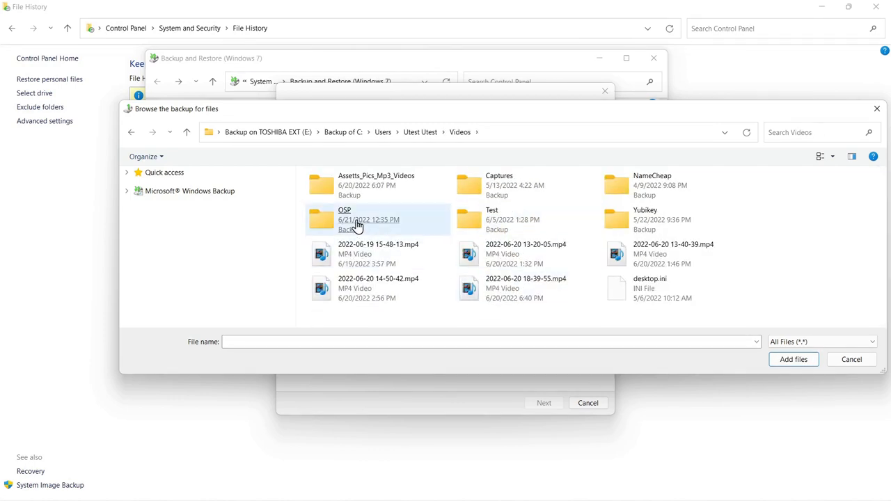
double_click(345, 220)
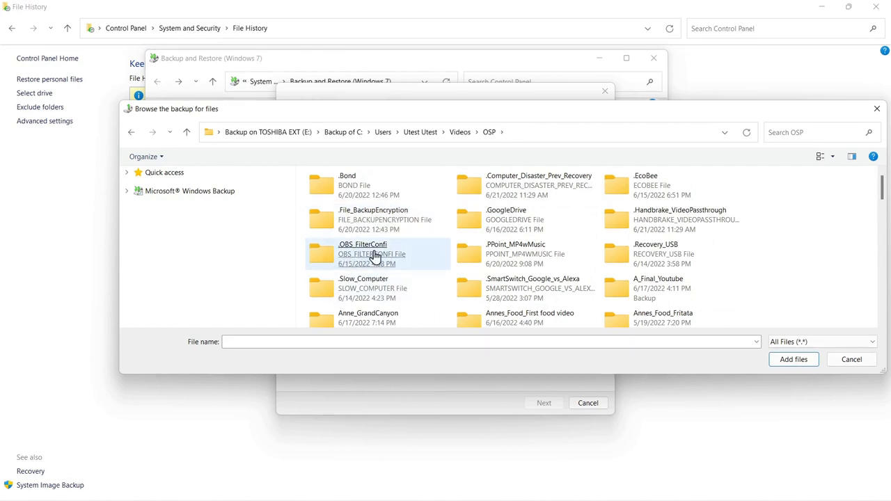
double_click(346, 184)
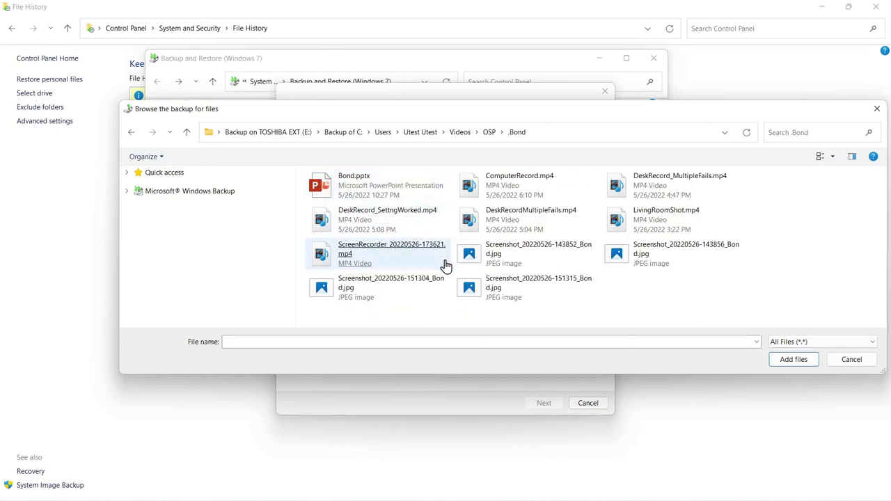
mouse_move(353, 287)
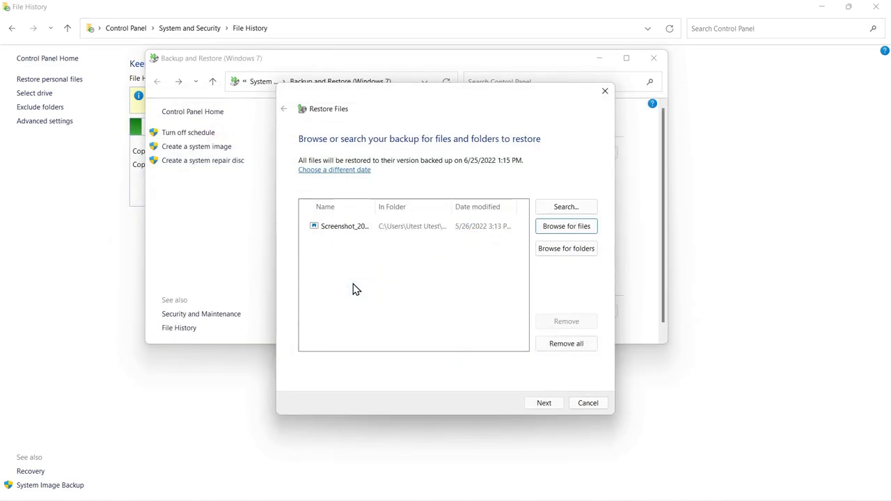
mouse_move(543, 404)
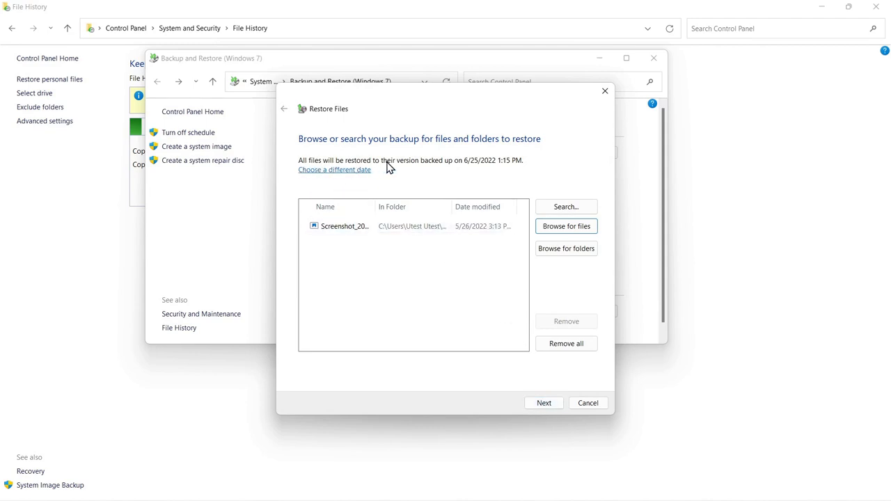
mouse_move(435, 167)
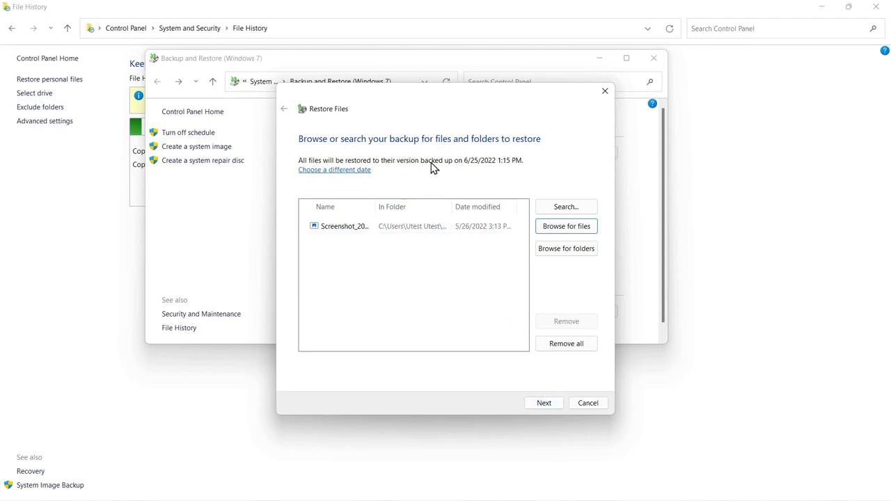
mouse_move(493, 170)
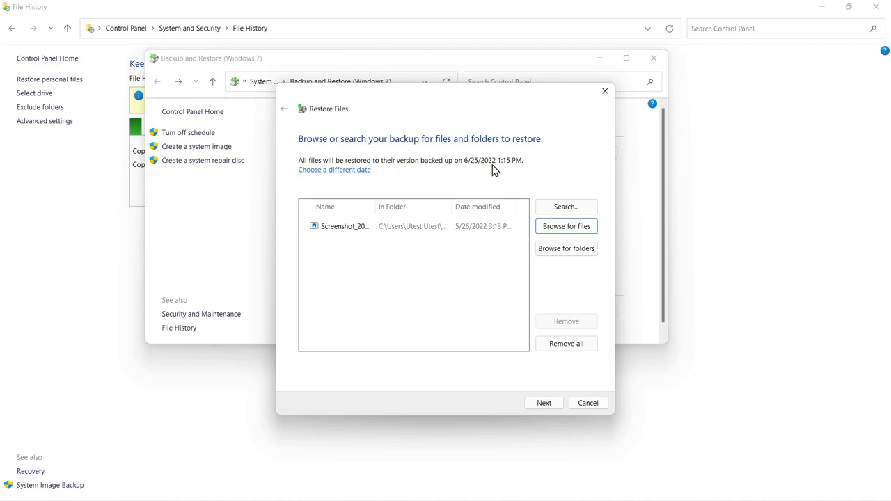
mouse_move(498, 164)
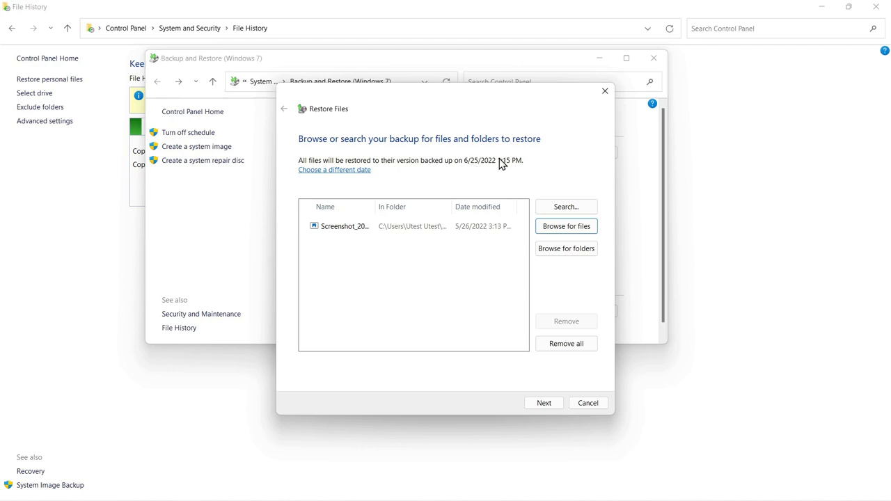
mouse_move(473, 173)
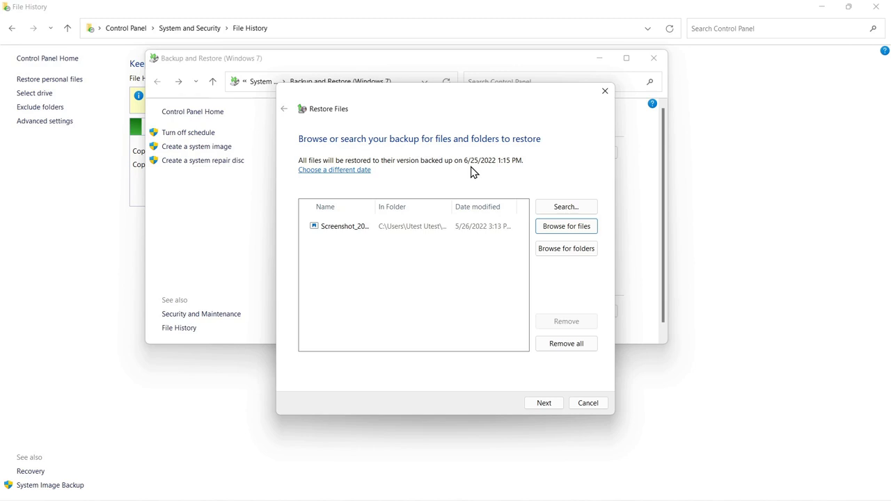
mouse_move(490, 170)
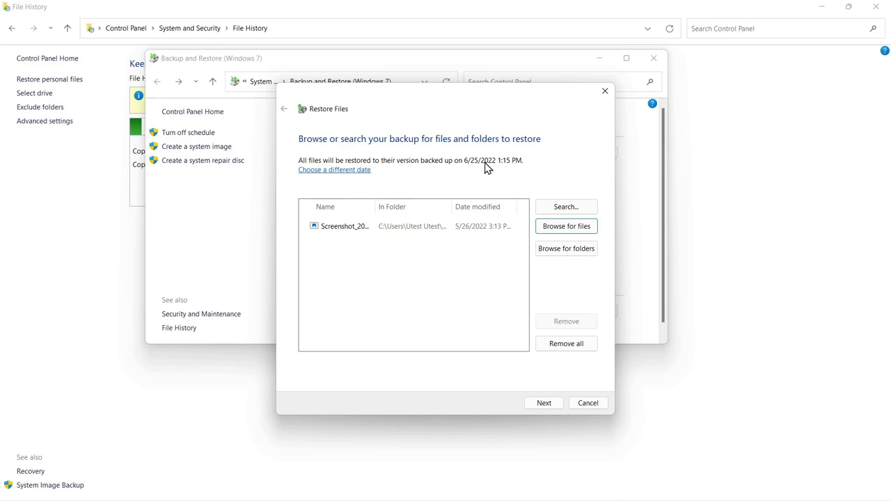
mouse_move(420, 180)
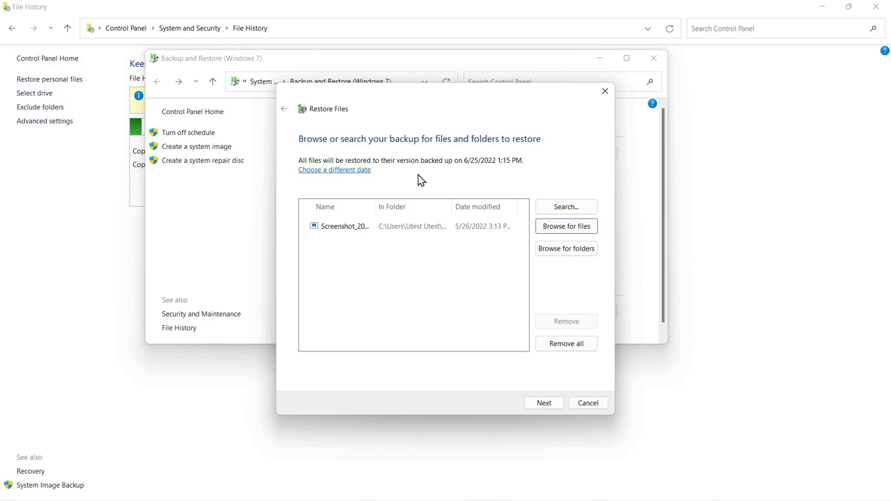
mouse_move(521, 172)
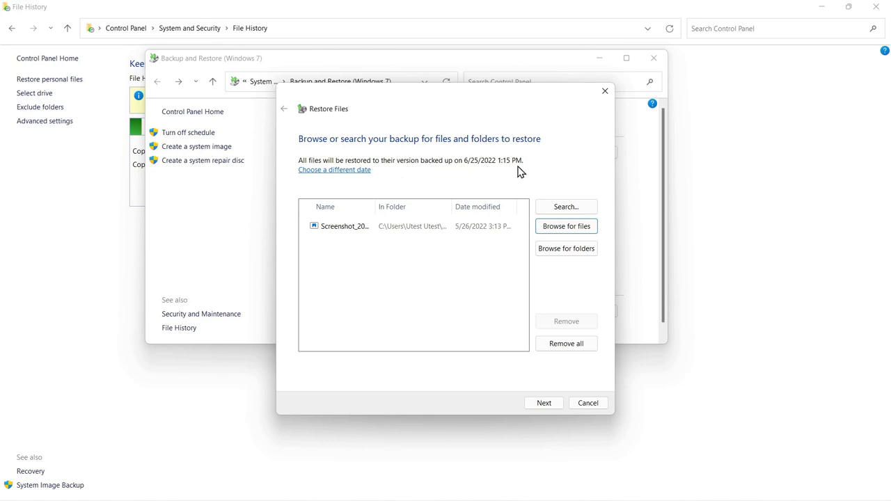
mouse_move(379, 200)
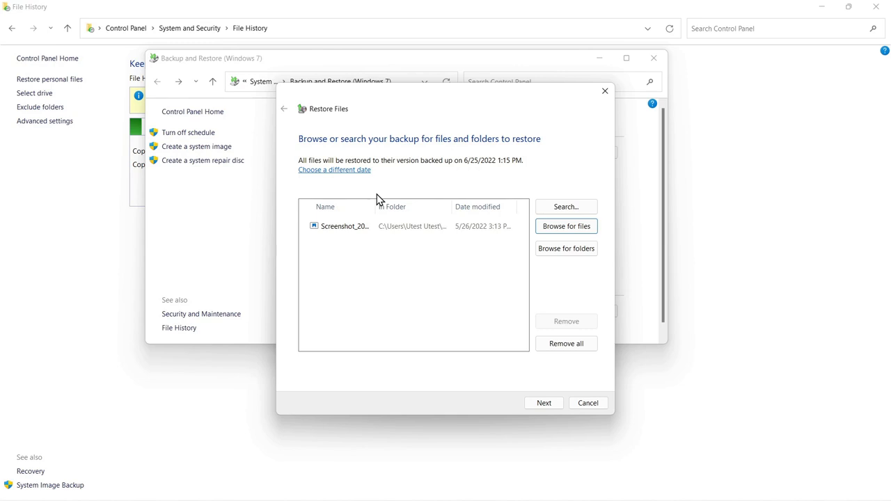
mouse_move(426, 178)
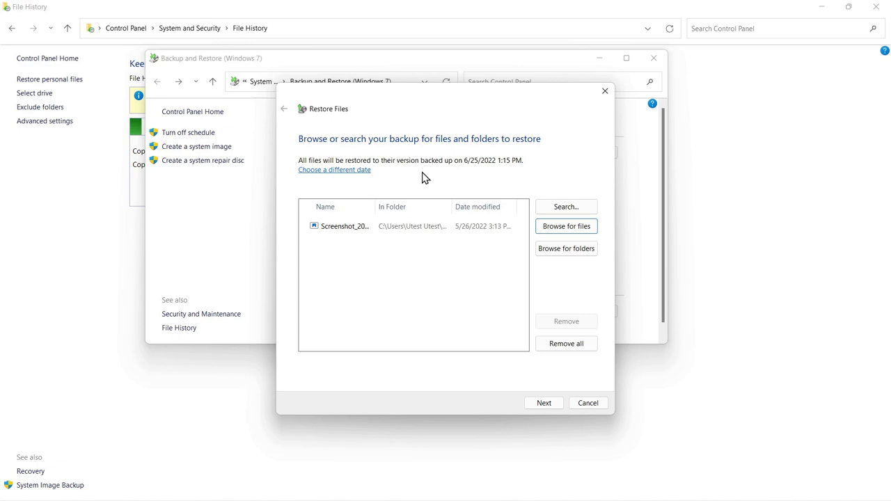
mouse_move(418, 178)
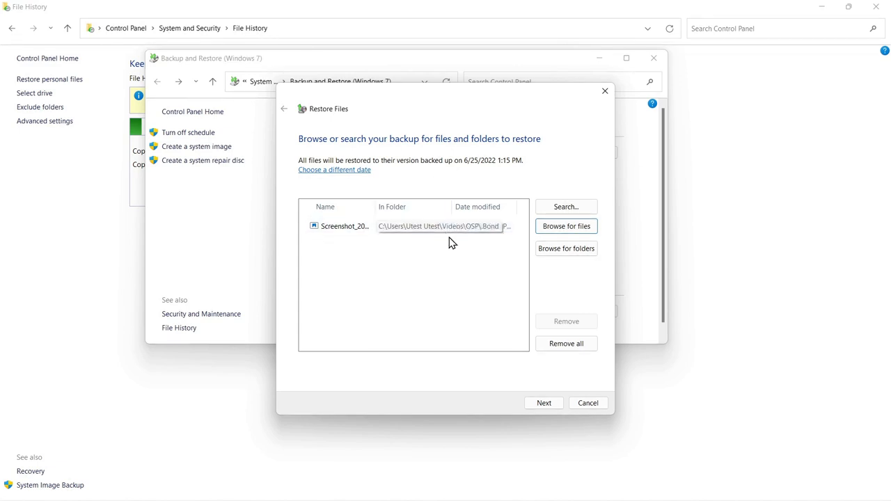
mouse_move(412, 267)
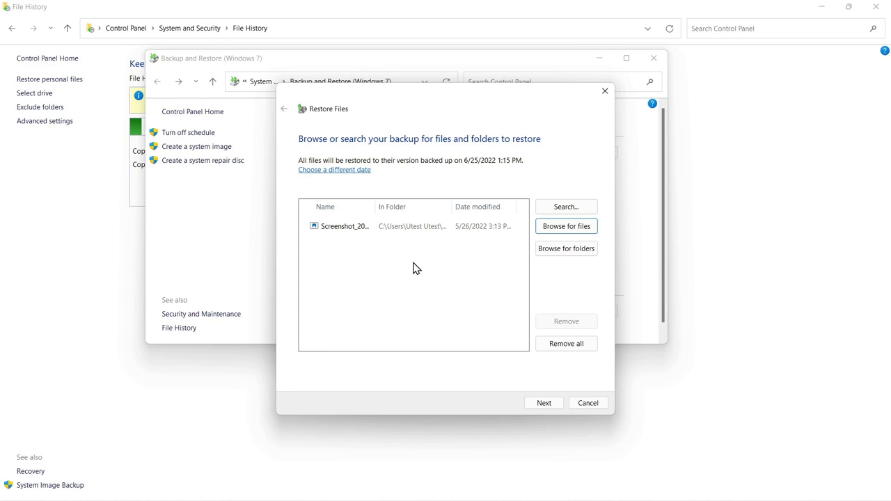
mouse_move(401, 256)
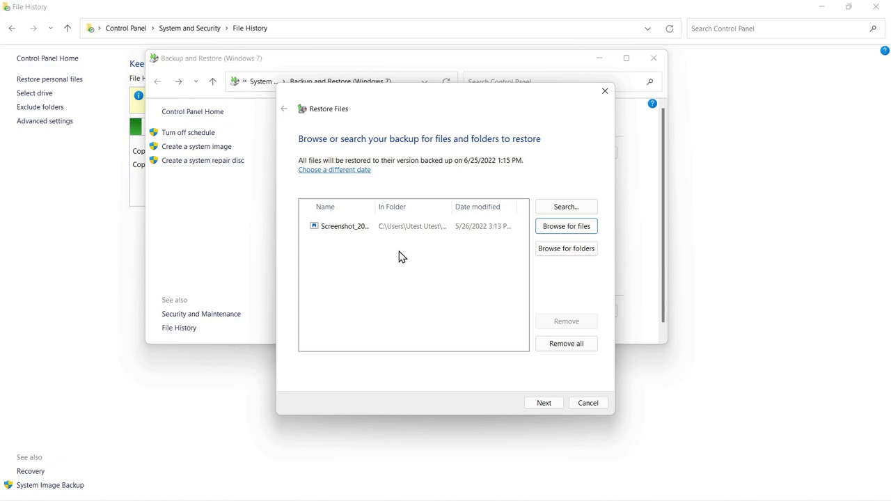
mouse_move(402, 243)
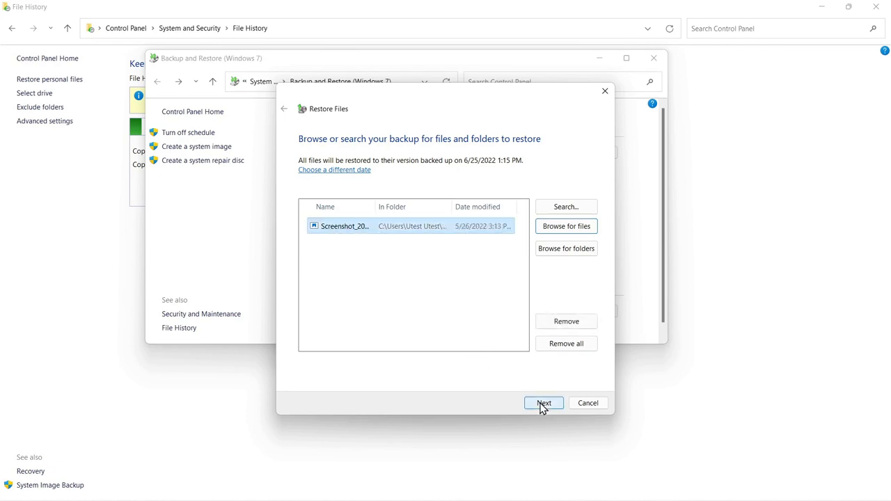
Step: Proceed with the one-screenshot restore list to the destination choice
click(543, 404)
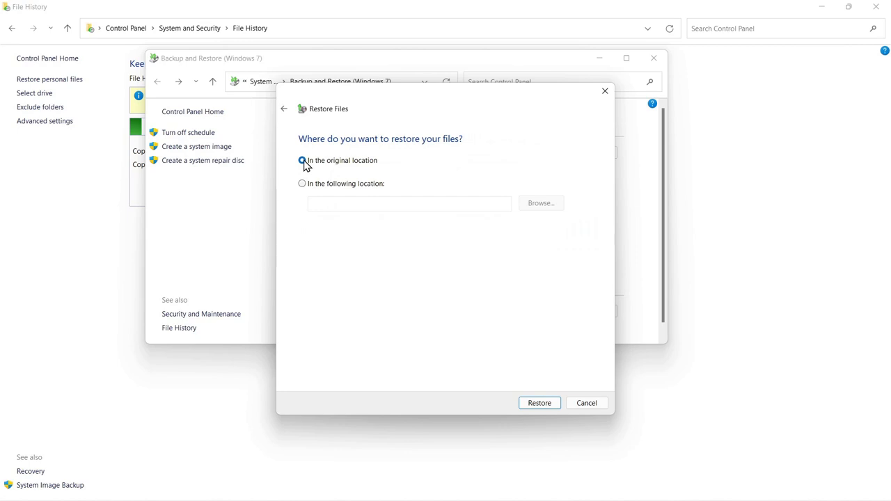
Step: Settle on restoring in the original location and start the restore
click(302, 160)
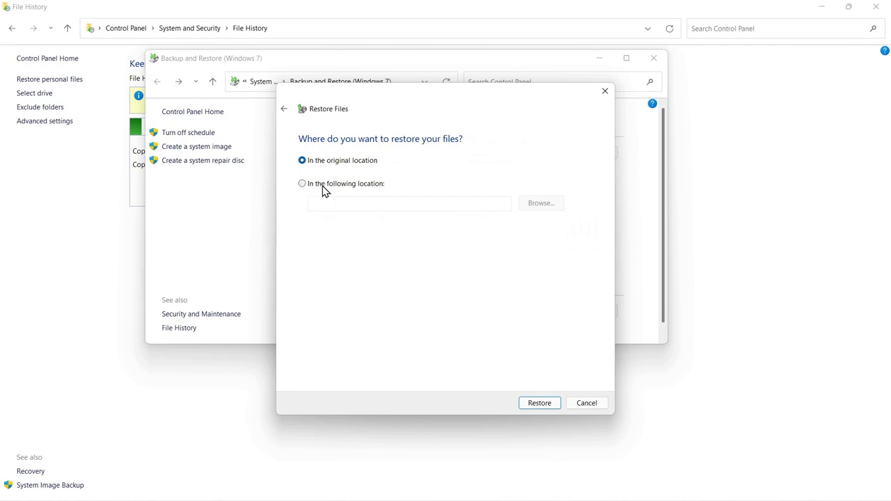
mouse_move(373, 190)
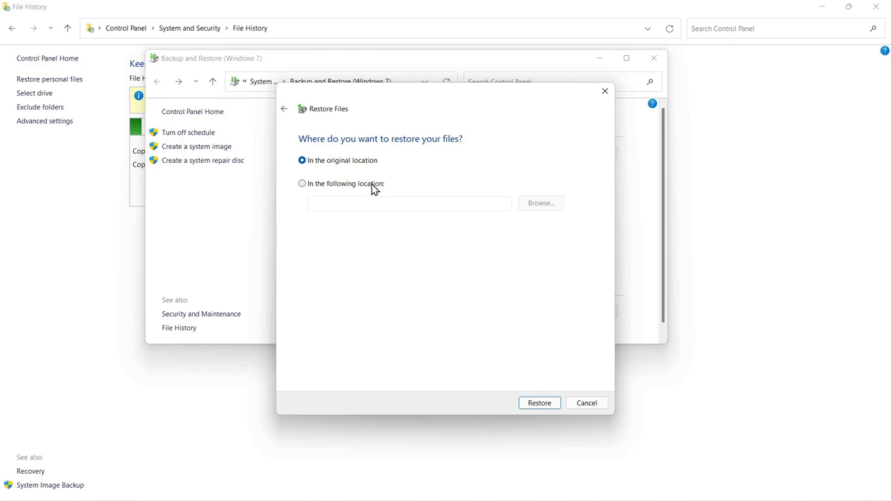
mouse_move(304, 188)
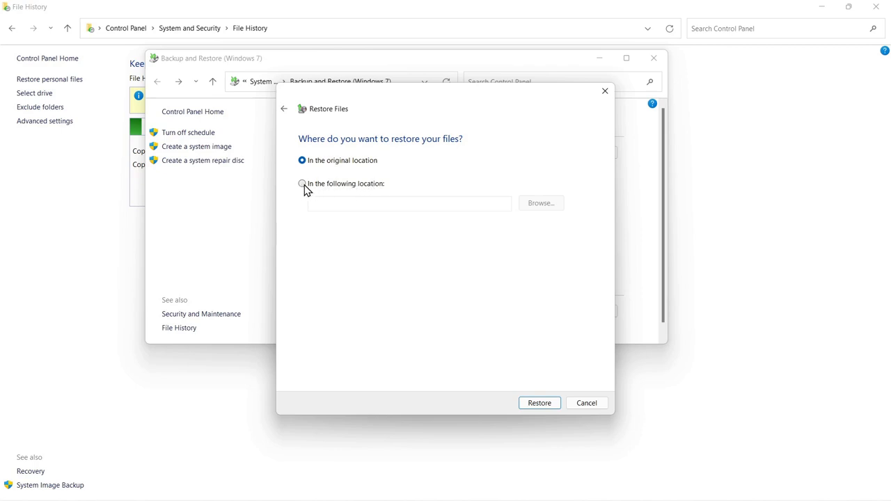
click(302, 184)
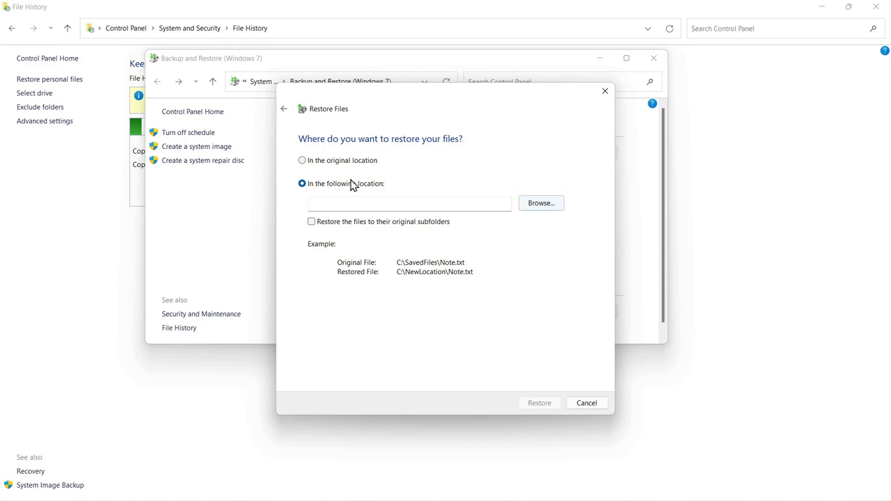
click(302, 160)
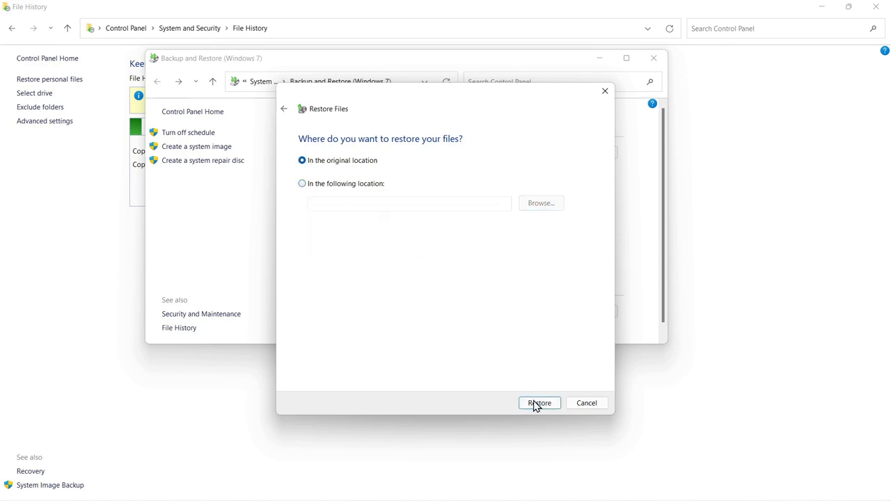
click(541, 404)
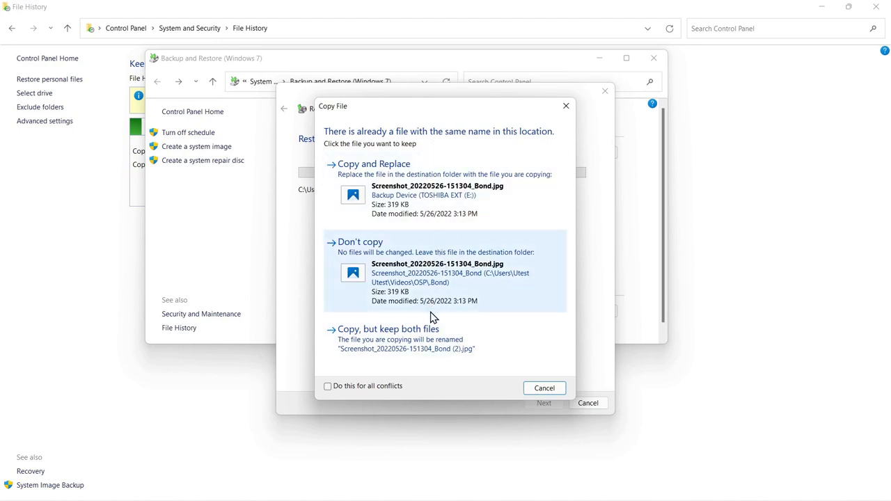
mouse_move(467, 285)
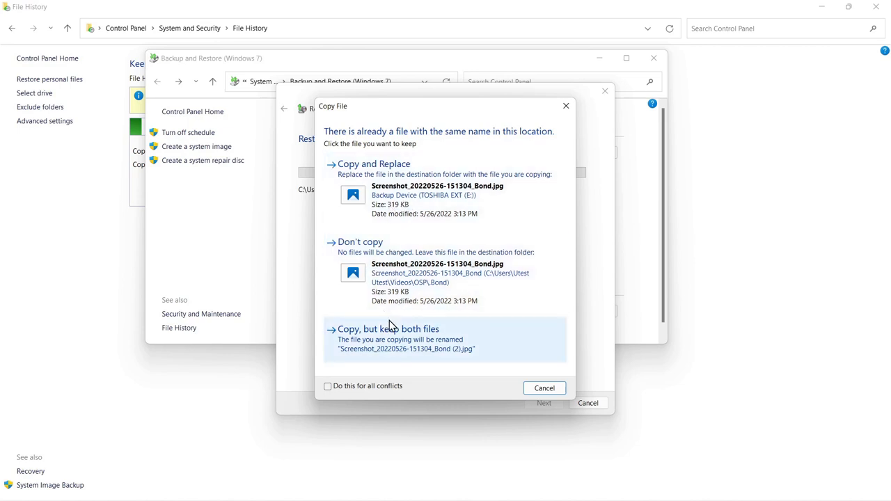
mouse_move(398, 342)
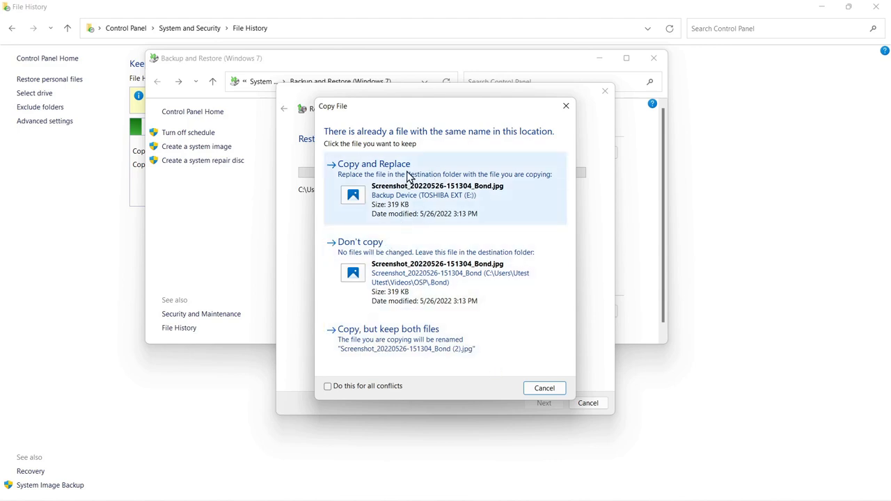
Step: Replace the existing screenshot with the backup copy and view the restored .Bond folder
click(373, 165)
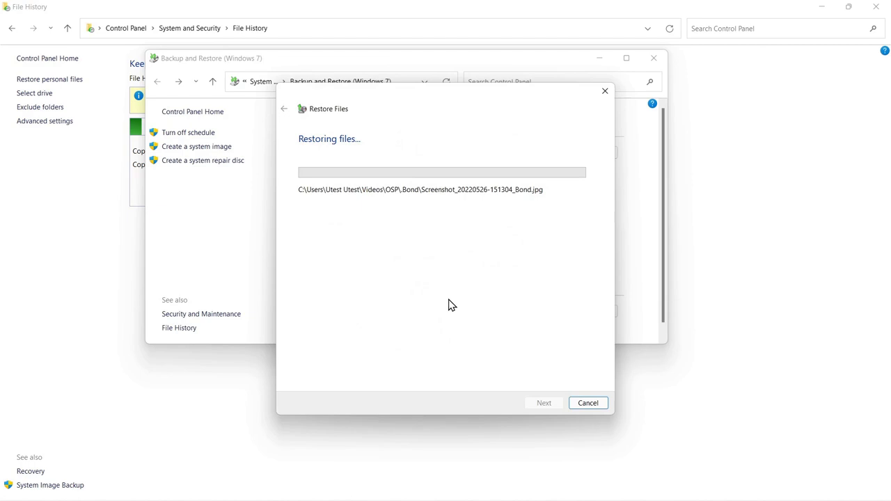
mouse_move(445, 353)
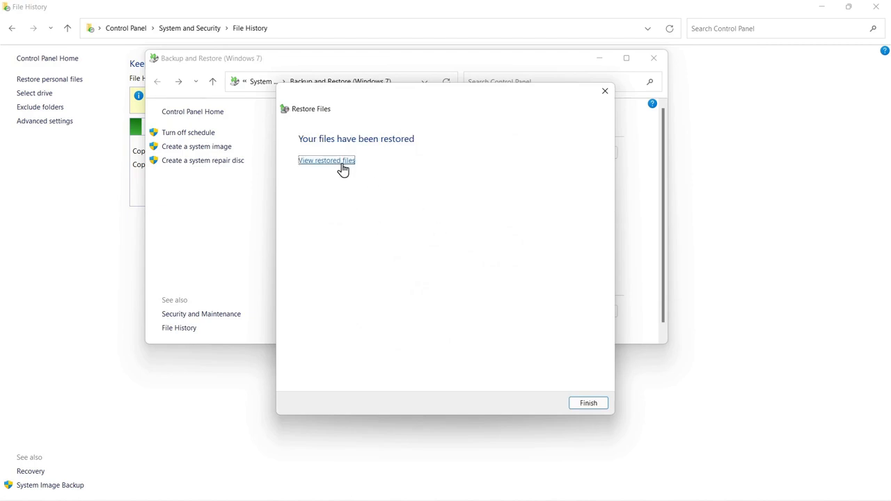
click(326, 160)
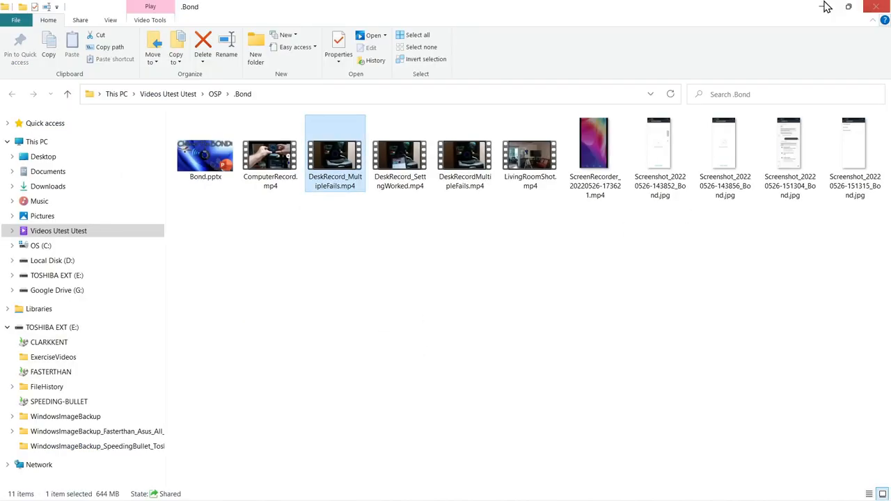
mouse_move(879, 7)
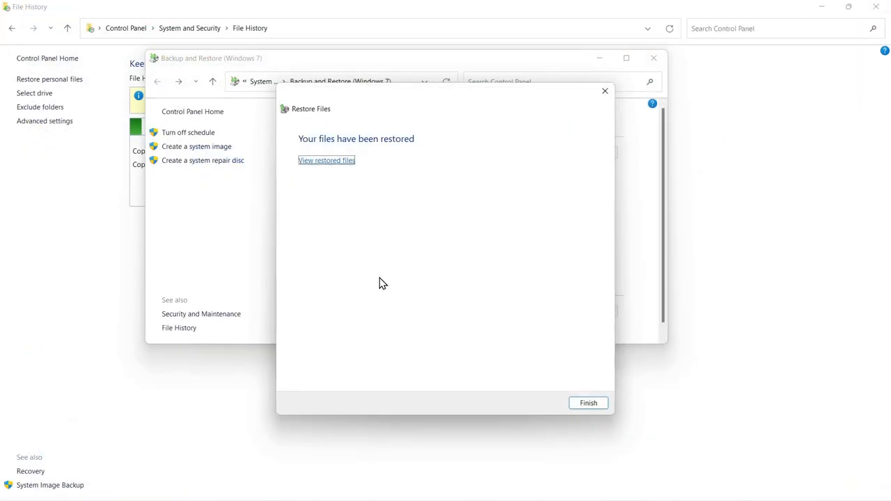
mouse_move(588, 404)
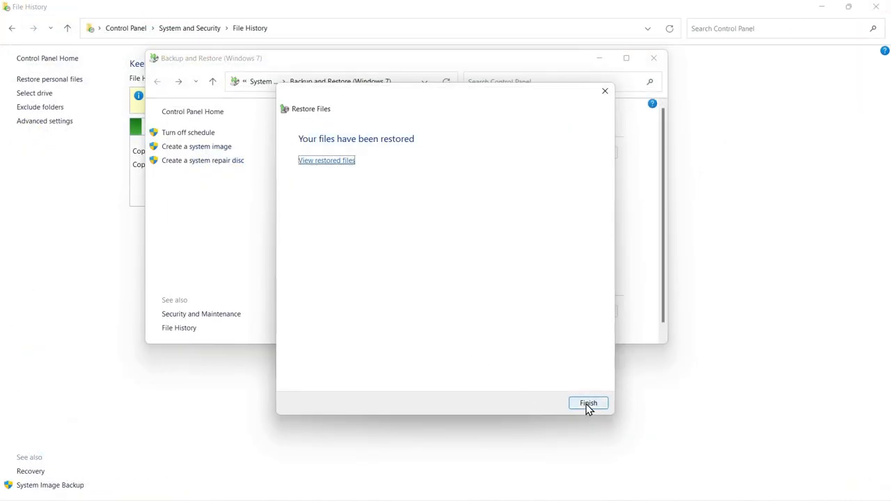
Step: Finish the restore wizard and launch Restore all users' files
click(587, 404)
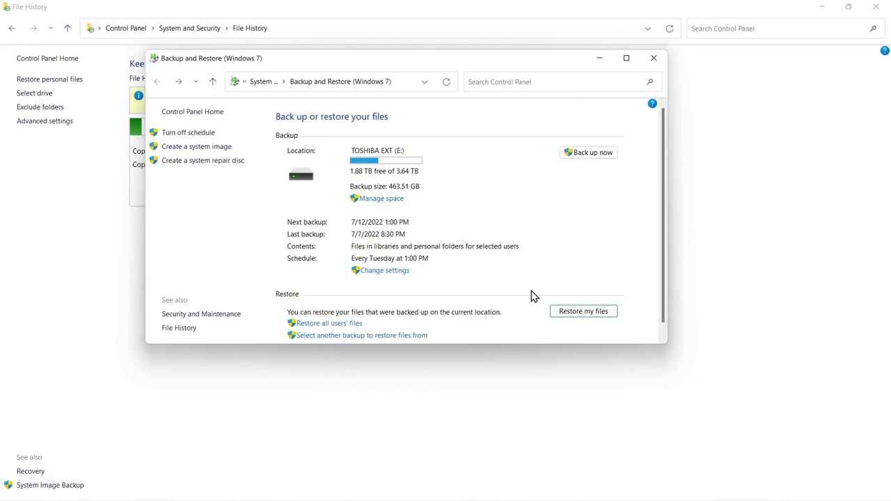
mouse_move(584, 312)
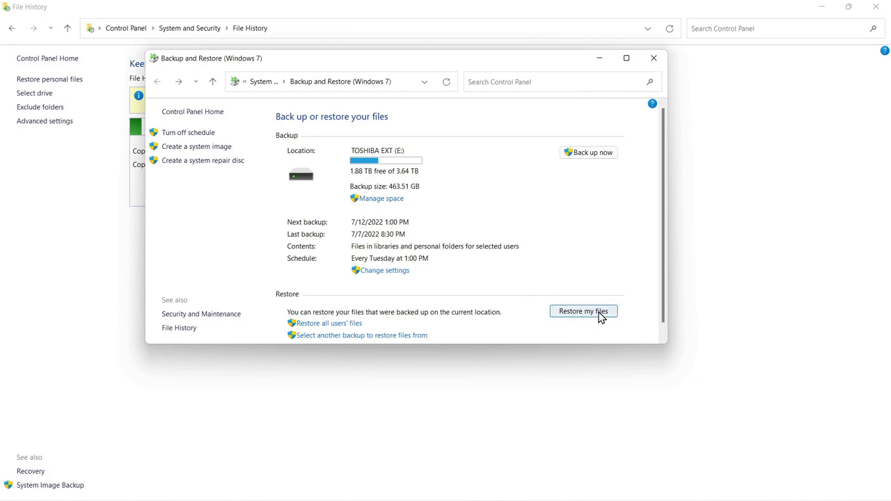
mouse_move(309, 329)
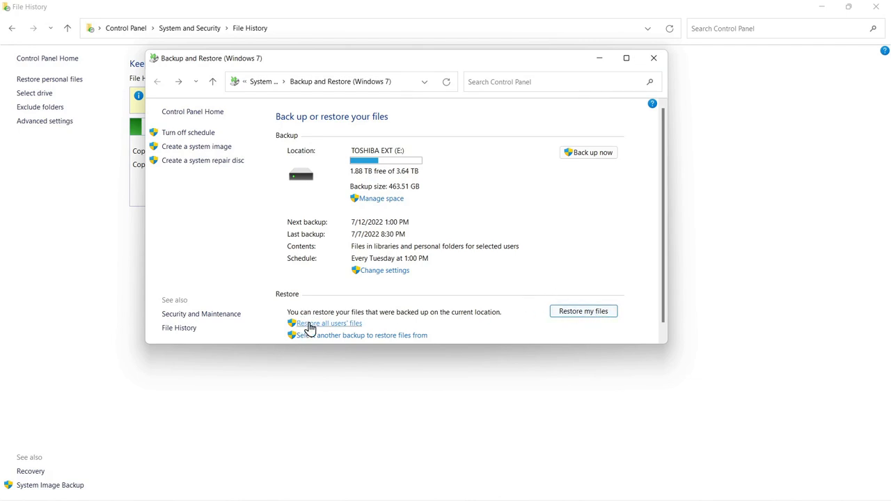
mouse_move(329, 332)
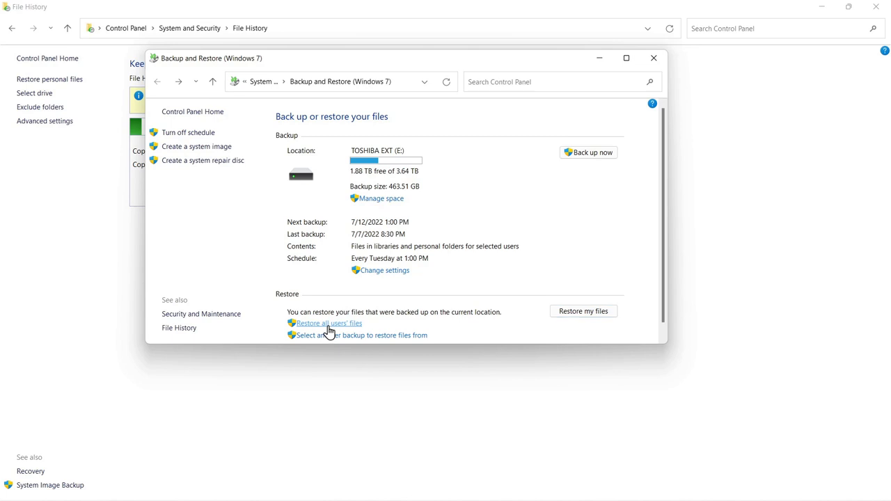
click(329, 323)
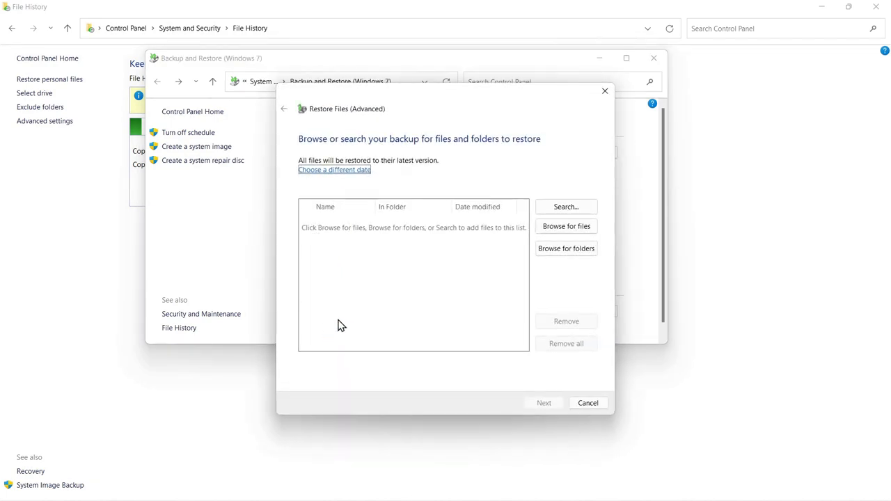
mouse_move(380, 245)
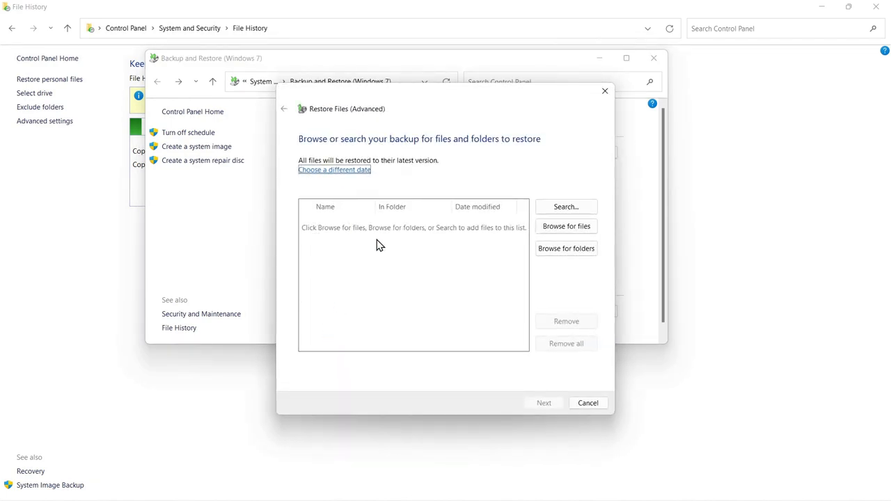
mouse_move(484, 240)
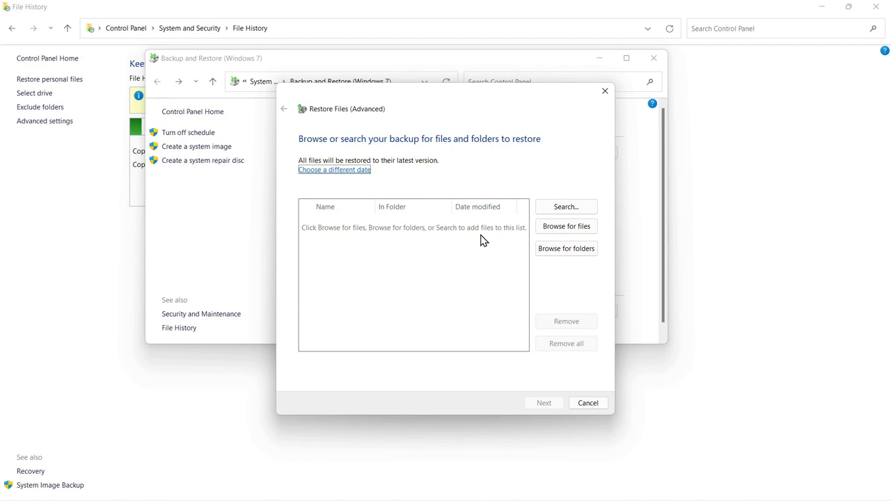
mouse_move(565, 226)
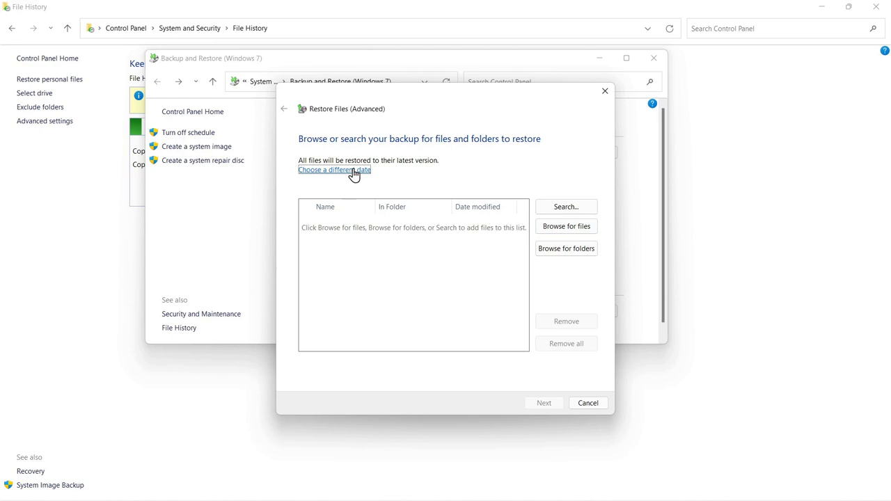
Step: View the earlier backup dates list, then cancel back to the Backup and Restore overview
click(334, 170)
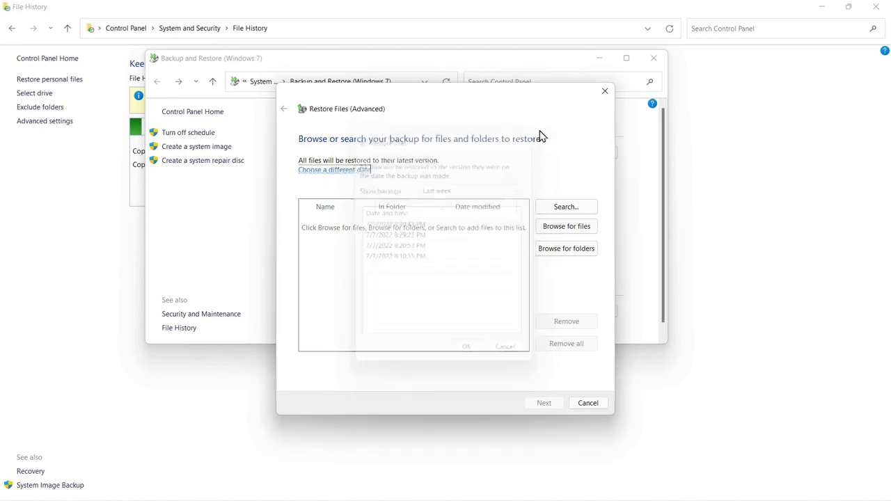
click(587, 402)
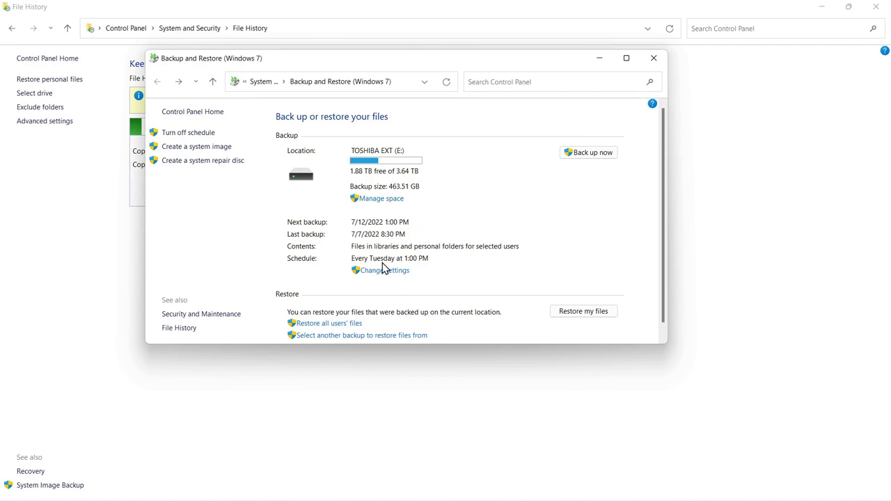
mouse_move(583, 312)
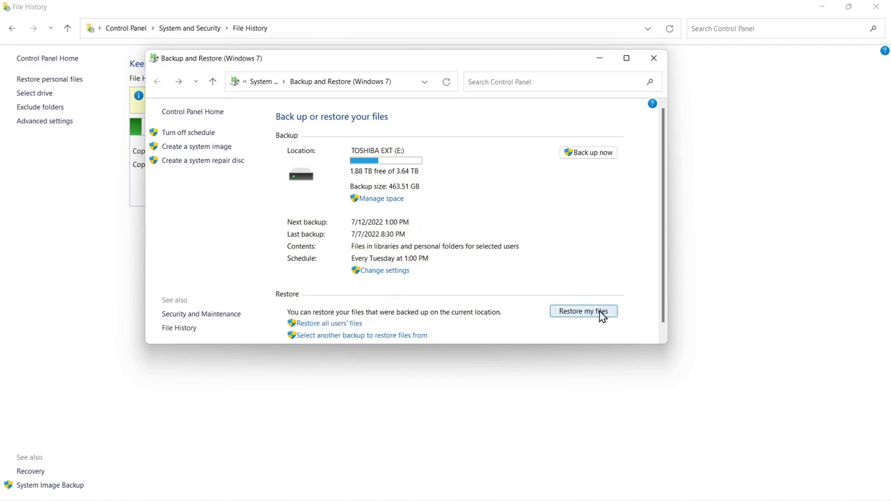
mouse_move(568, 316)
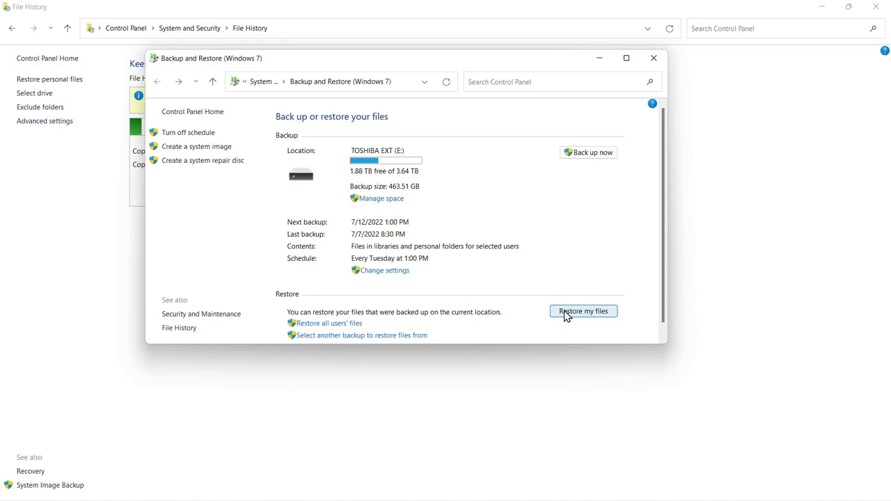
mouse_move(325, 331)
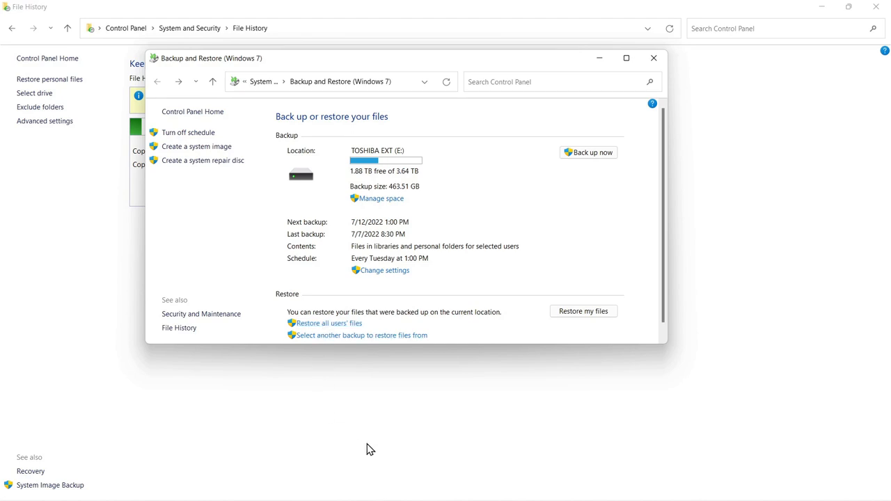
mouse_move(401, 490)
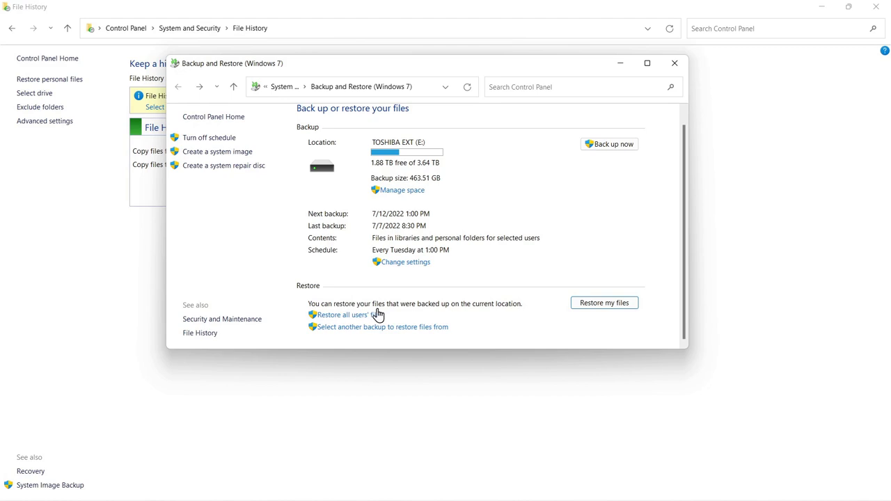
mouse_move(546, 195)
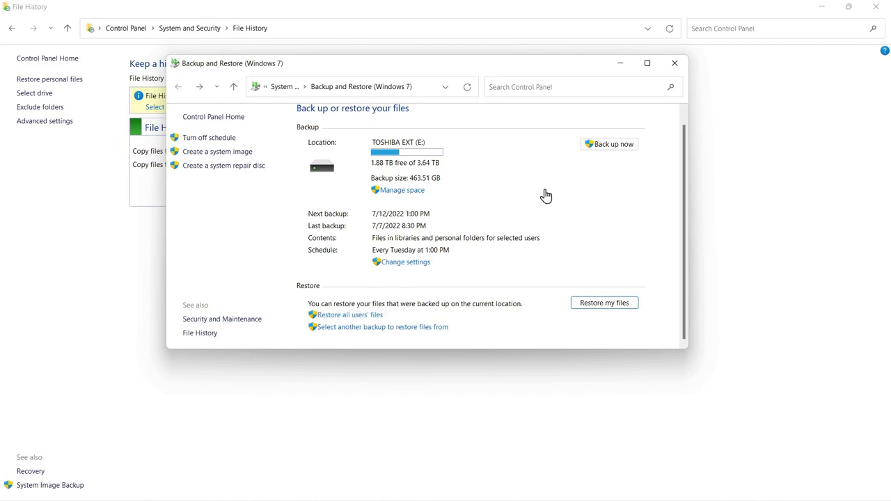
mouse_move(439, 242)
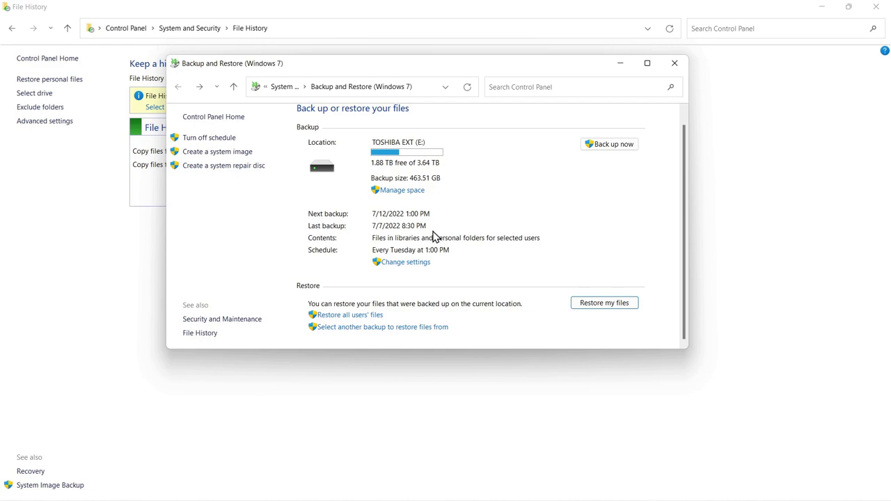
mouse_move(543, 202)
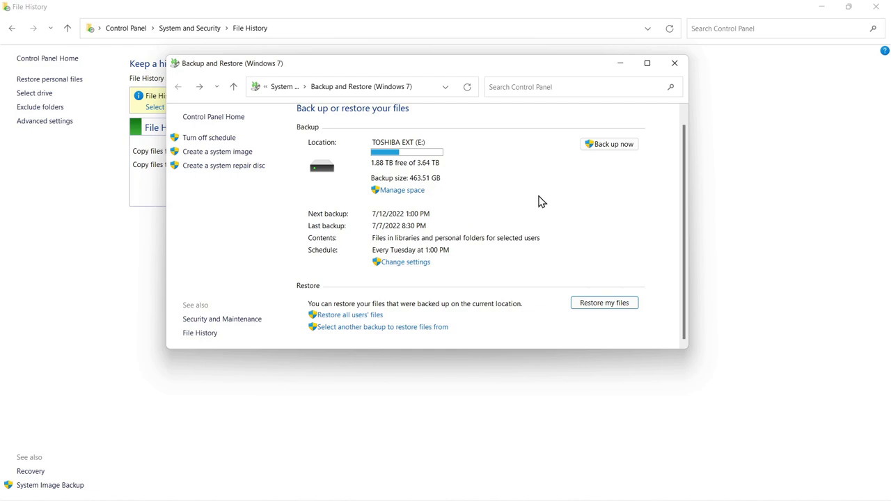
mouse_move(482, 203)
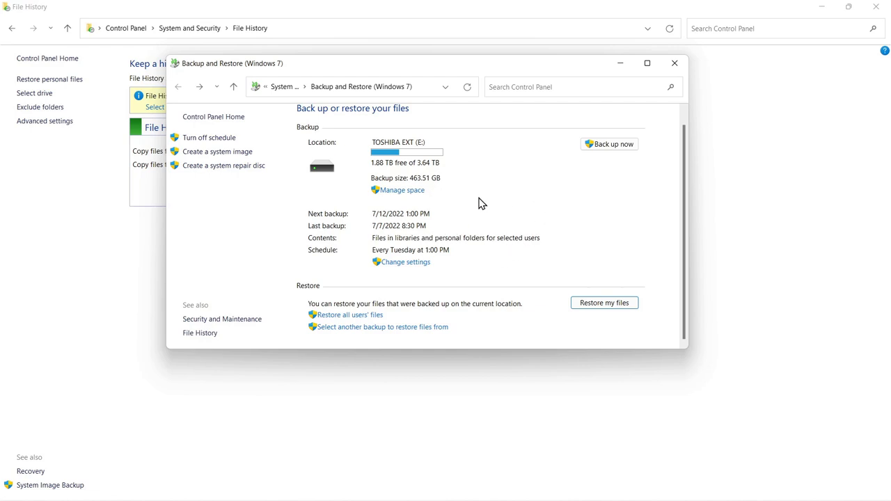
mouse_move(531, 192)
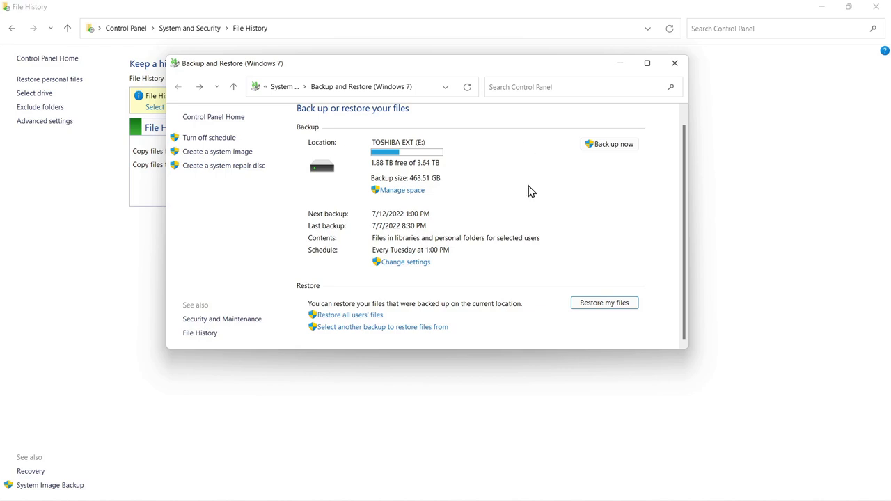
mouse_move(525, 187)
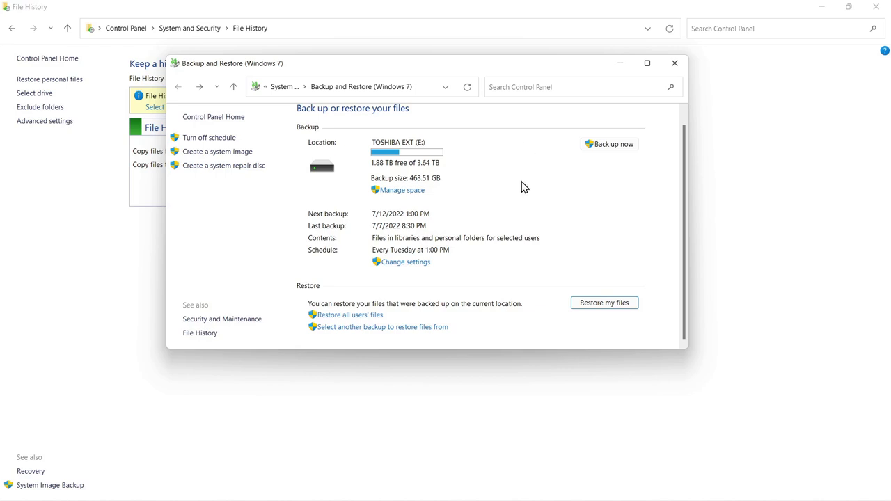
mouse_move(505, 213)
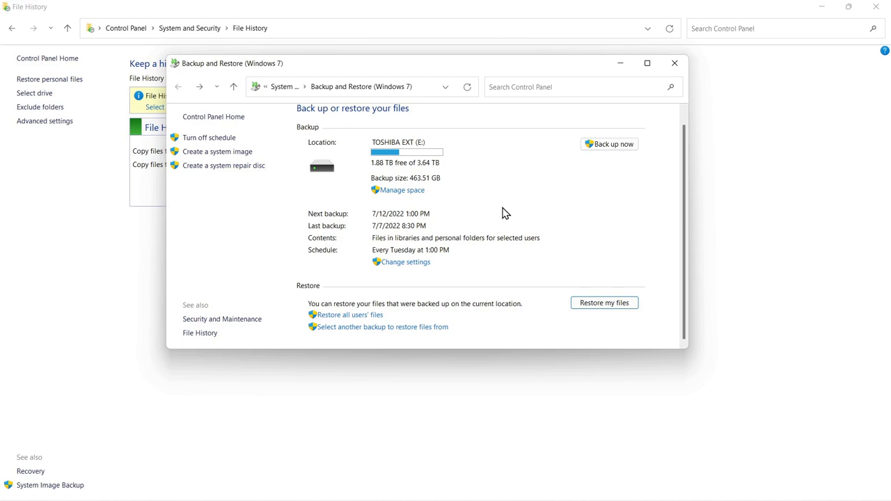
mouse_move(458, 192)
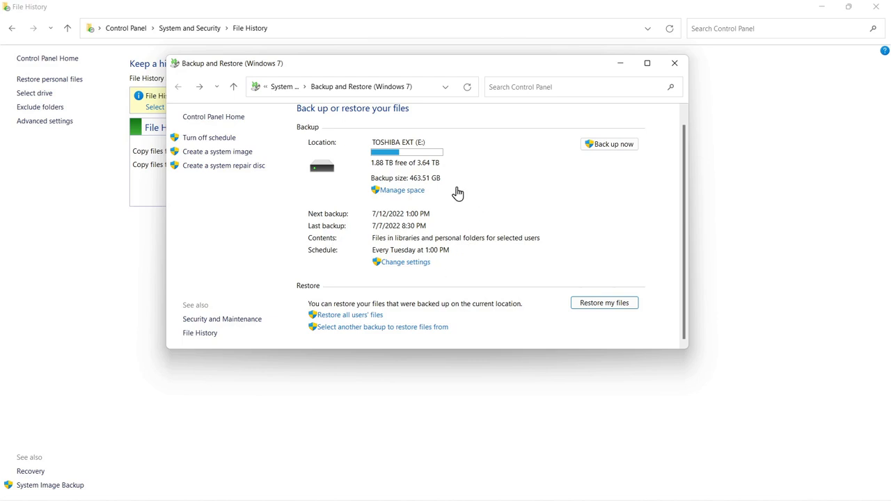
Step: Review the six deletable backup periods (187.61 GB) from Manage space, then close that list
click(401, 189)
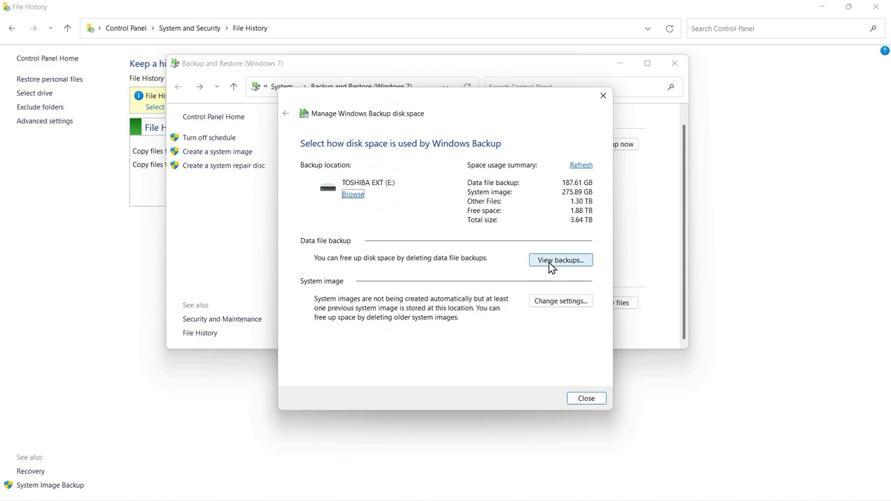
click(560, 260)
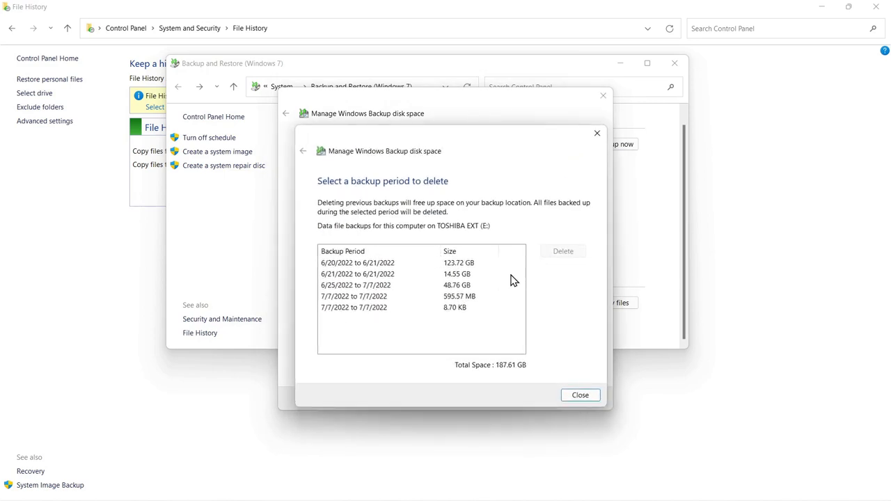
mouse_move(334, 278)
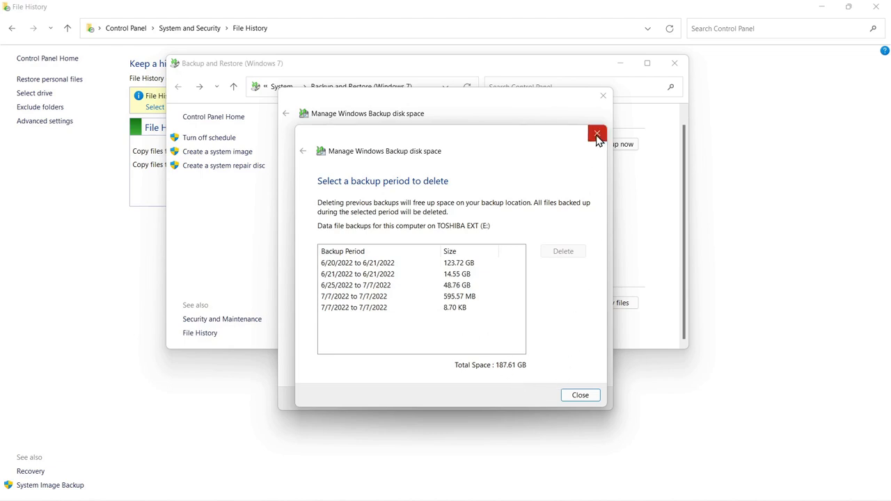
click(596, 134)
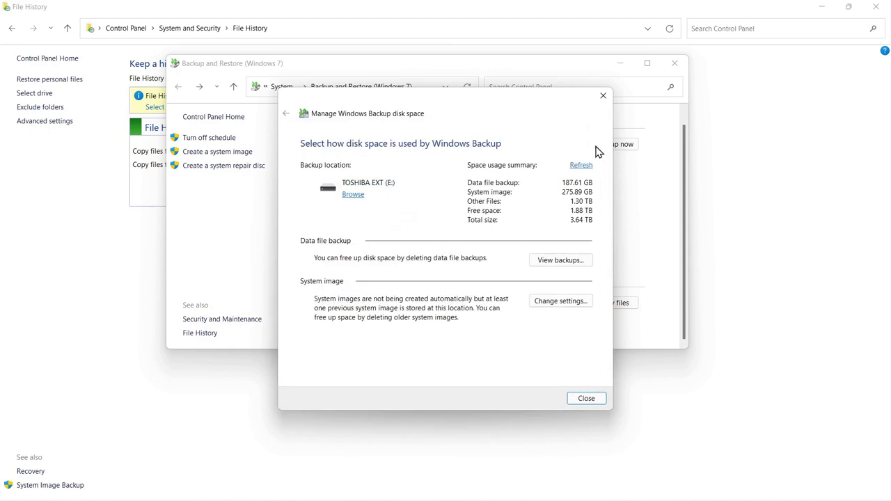
mouse_move(603, 95)
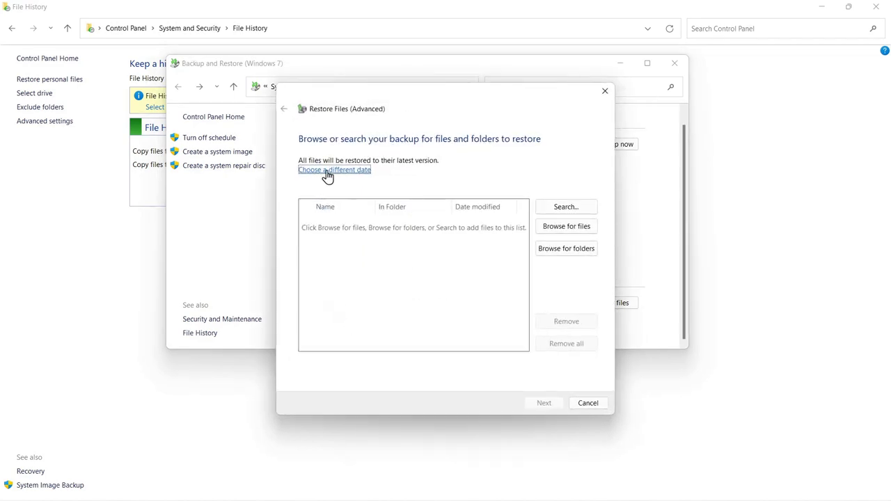
Step: Choose a different date and show backups from all periods, scrolling through the dates
click(334, 170)
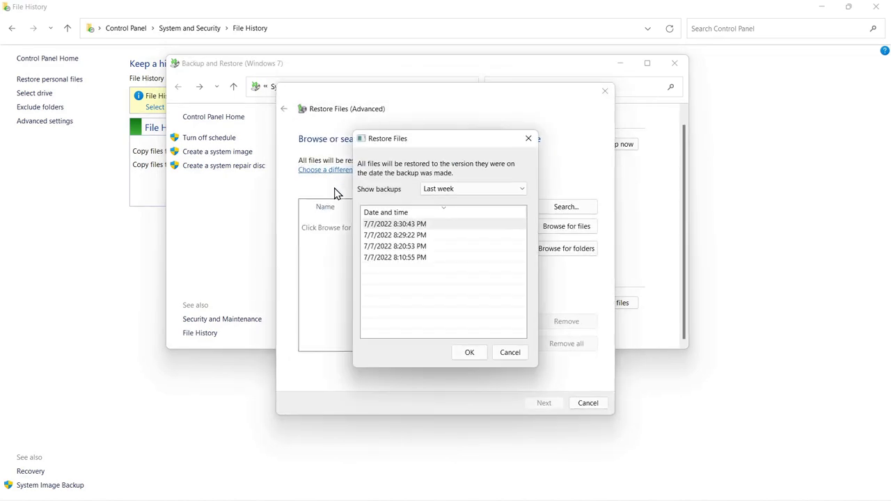
click(473, 189)
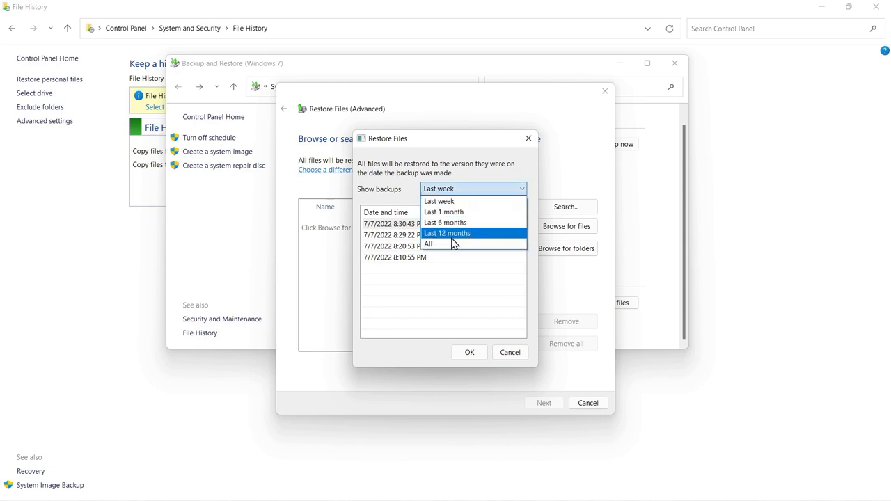
click(429, 244)
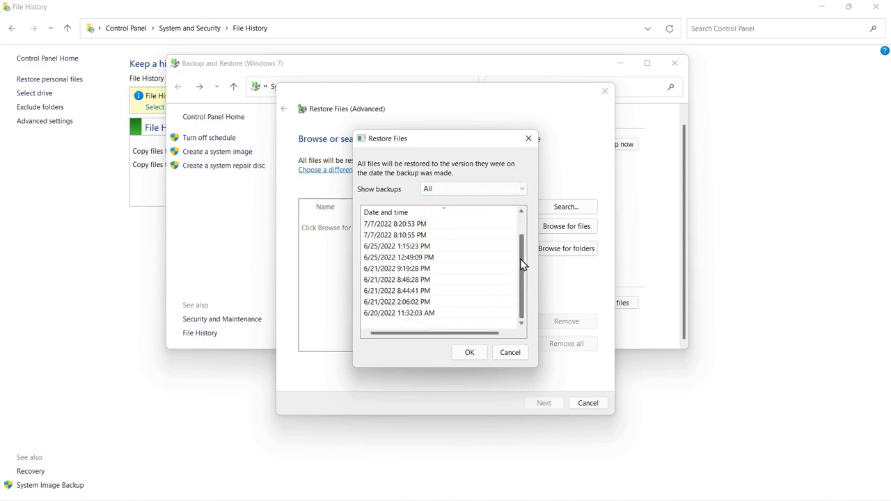
scroll(up, 3)
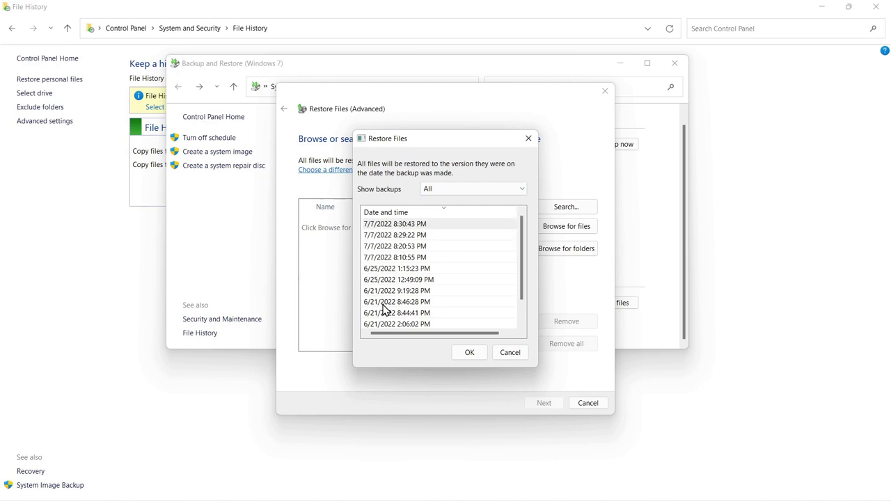
scroll(down, 3)
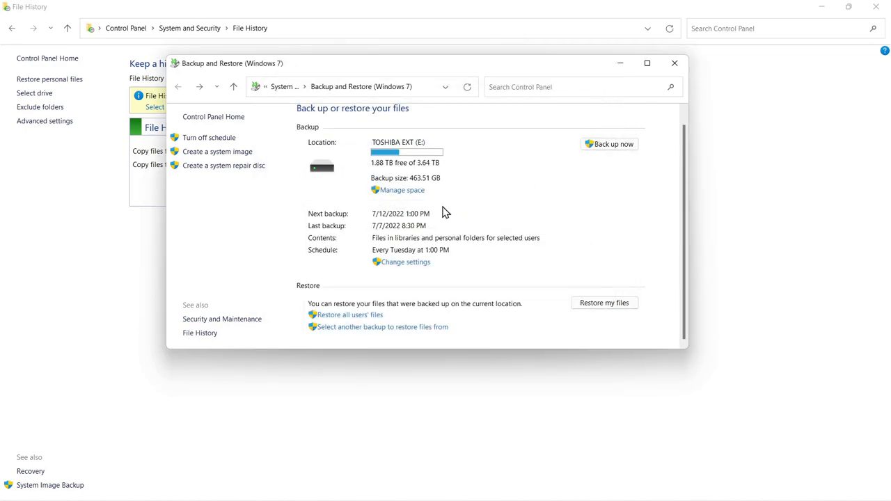
mouse_move(397, 189)
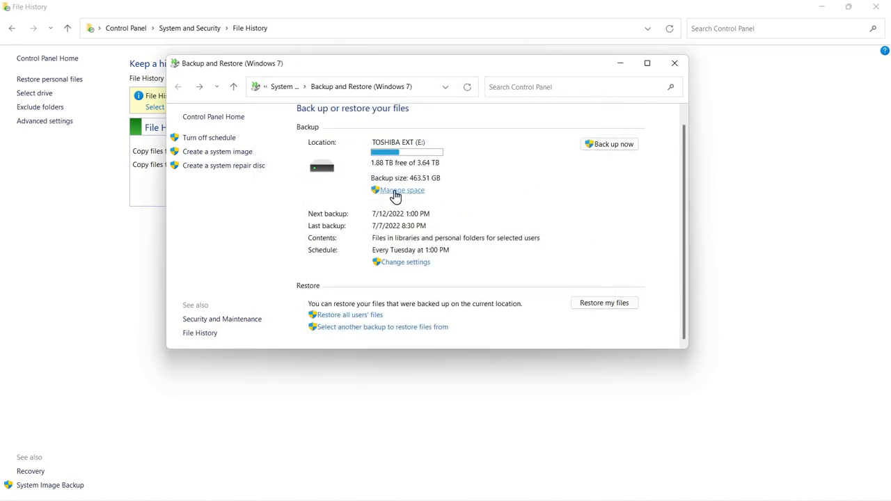
click(401, 189)
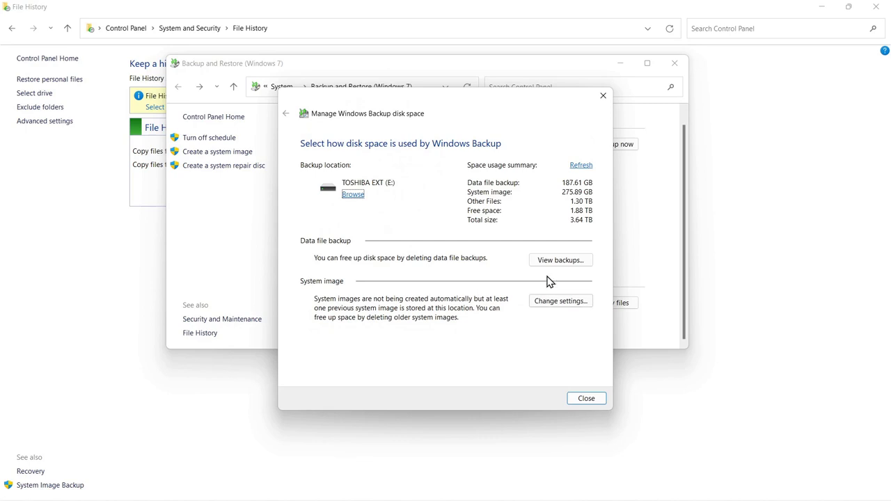
click(560, 261)
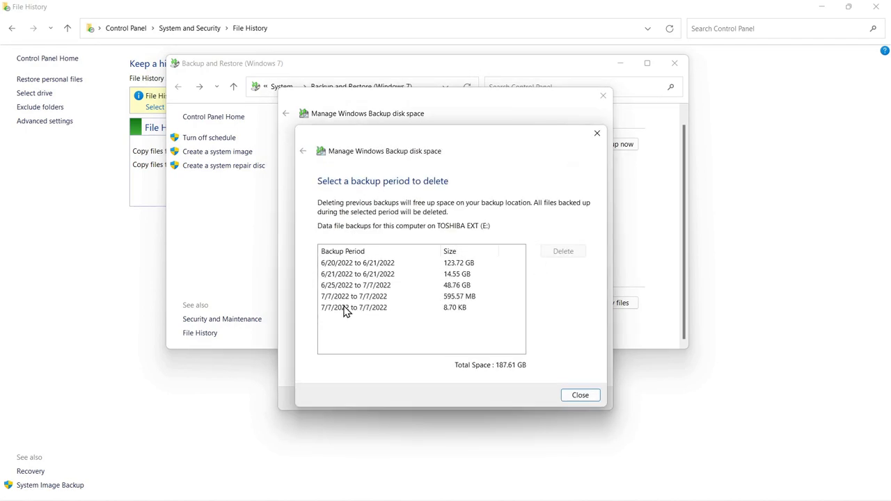
mouse_move(337, 291)
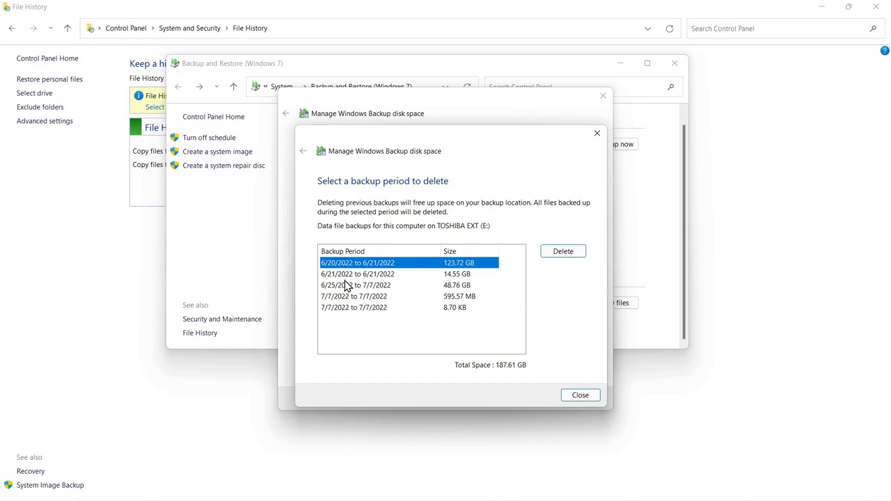
mouse_move(346, 312)
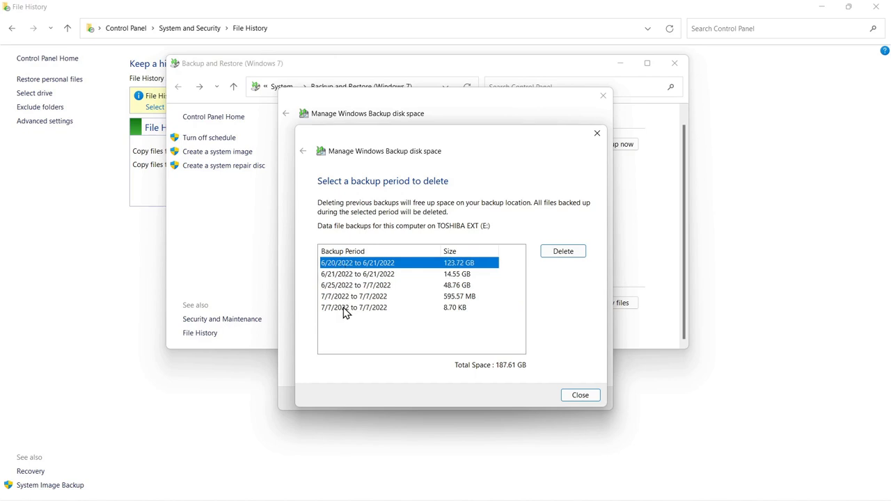
click(354, 307)
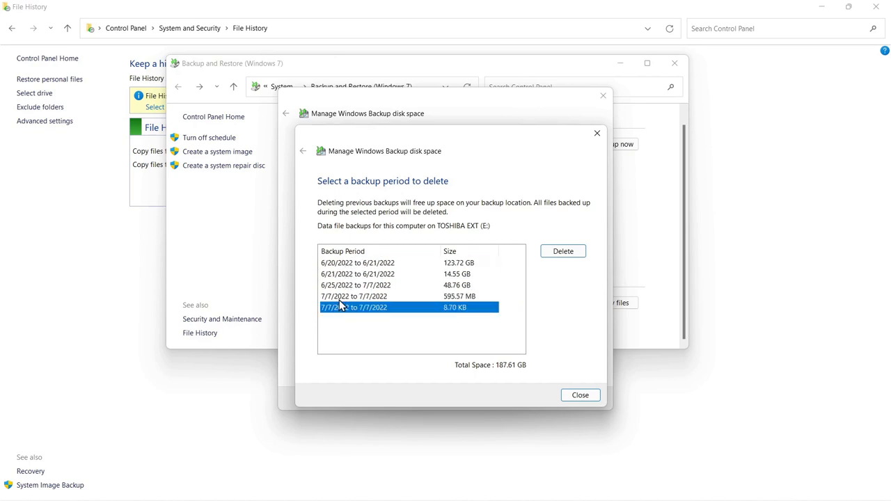
click(353, 295)
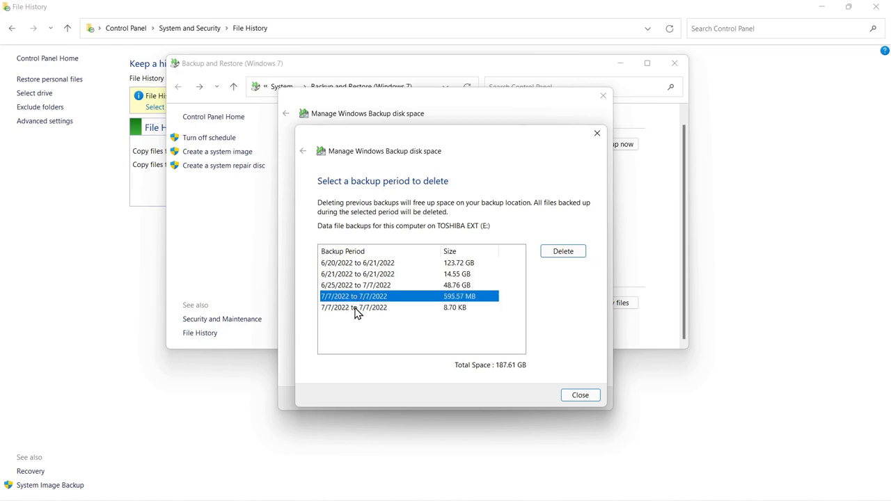
click(355, 307)
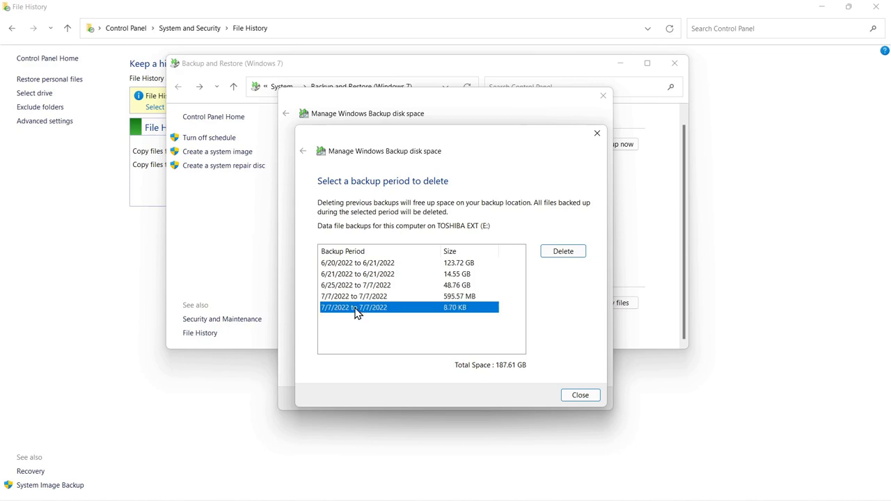
mouse_move(392, 267)
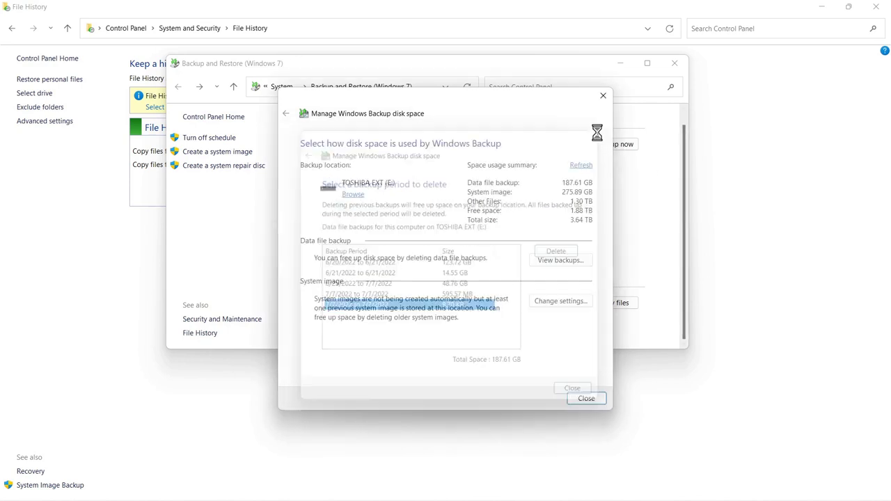
click(571, 387)
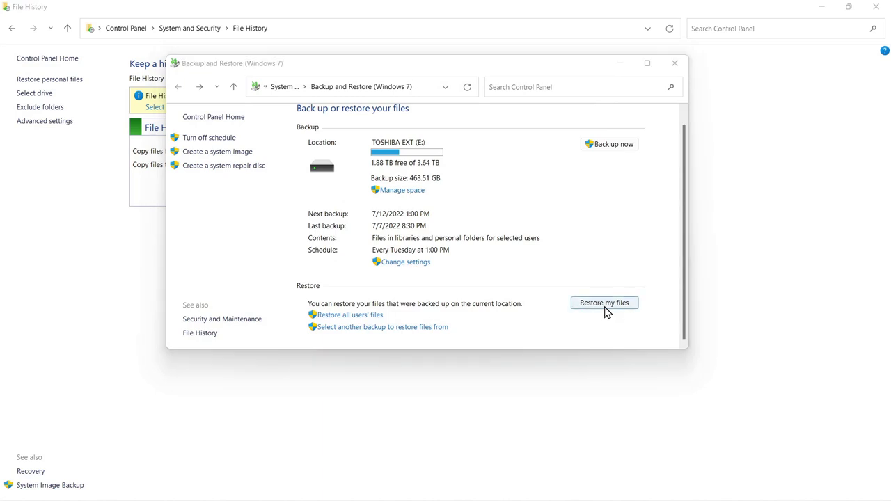
mouse_move(608, 327)
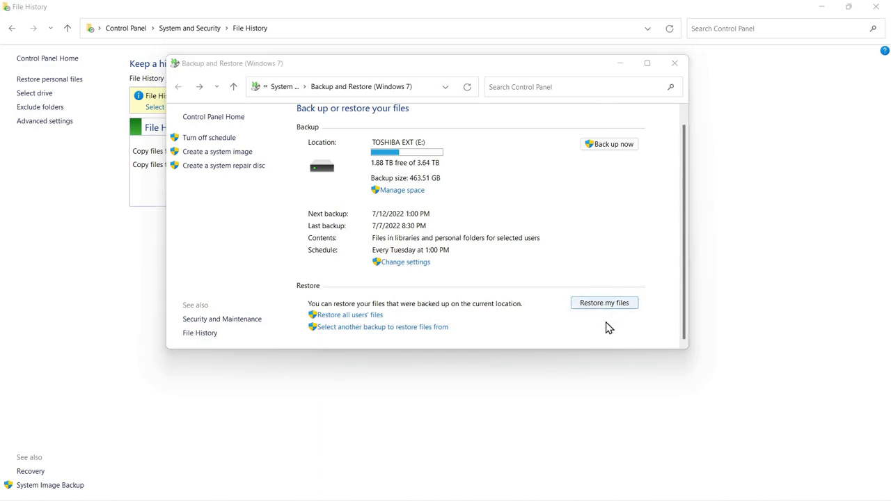
click(604, 302)
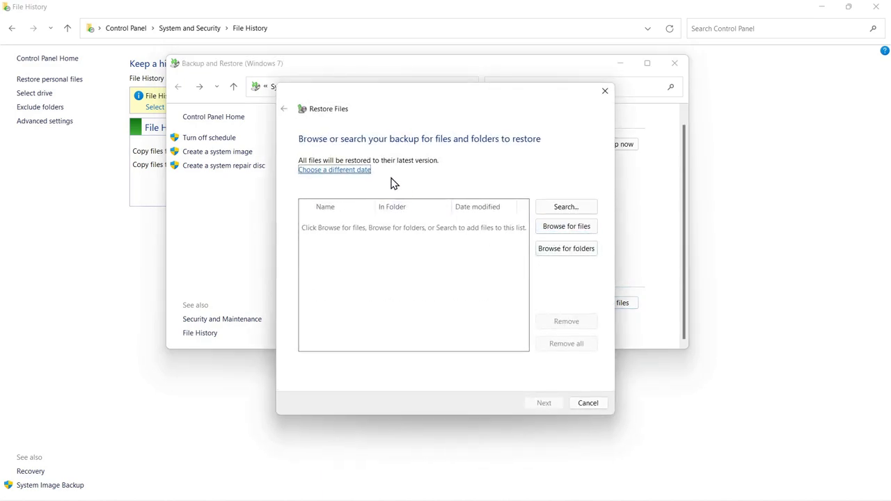
mouse_move(334, 170)
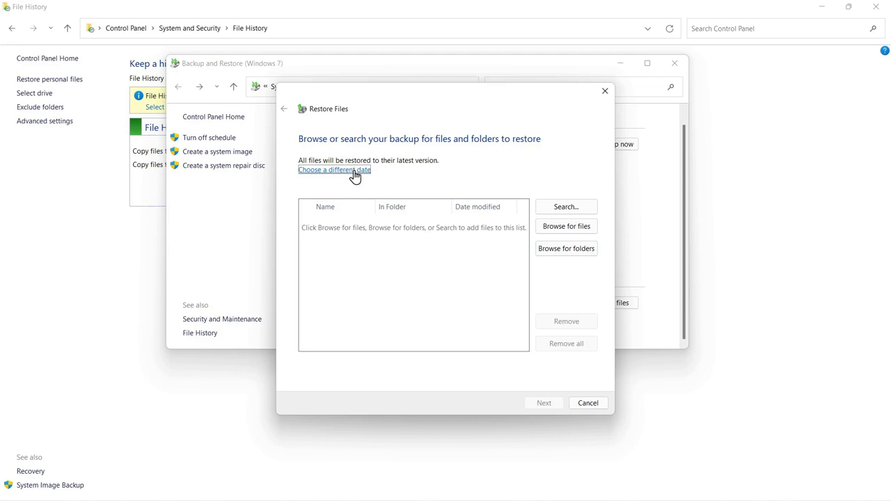
mouse_move(565, 247)
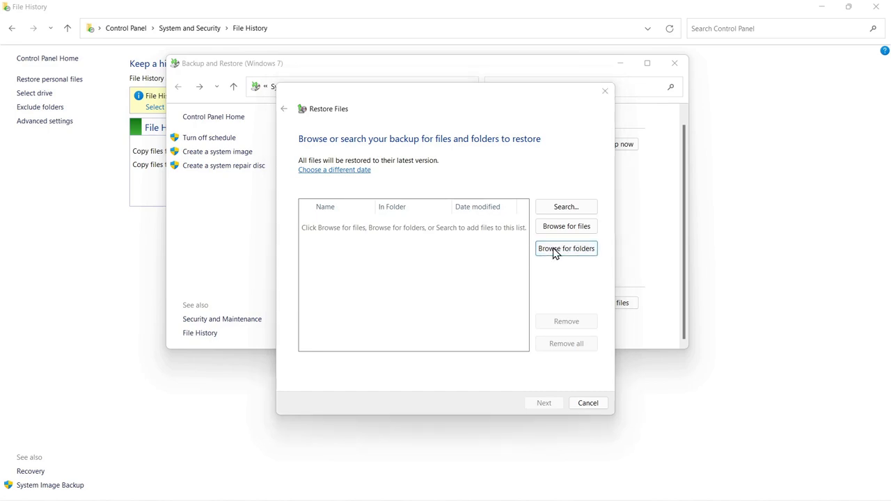
click(565, 248)
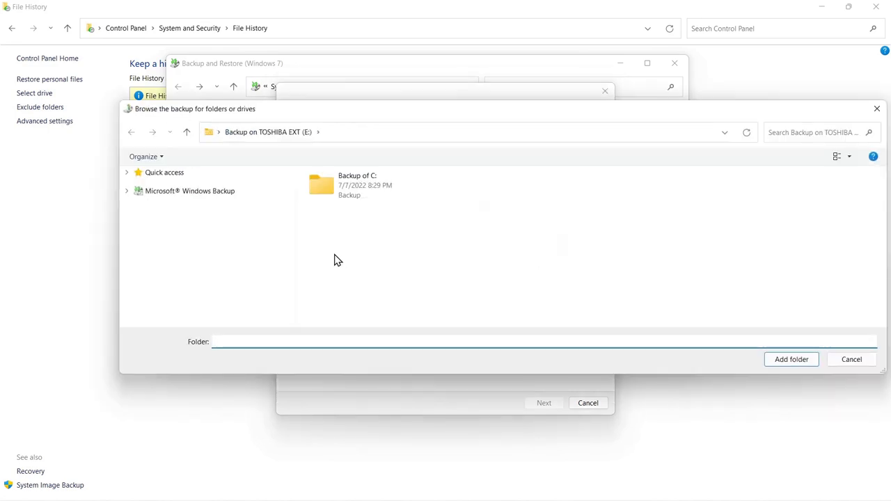
double_click(356, 184)
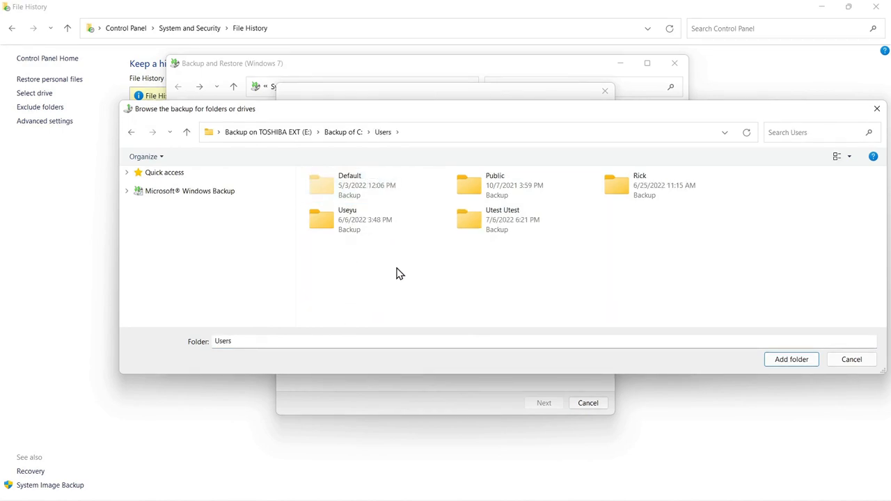
click(852, 359)
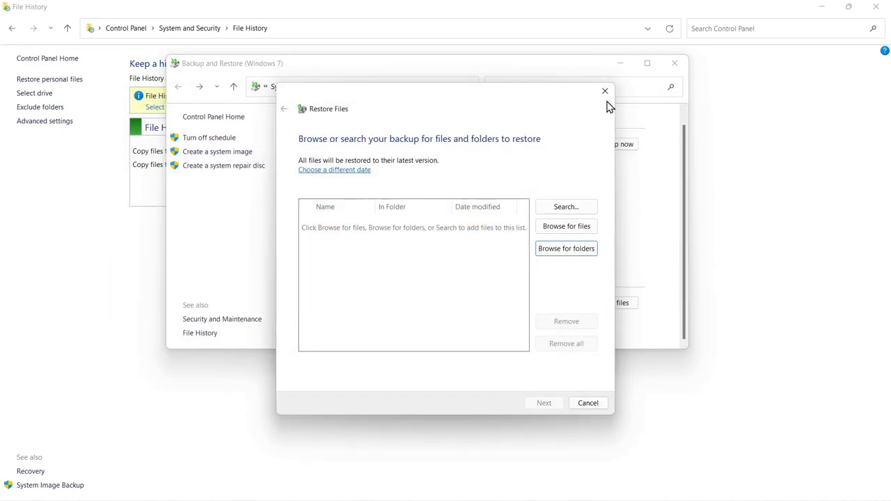
click(604, 91)
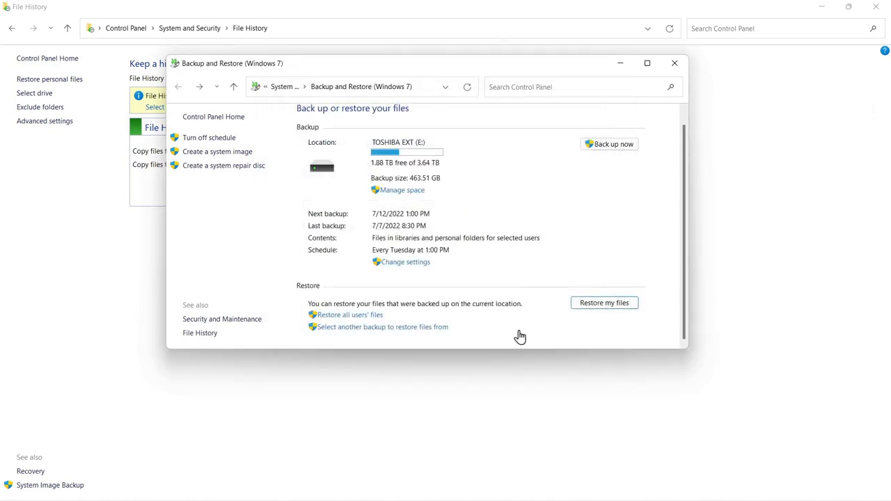
mouse_move(596, 318)
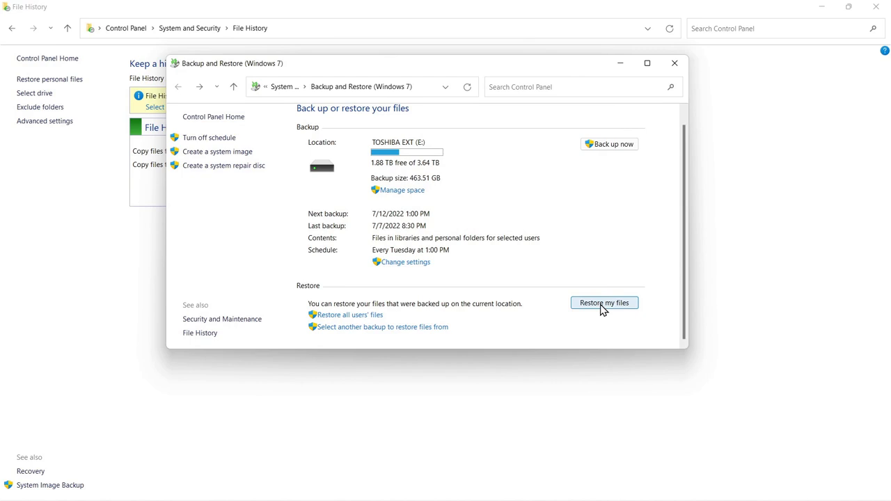
mouse_move(347, 314)
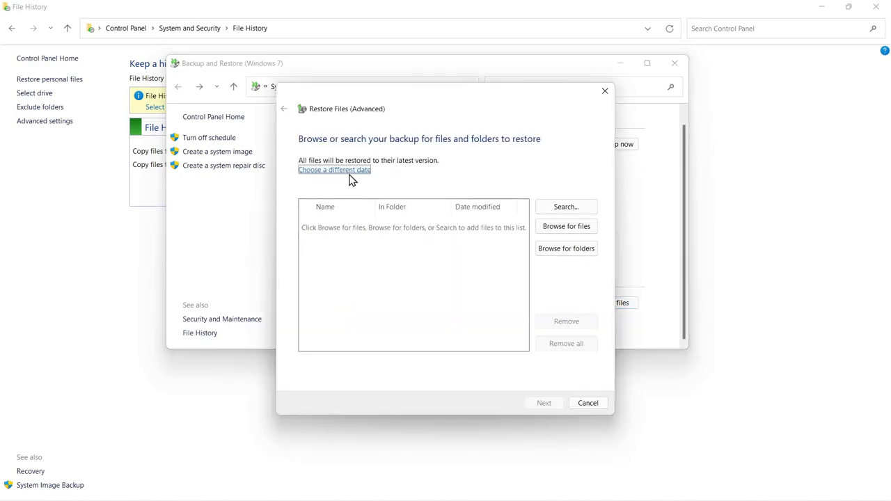
click(334, 170)
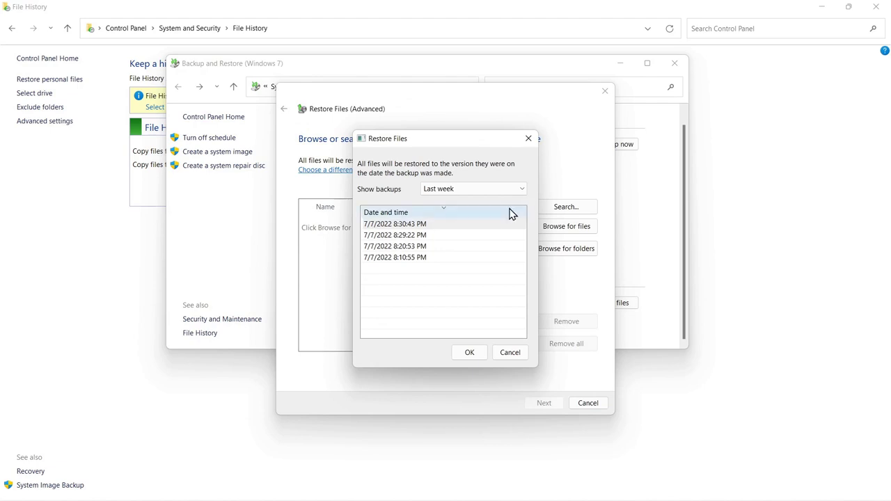
click(509, 351)
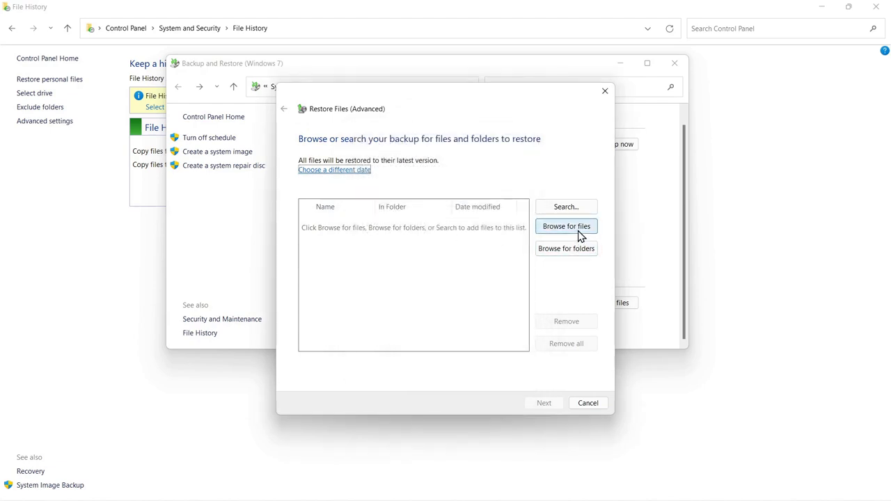
mouse_move(566, 248)
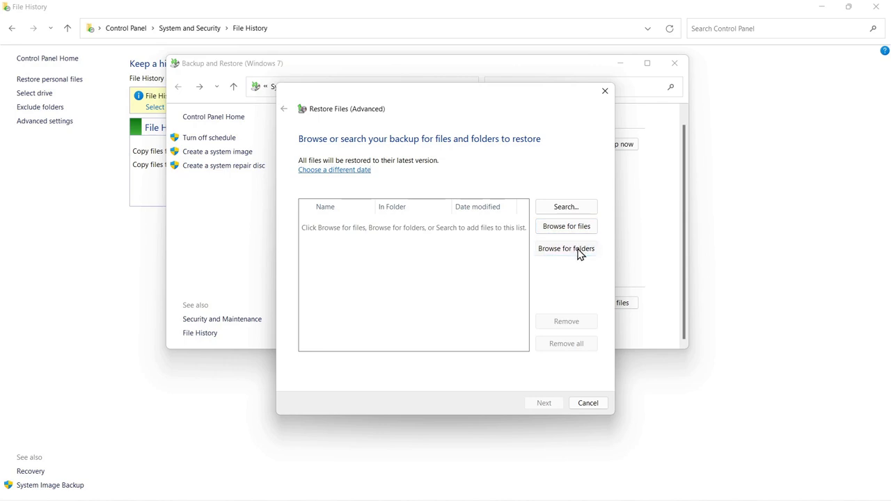
click(566, 247)
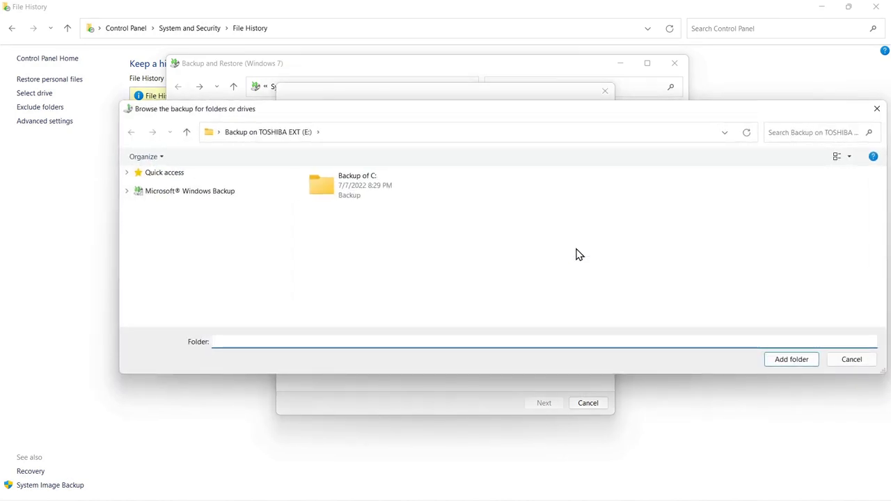
double_click(349, 184)
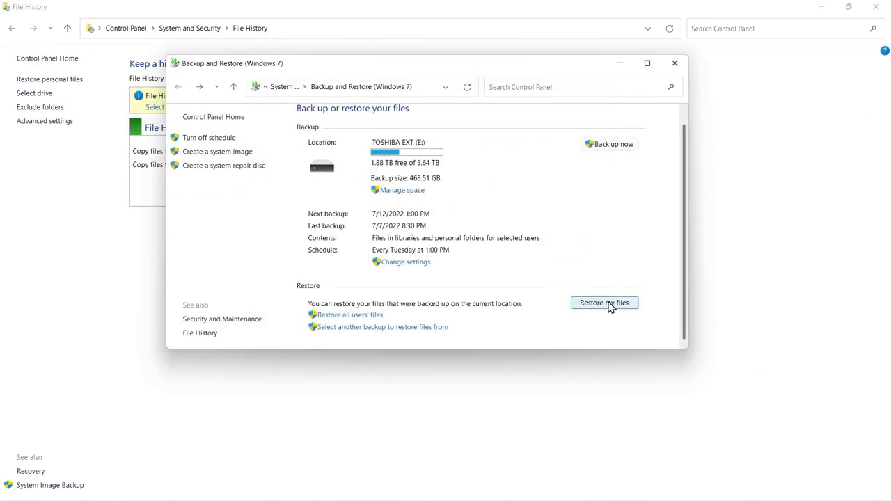
mouse_move(351, 326)
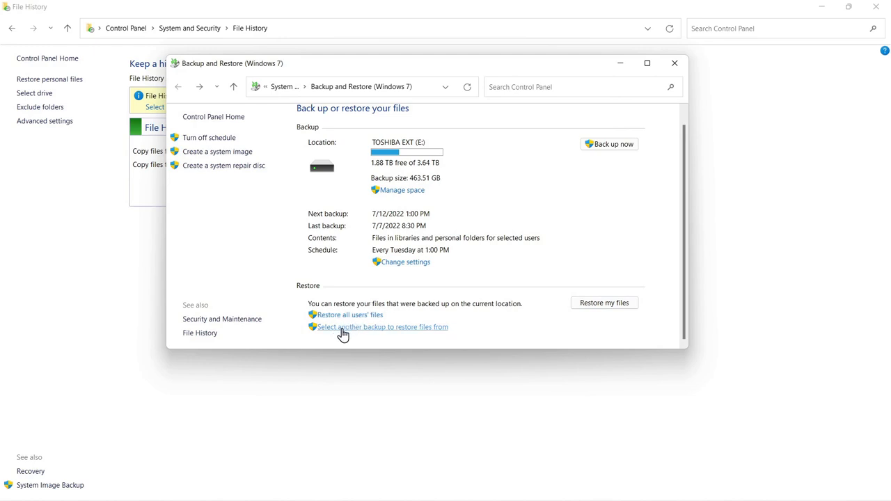
Step: Show the seven backups from three computers stored on TOSHIBA EXT (E:)
click(382, 325)
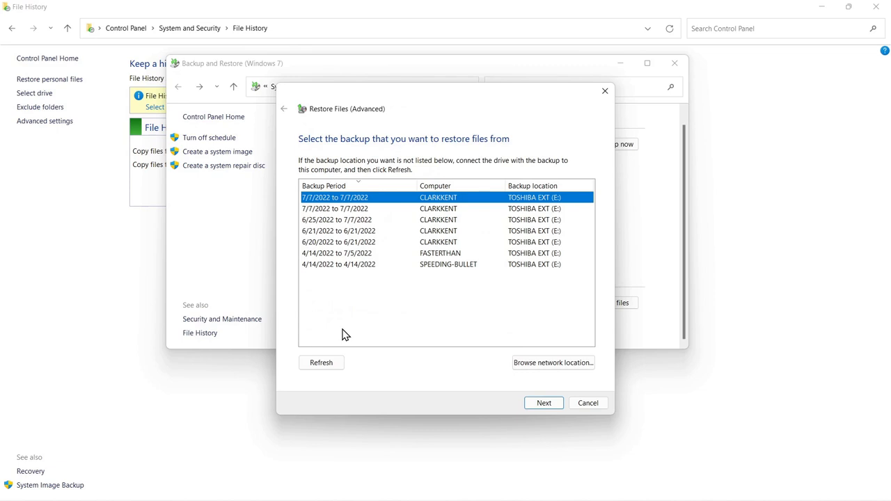
mouse_move(357, 202)
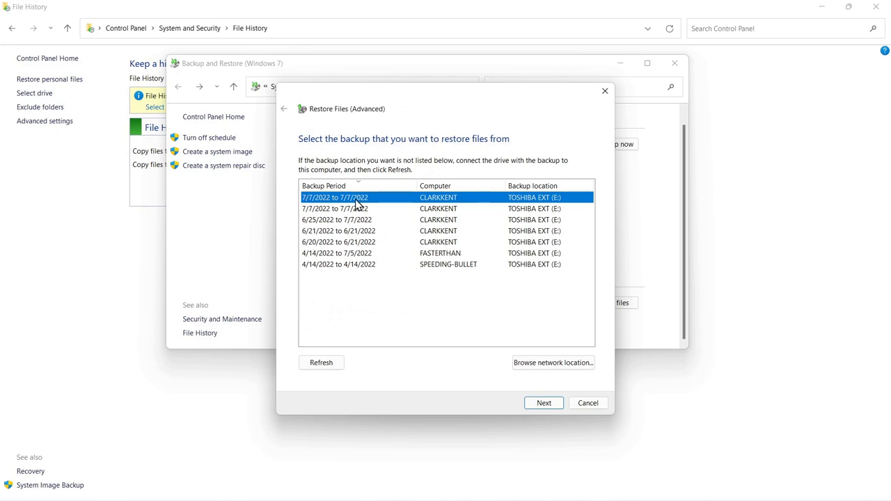
mouse_move(425, 210)
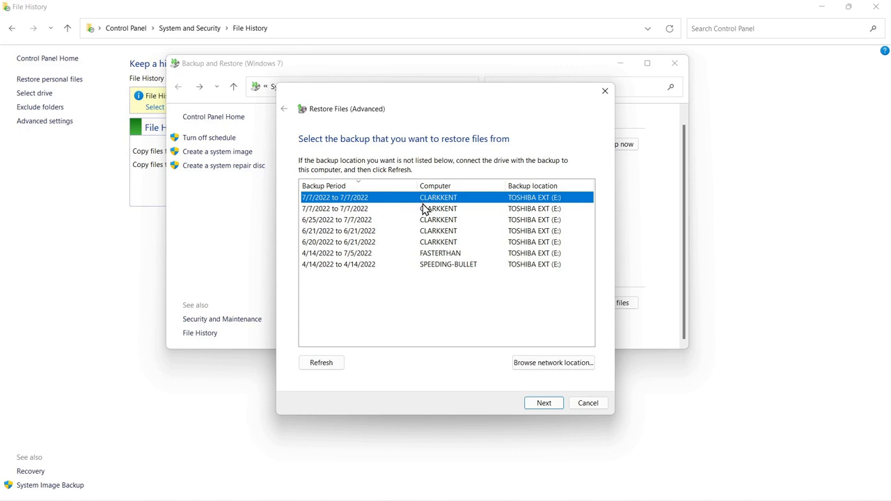
mouse_move(409, 264)
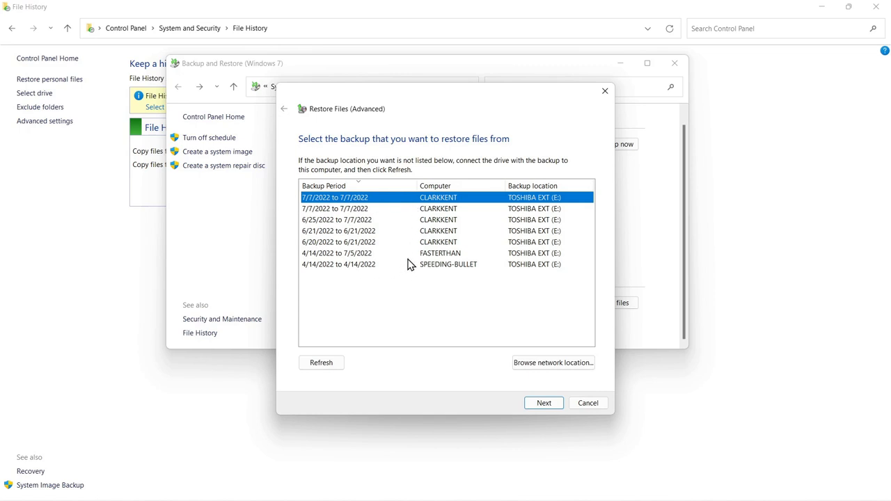
mouse_move(448, 259)
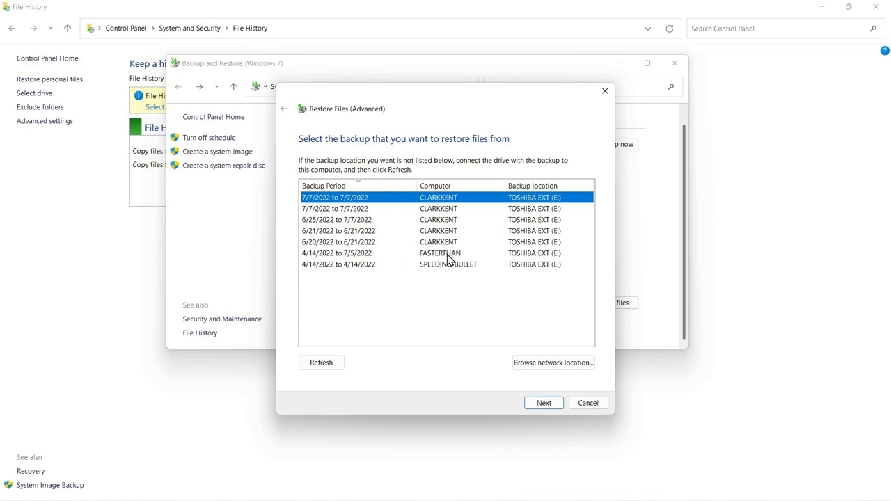
mouse_move(444, 260)
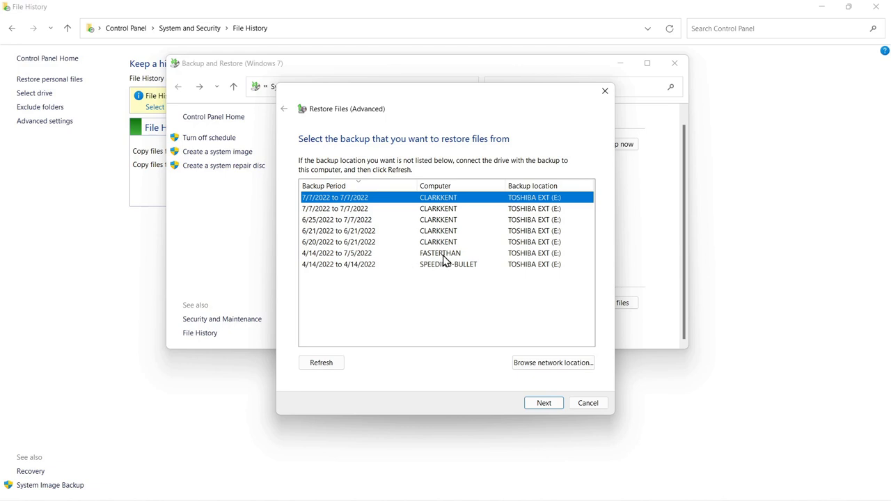
mouse_move(415, 271)
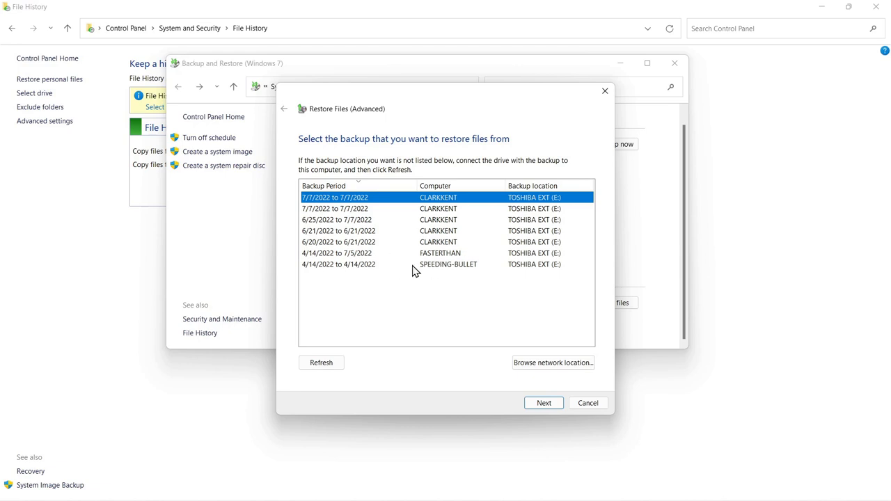
mouse_move(604, 92)
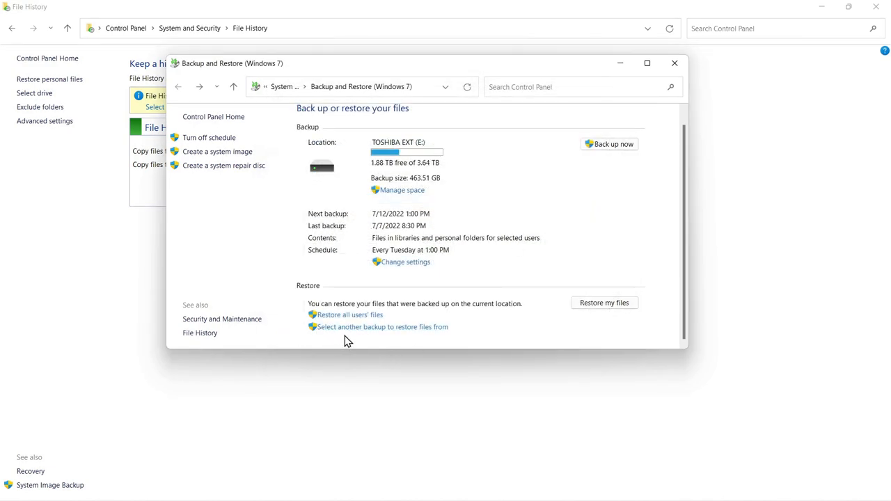
mouse_move(416, 327)
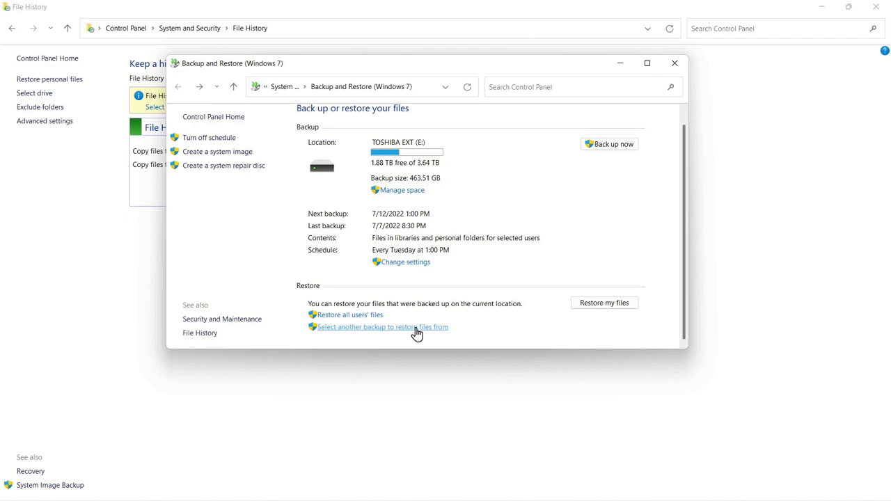
mouse_move(421, 339)
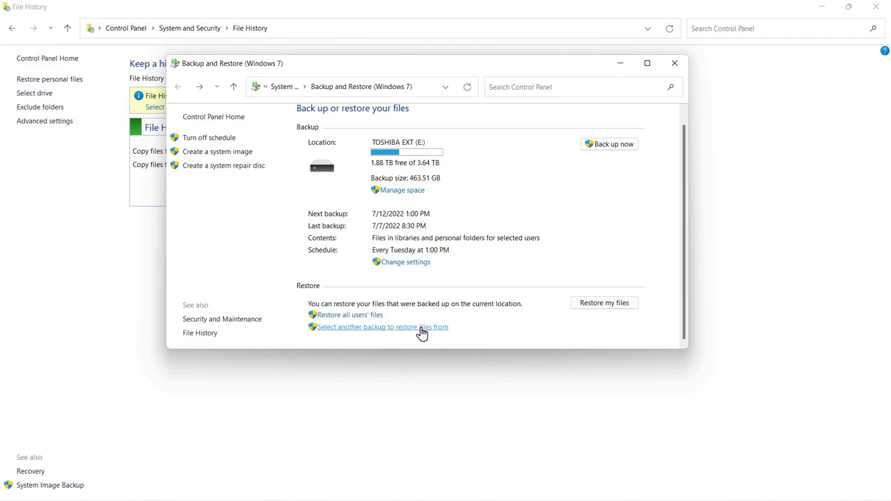
click(382, 326)
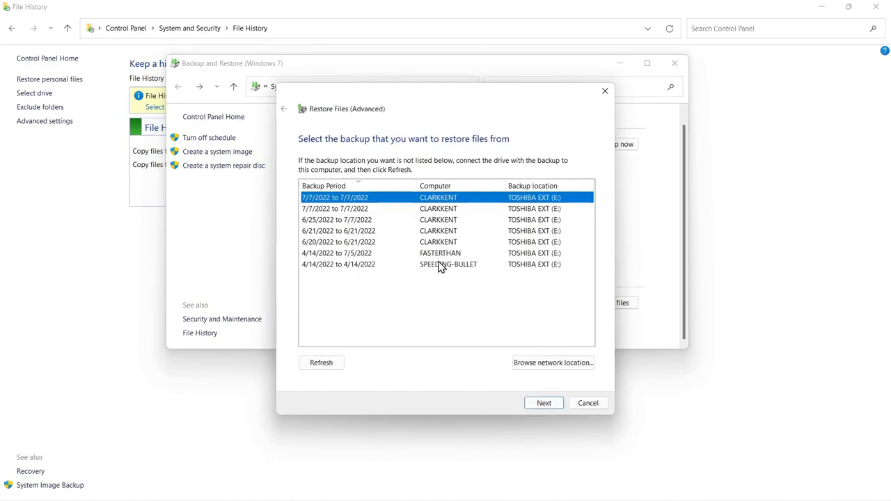
mouse_move(433, 236)
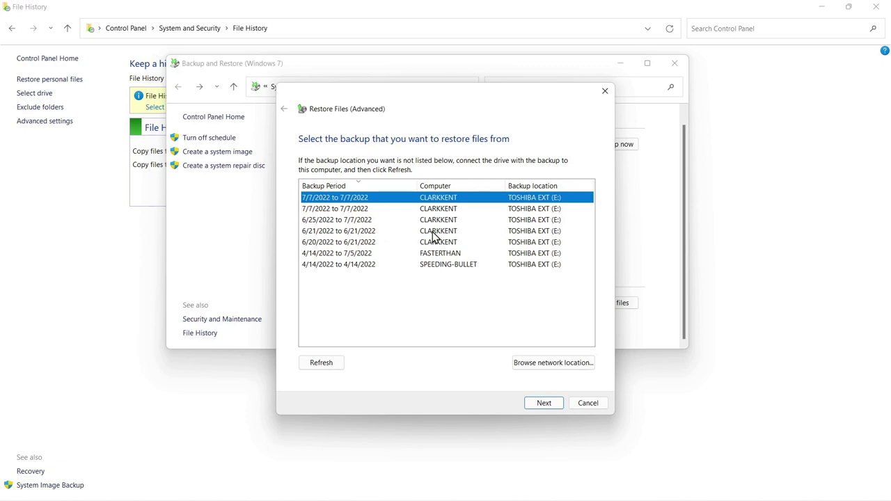
mouse_move(457, 291)
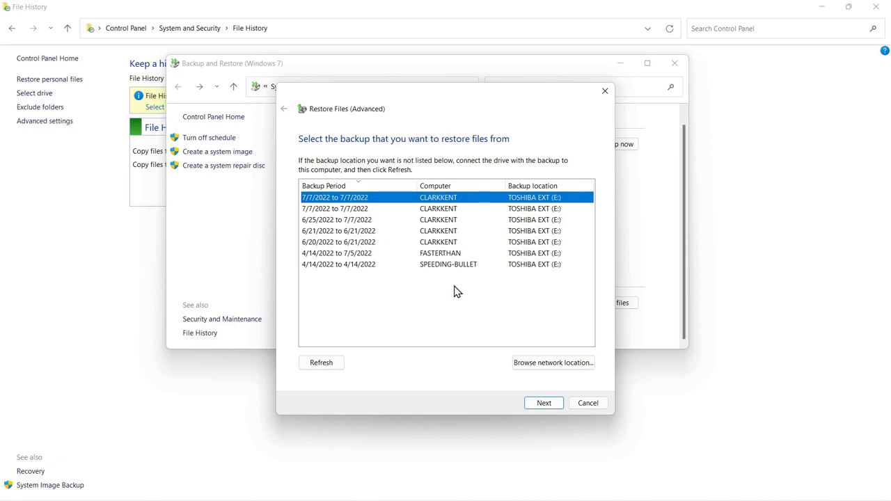
mouse_move(420, 264)
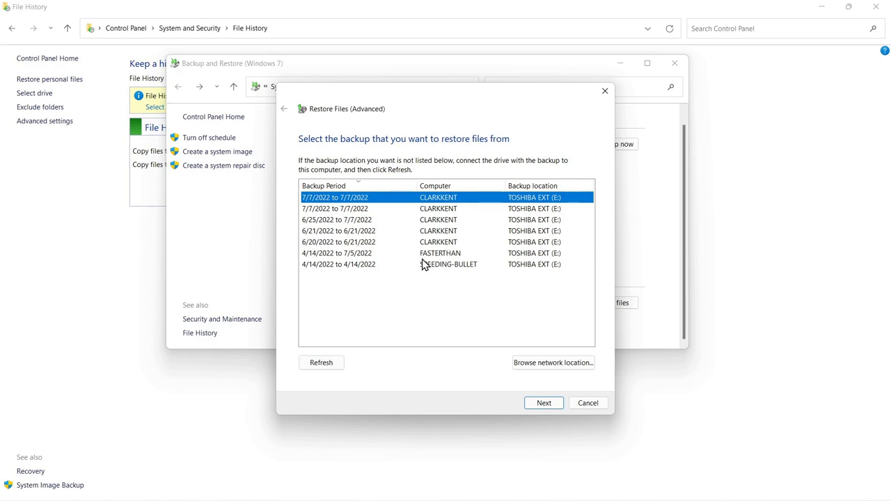
mouse_move(429, 265)
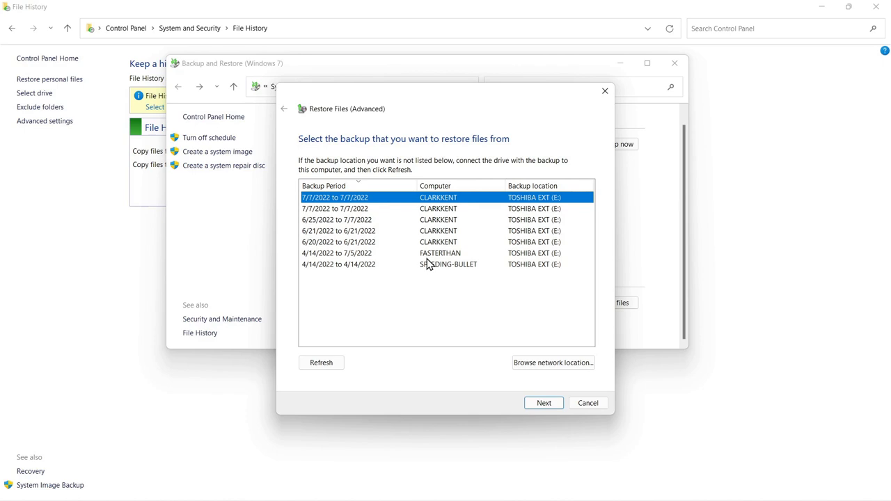
Step: Cancel the other-computer backup chooser without picking one
click(587, 403)
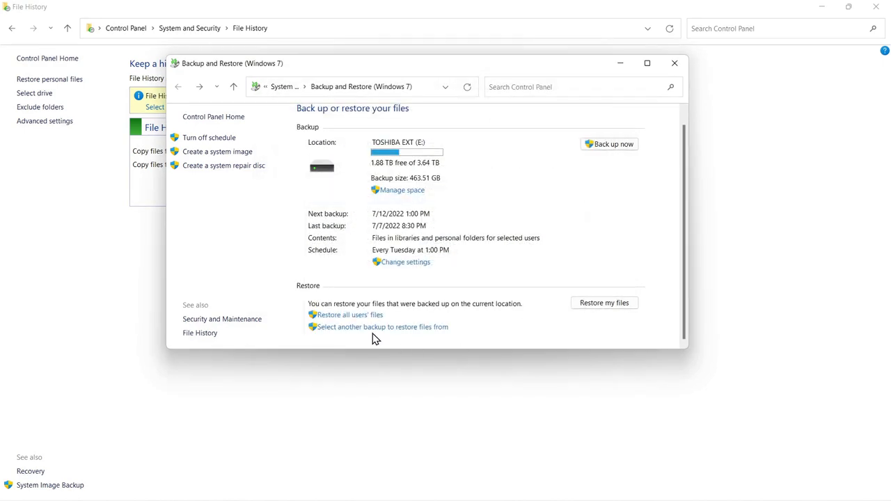
mouse_move(348, 334)
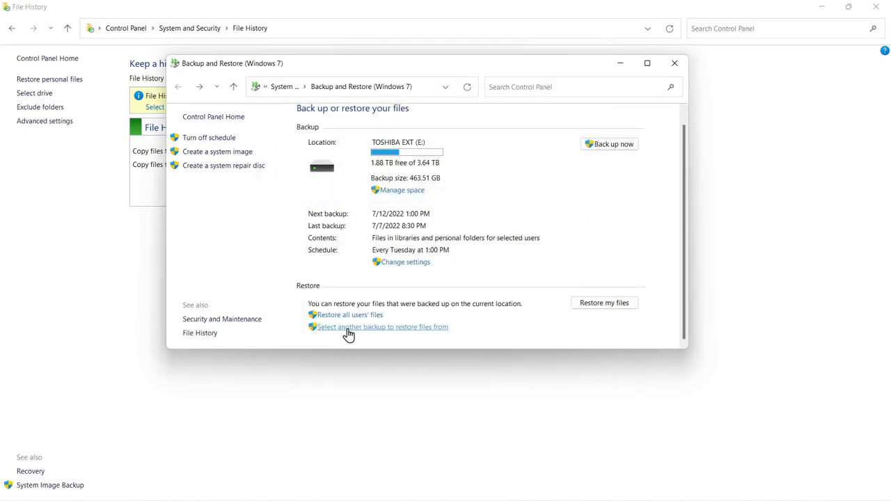
mouse_move(348, 331)
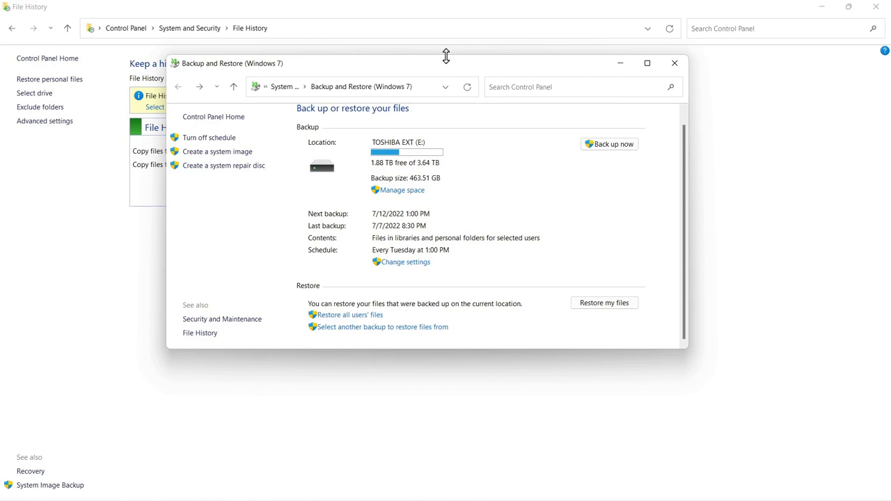
mouse_move(429, 70)
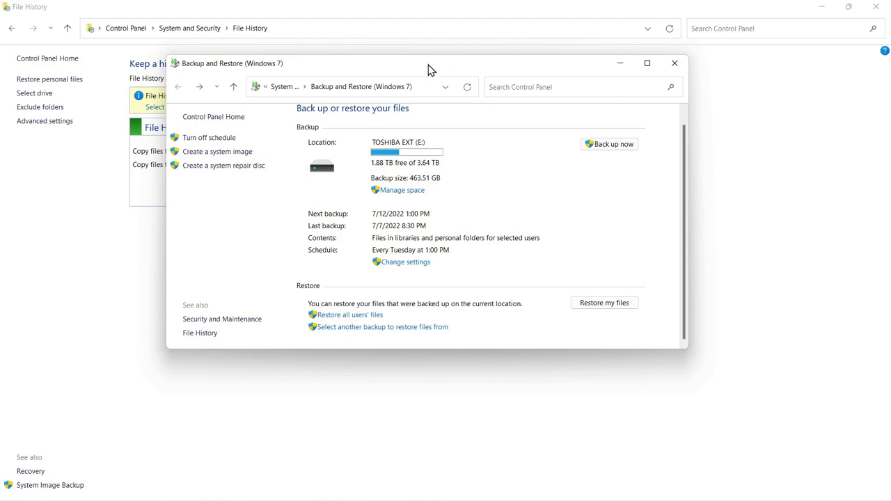
mouse_move(217, 151)
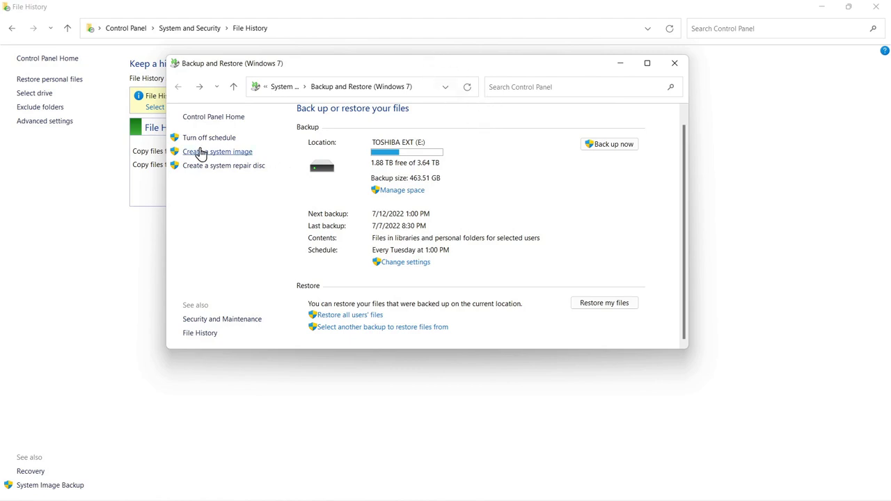
mouse_move(209, 137)
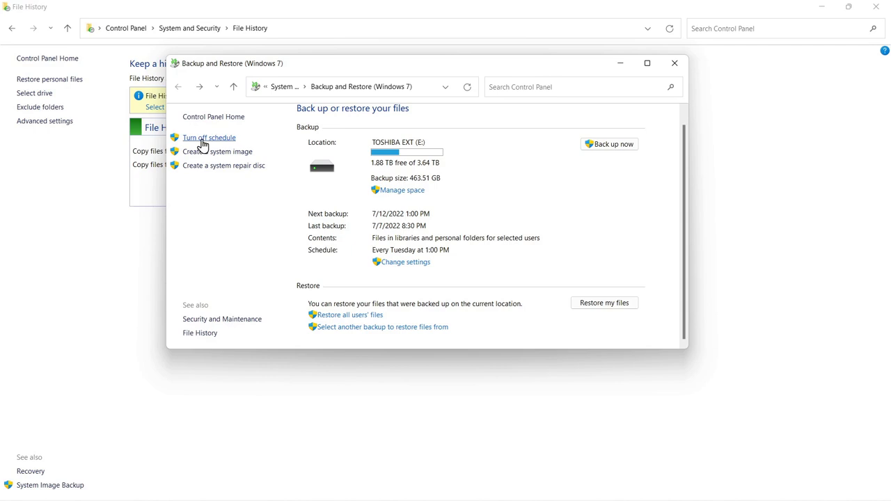
mouse_move(203, 142)
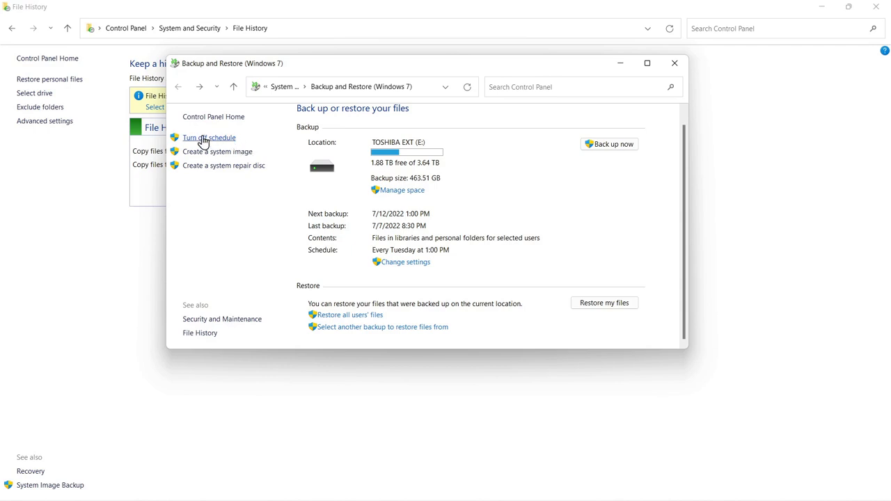
Step: Turn the weekly Tuesday 1:00 PM schedule off and back on, next backup 7/12/2022
click(209, 137)
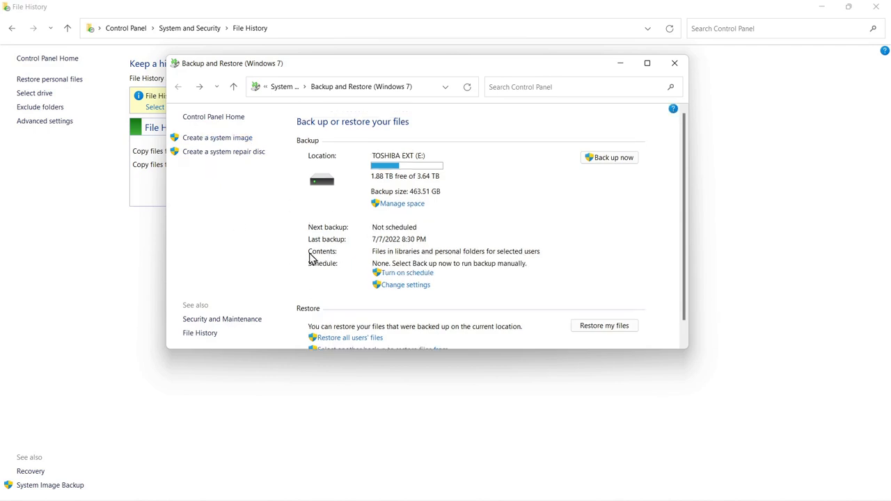
mouse_move(388, 220)
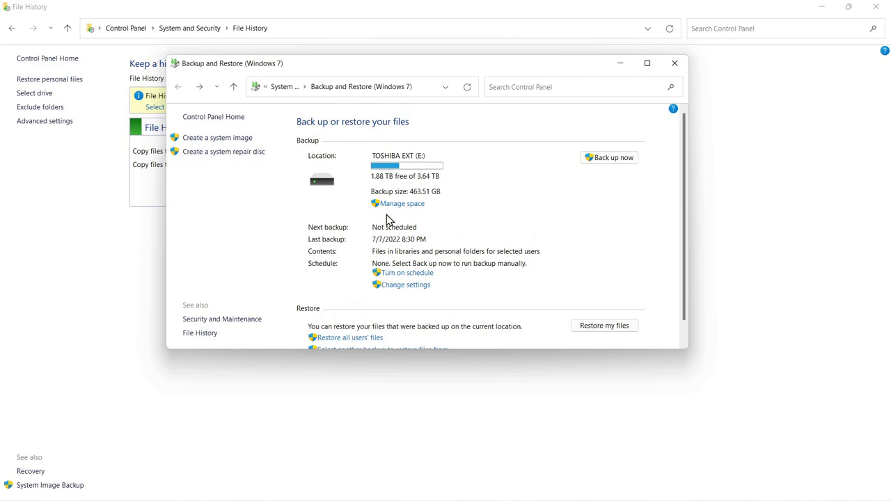
mouse_move(490, 75)
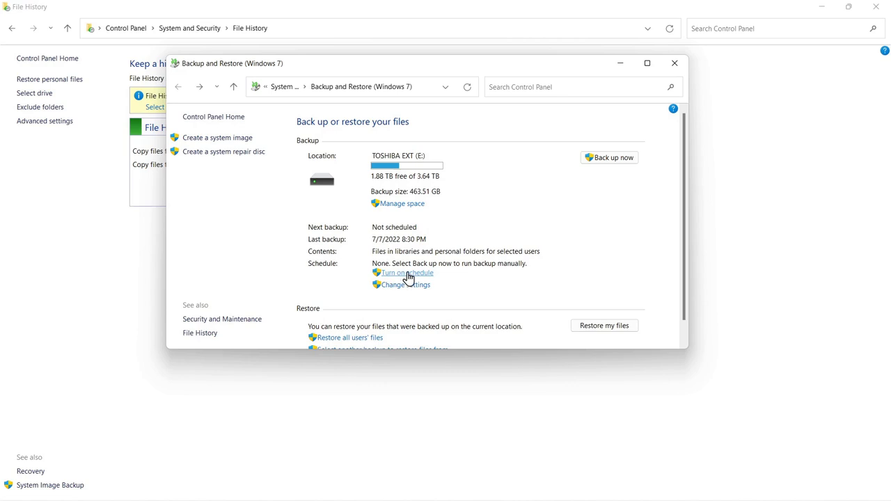
mouse_move(485, 134)
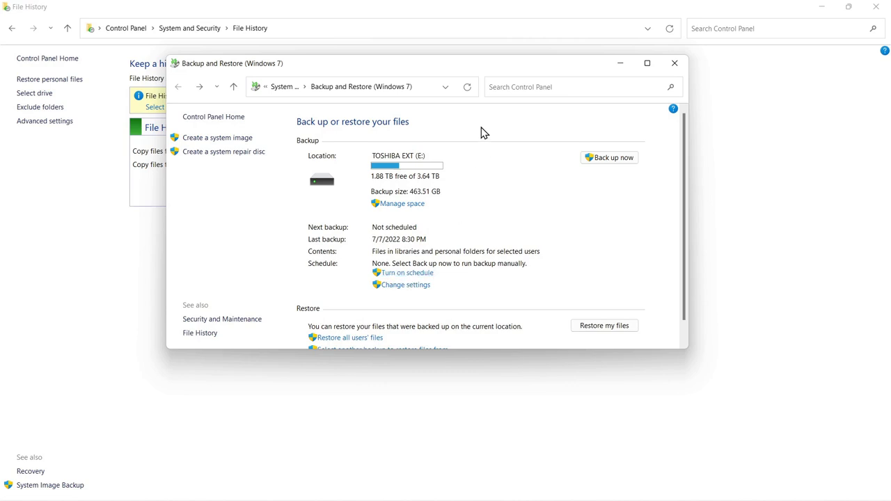
click(407, 271)
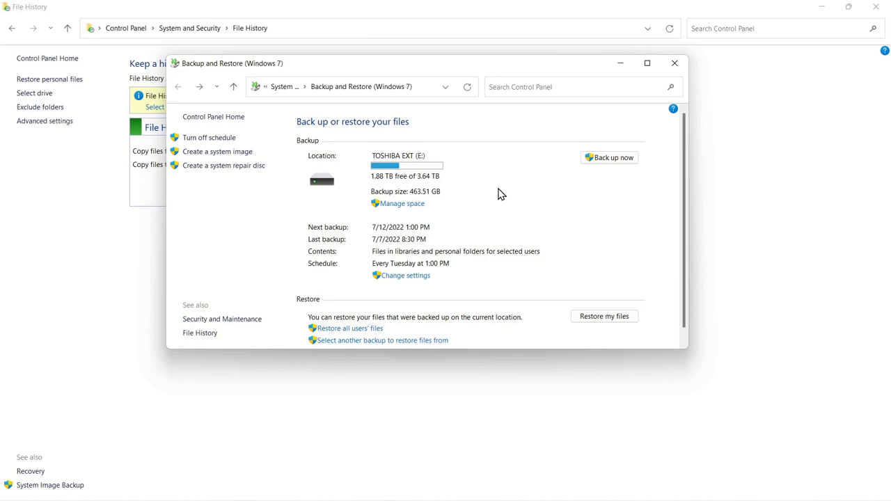
mouse_move(431, 264)
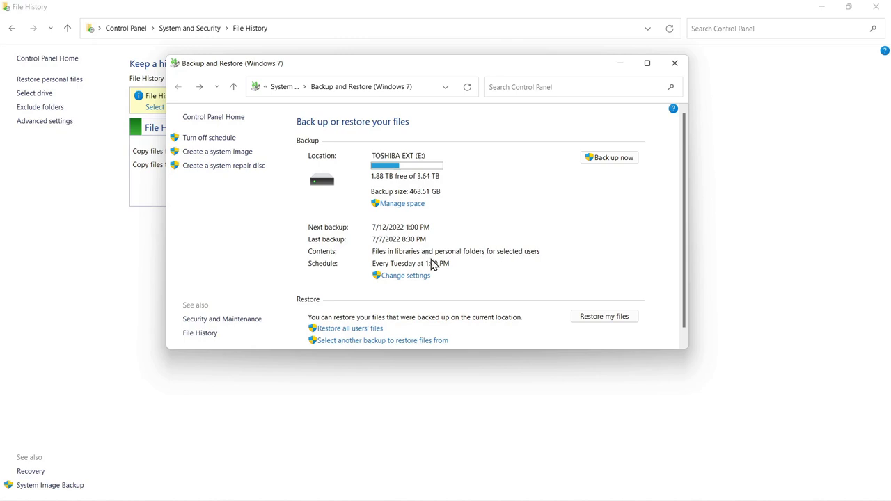
mouse_move(568, 243)
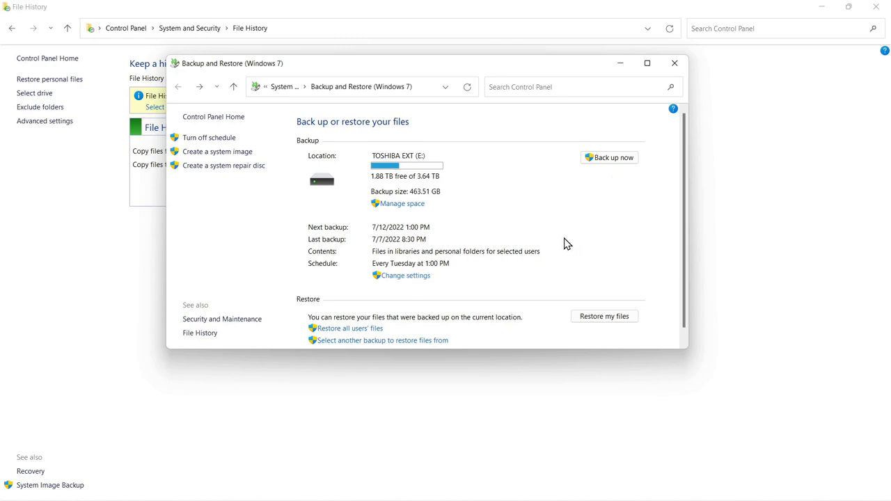
mouse_move(406, 276)
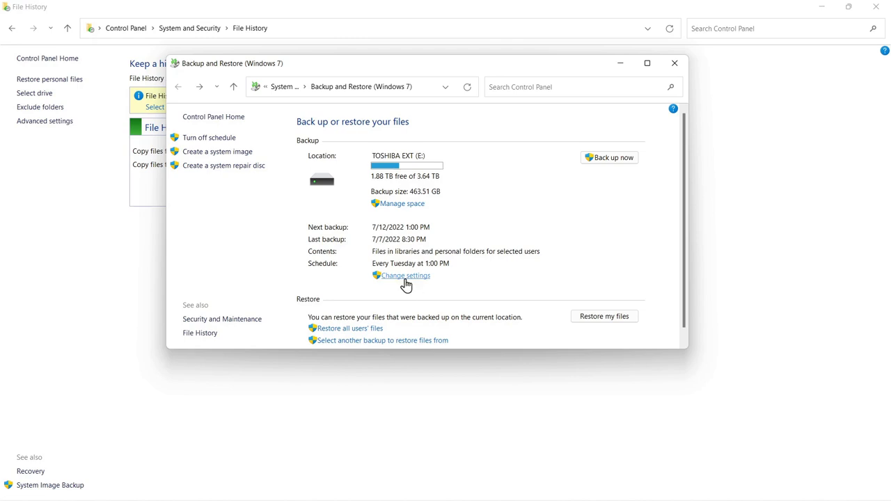
Step: Change settings keeping TOSHIBA EXT (E:) and letting Windows choose, reaching the review summary
click(405, 275)
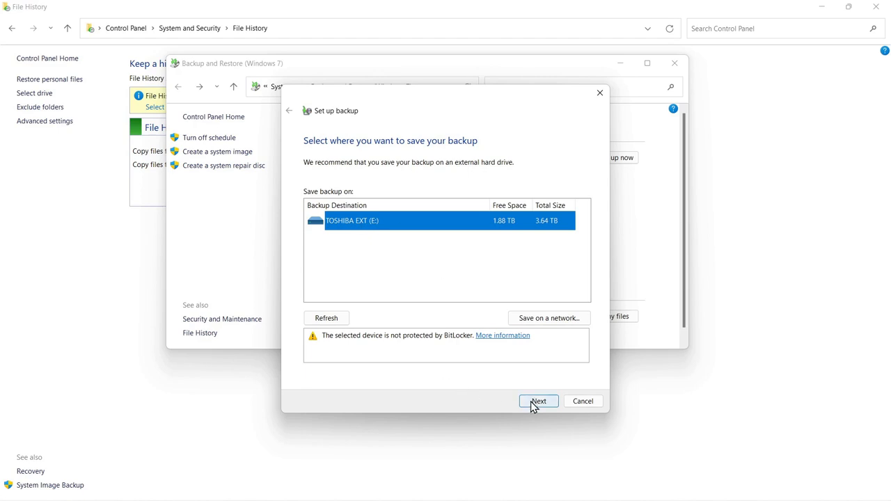
click(537, 401)
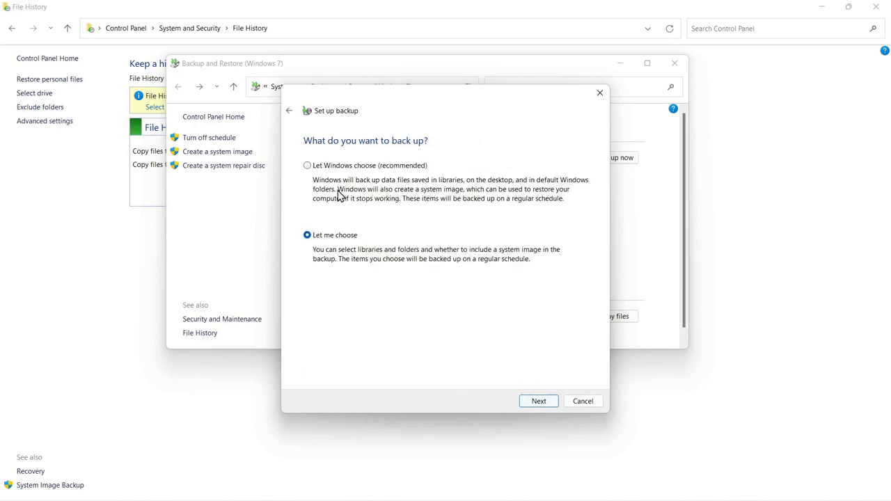
click(306, 164)
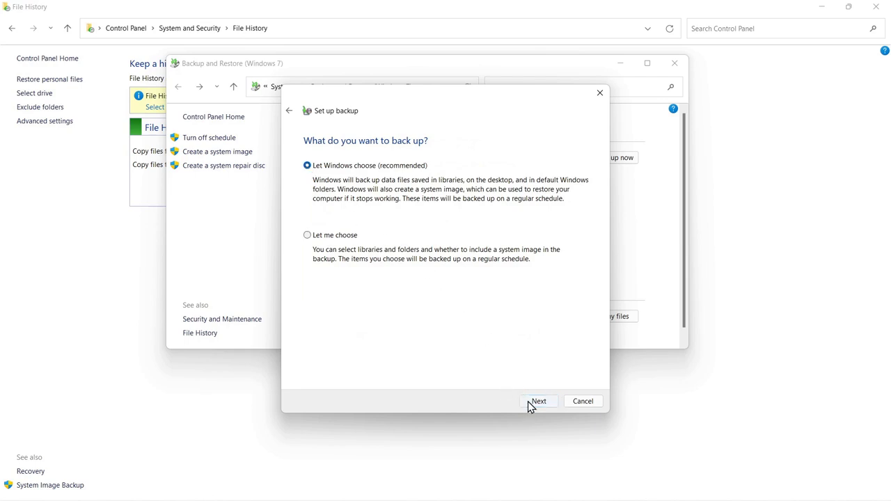
click(537, 401)
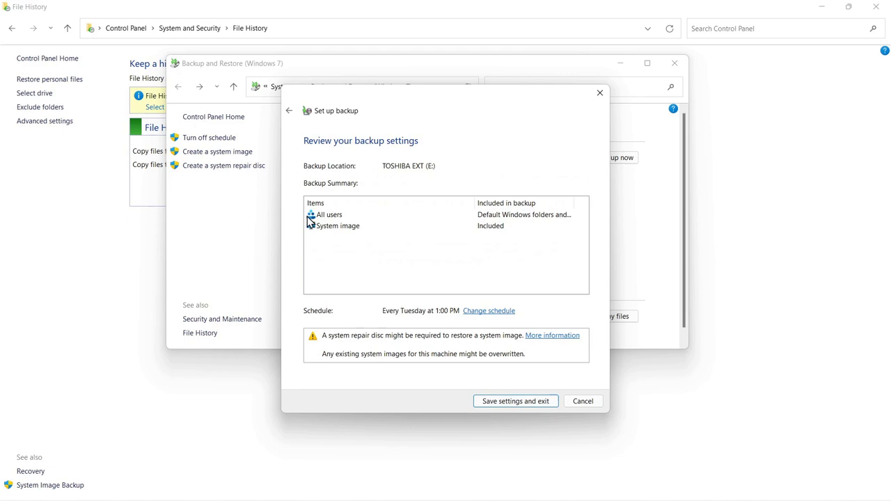
mouse_move(370, 231)
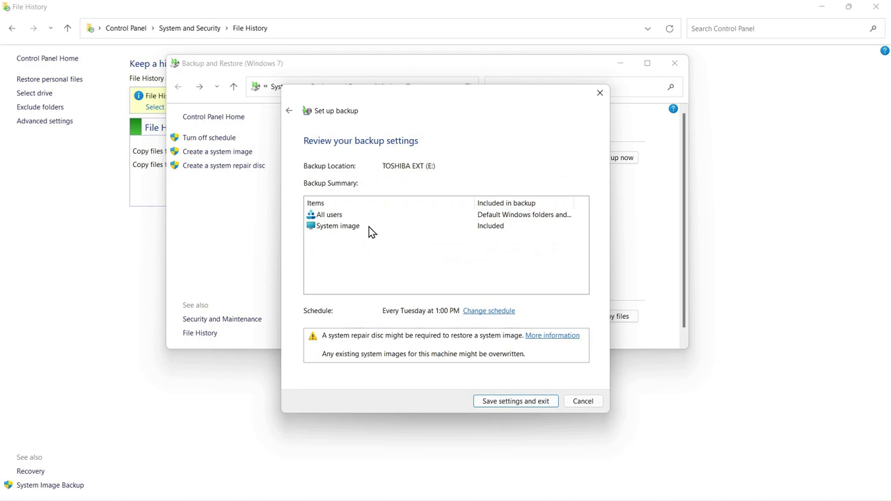
mouse_move(408, 229)
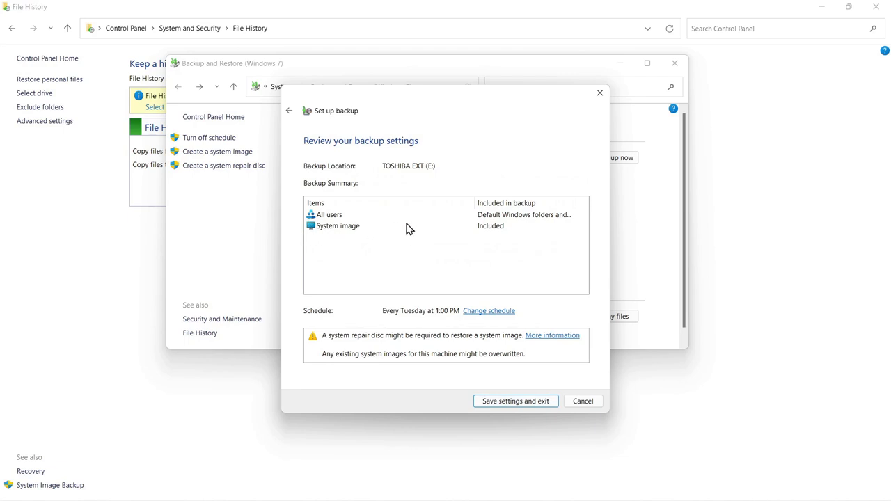
mouse_move(488, 310)
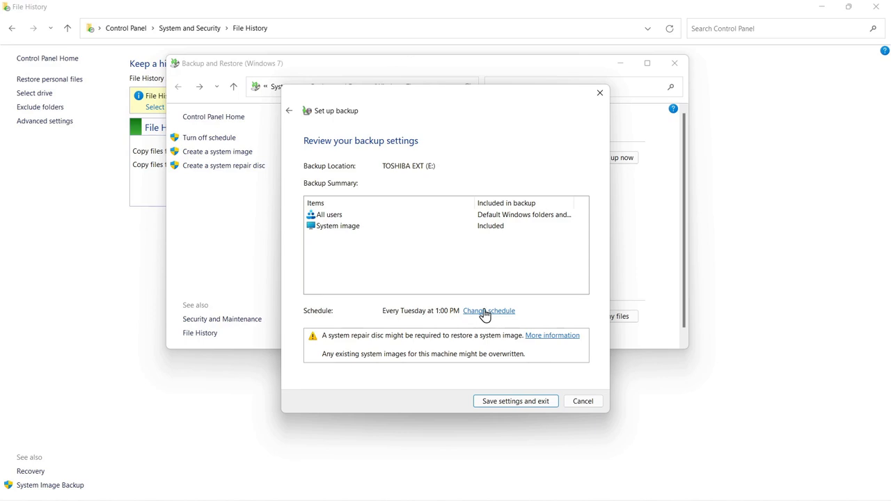
click(488, 311)
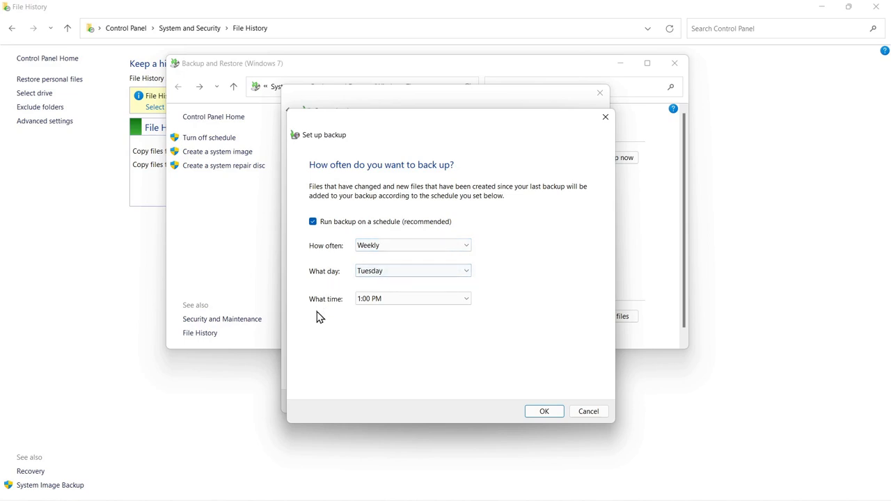
mouse_move(525, 284)
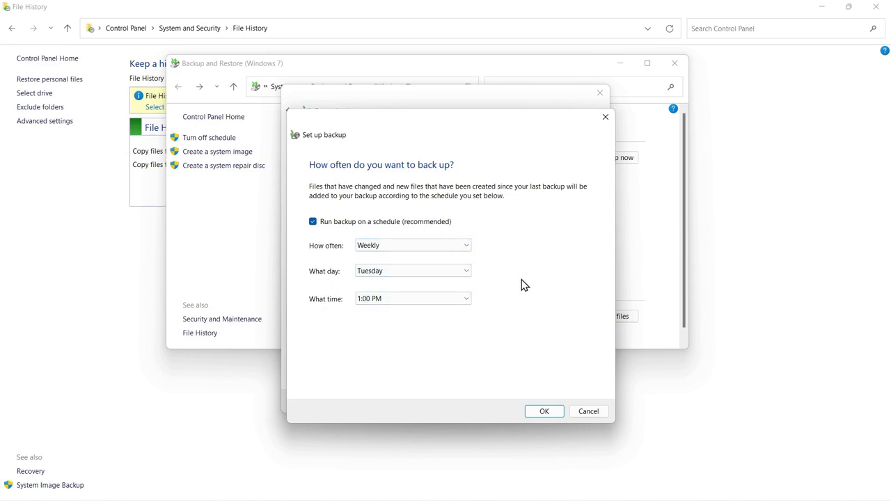
mouse_move(551, 351)
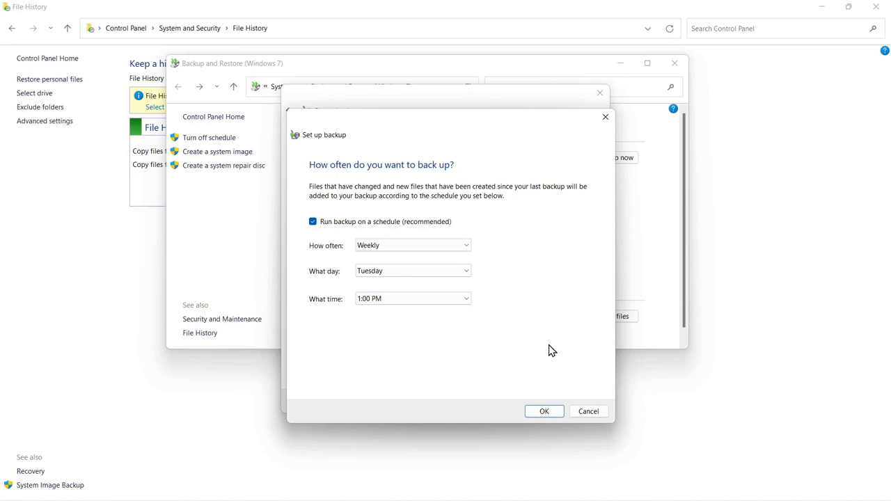
click(543, 411)
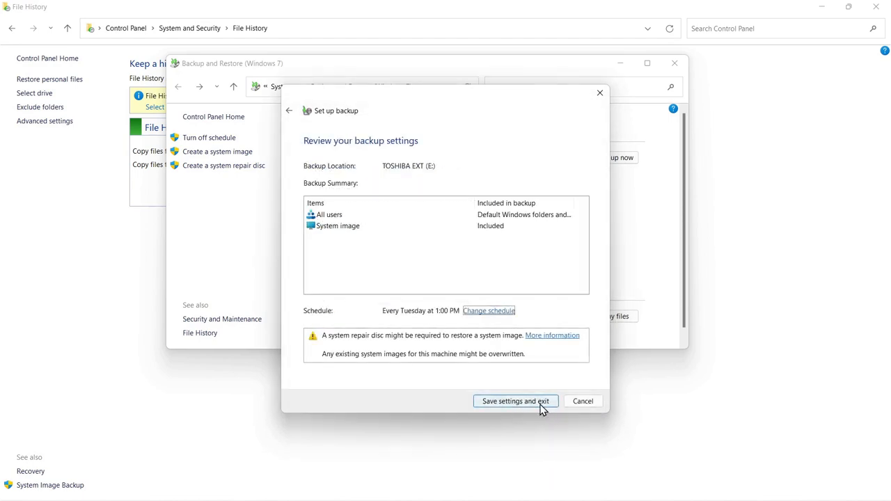
Step: Save the backup settings: all users' files plus system image, every Tuesday at 1:00 PM
click(515, 401)
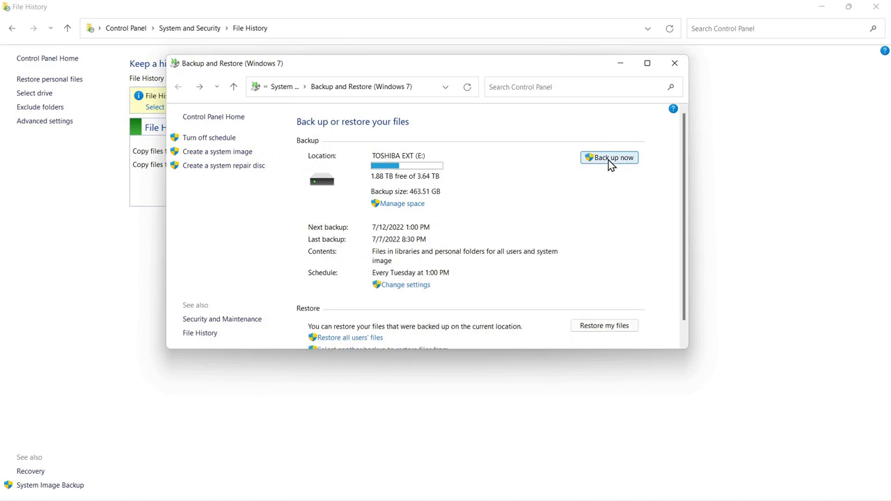
mouse_move(666, 181)
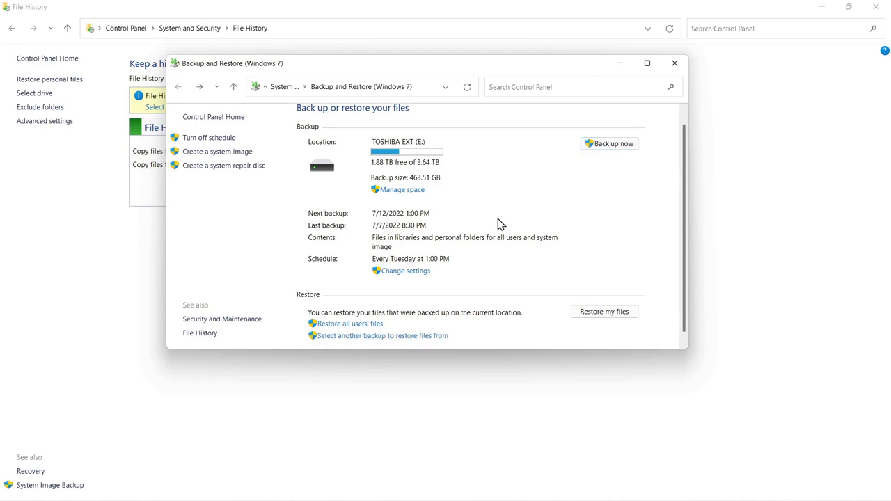
mouse_move(368, 335)
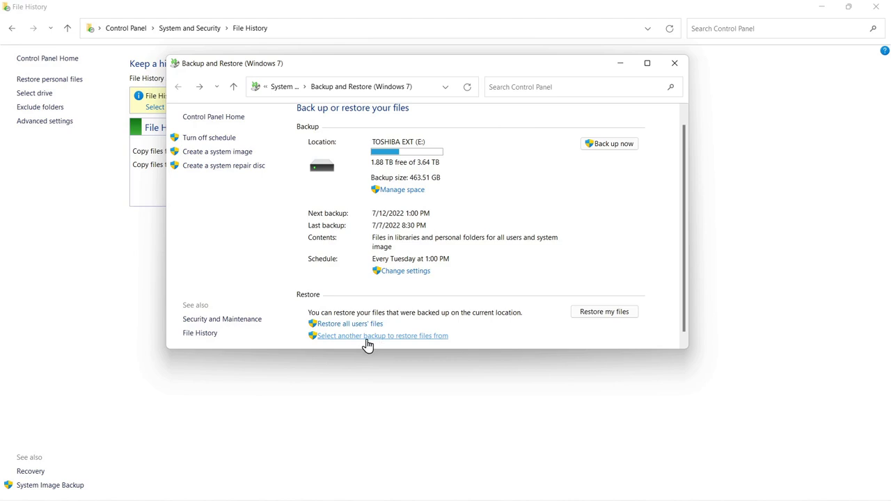
mouse_move(375, 346)
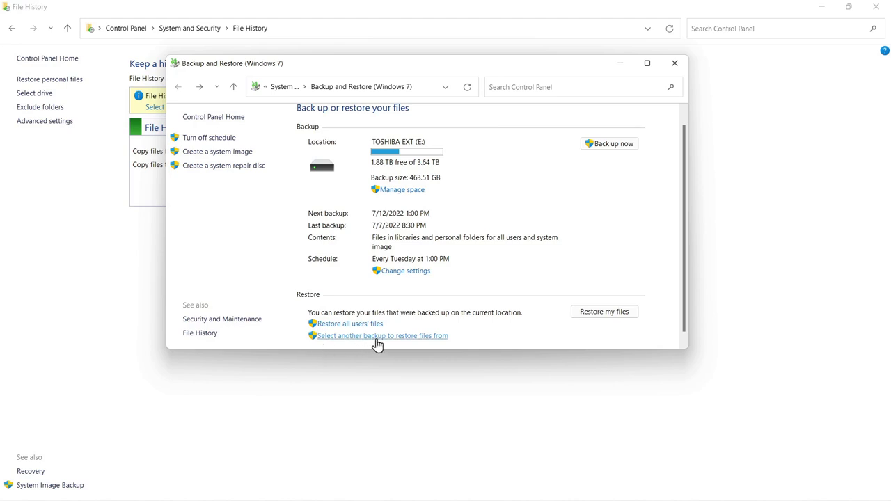
click(381, 336)
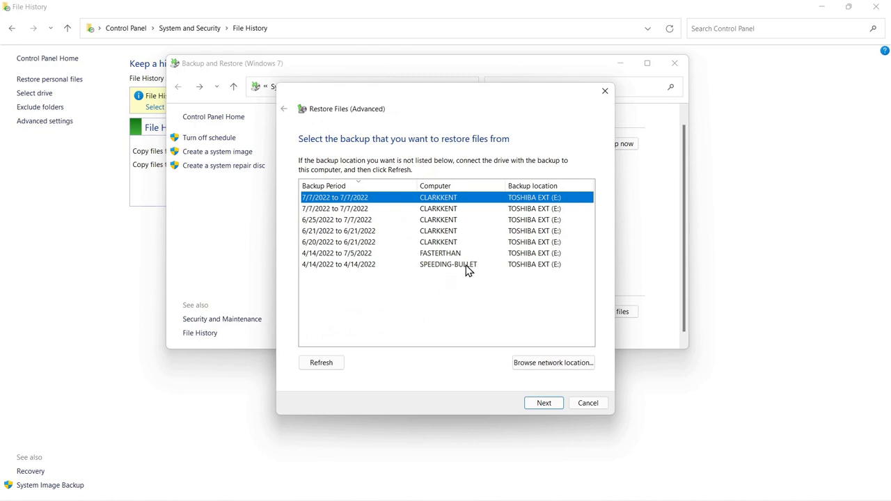
mouse_move(605, 92)
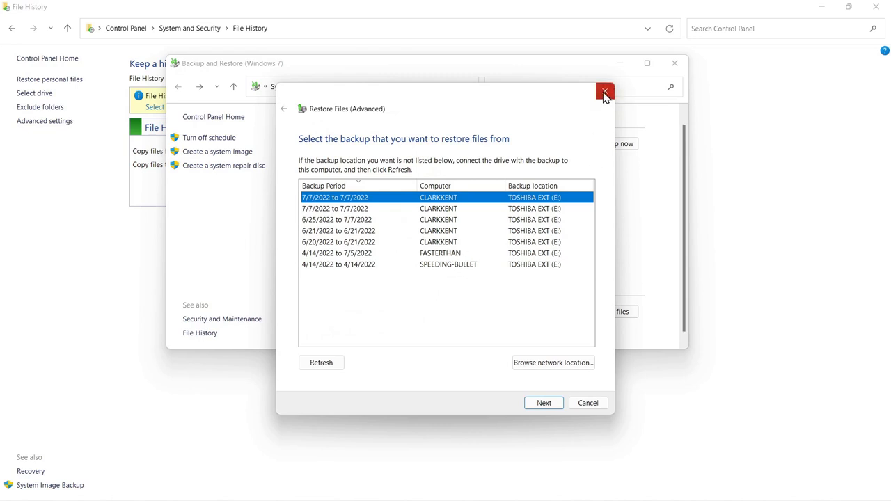
click(604, 92)
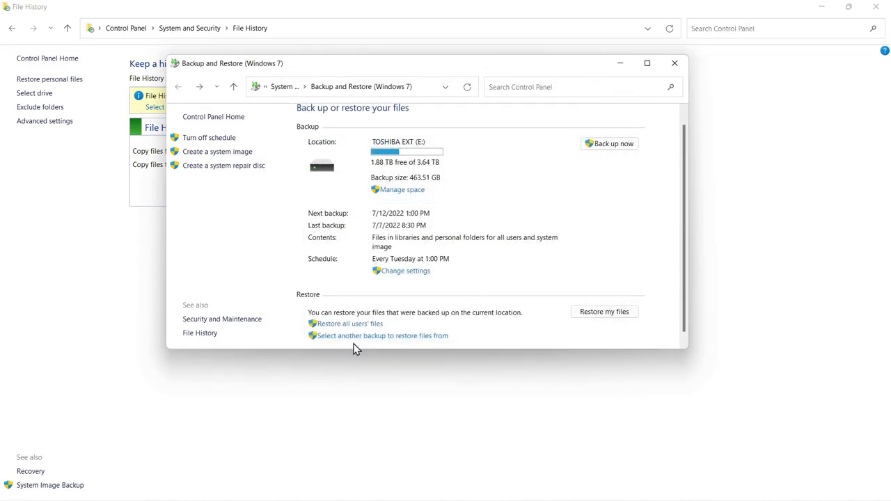
mouse_move(421, 339)
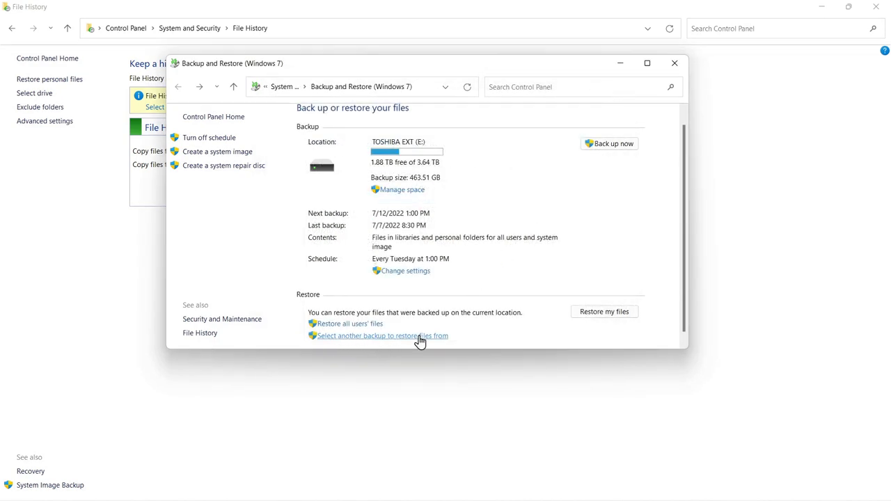
mouse_move(487, 230)
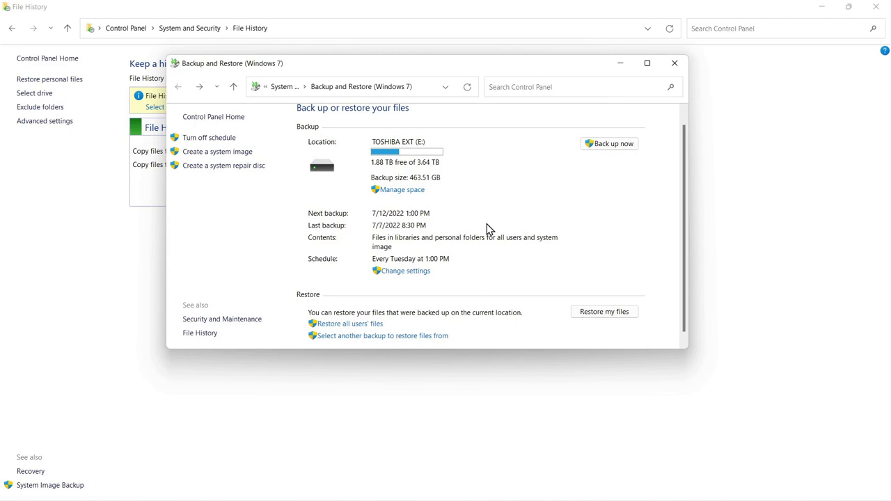